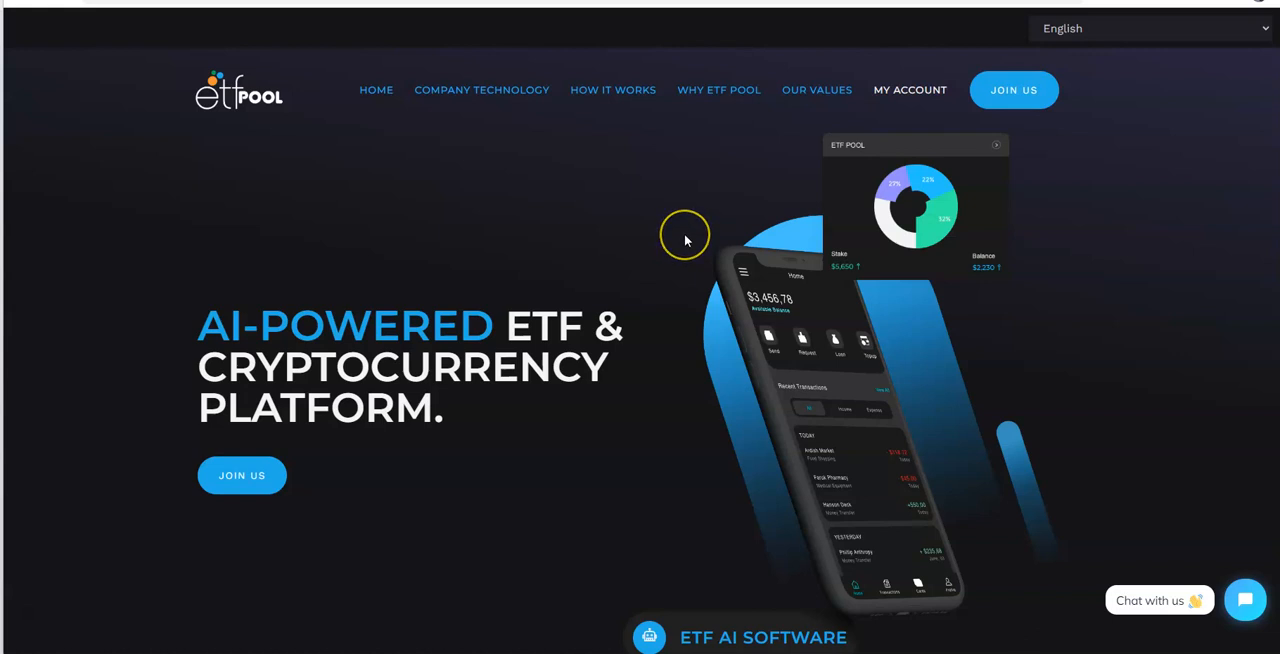
{"action": "mouse_move", "coordinate": [688, 240]}
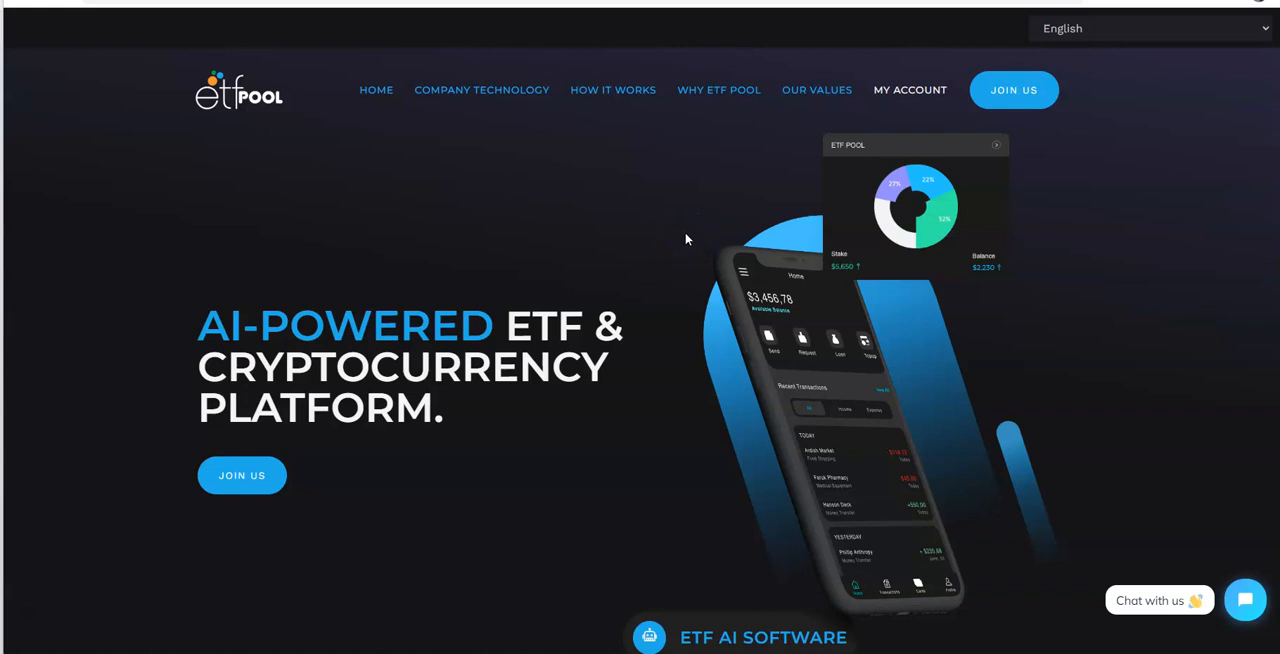
{"action": "mouse_move", "coordinate": [688, 232]}
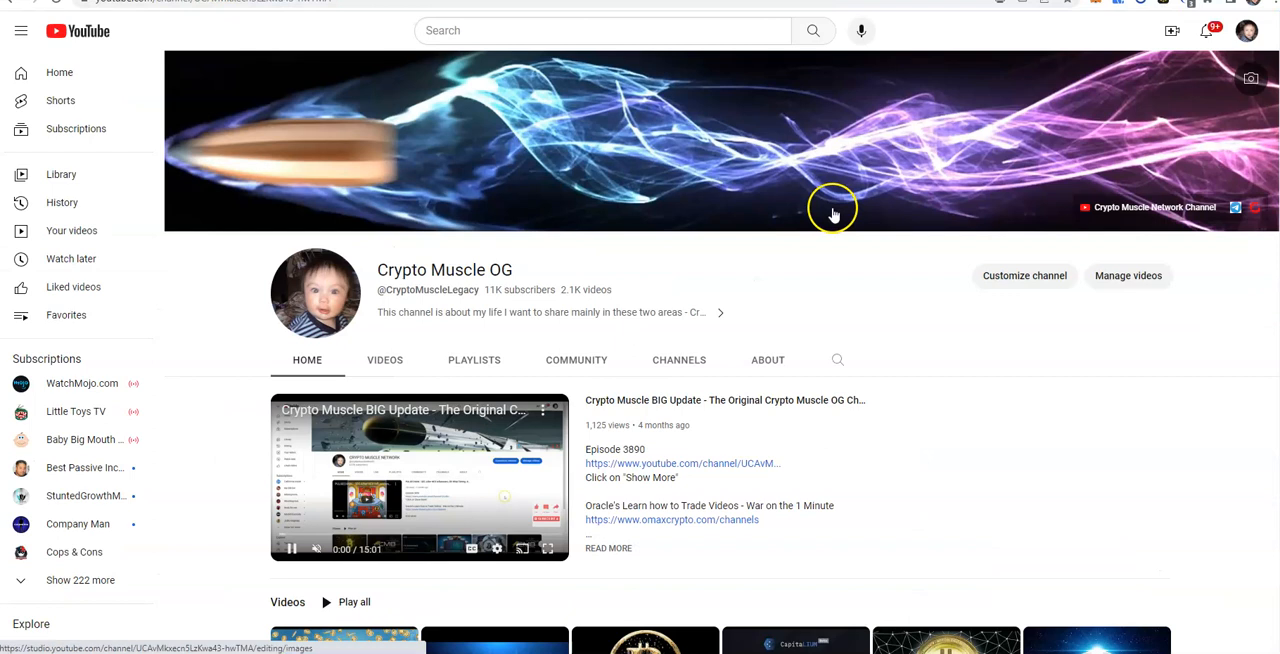
{"action": "mouse_move", "coordinate": [872, 448]}
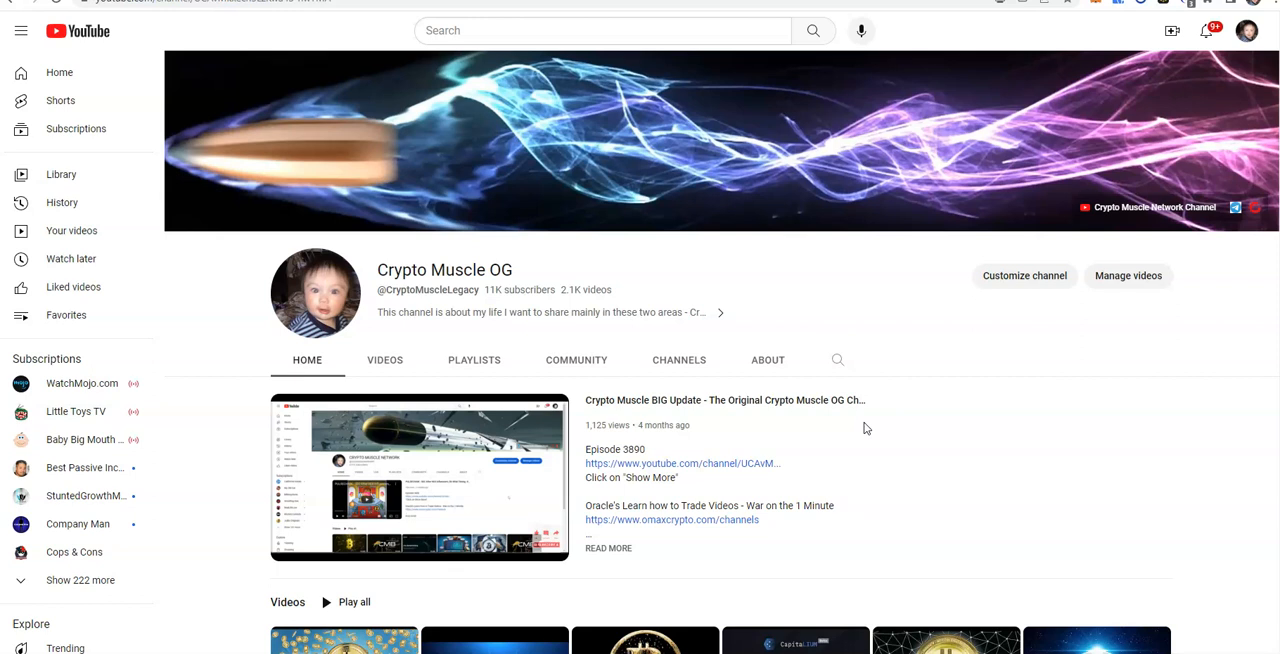
{"action": "mouse_move", "coordinate": [1040, 536]}
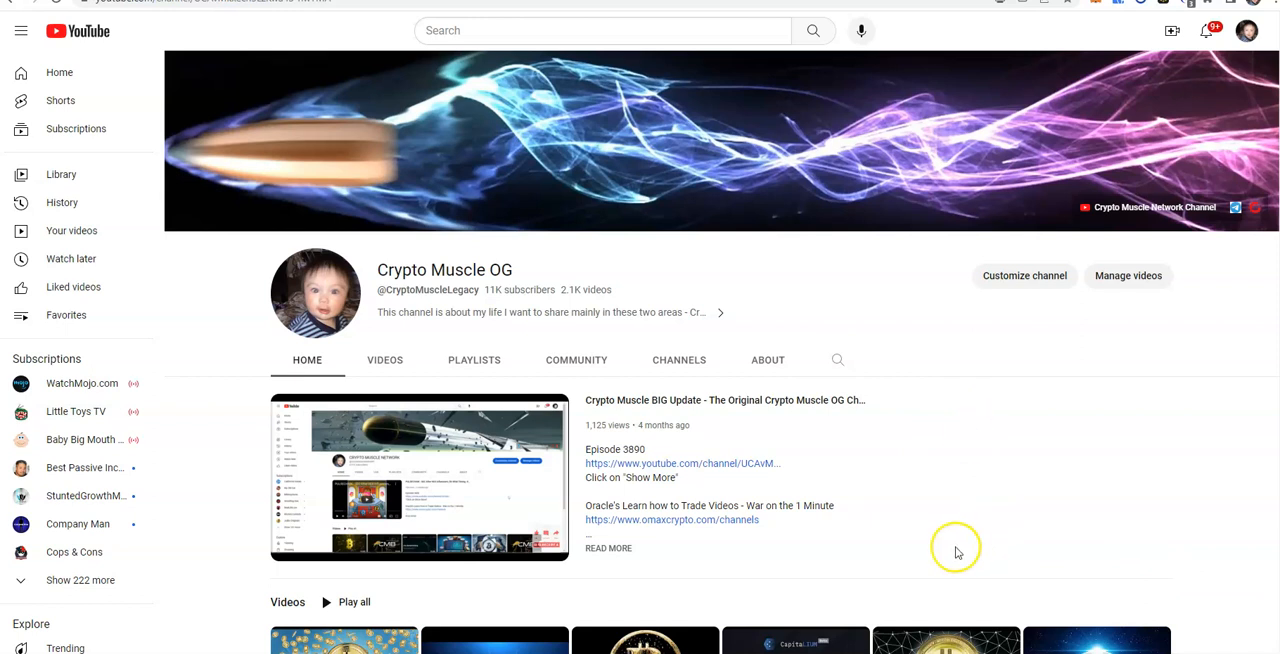
{"action": "mouse_move", "coordinate": [556, 388]}
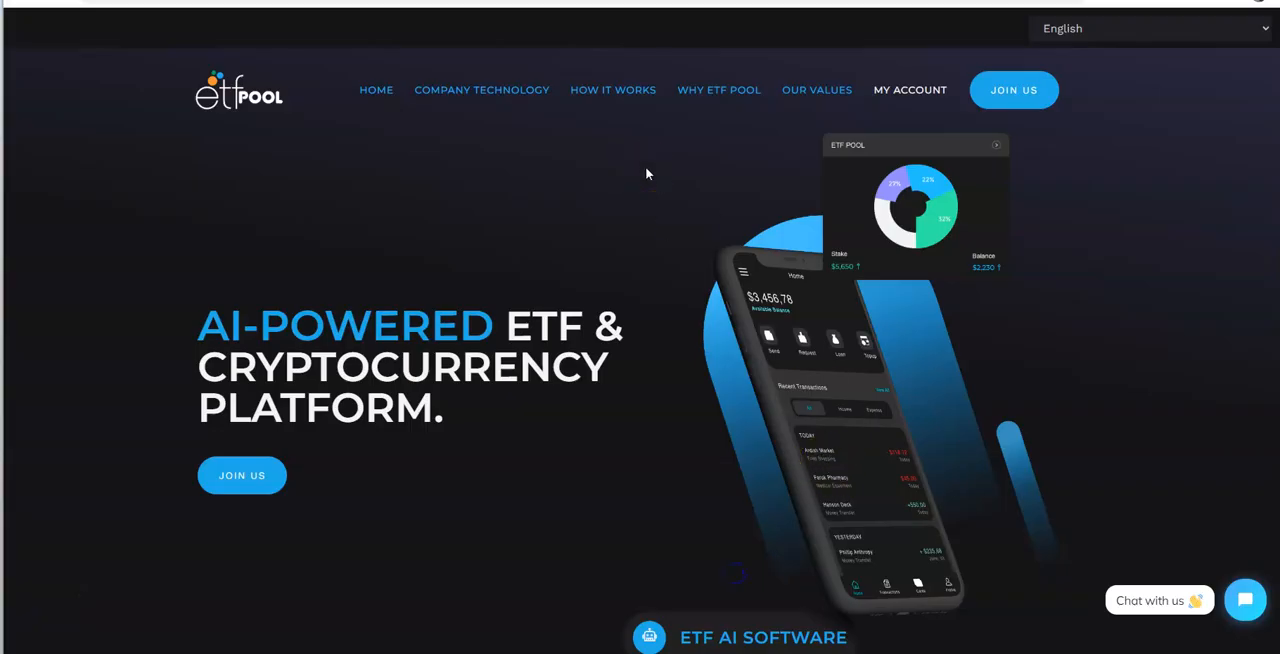
Scroll down the homepage until the Artificial Intelligence Trading Bot description is in view.
{"action": "scroll", "scroll_direction": "down", "scroll_amount": 3}
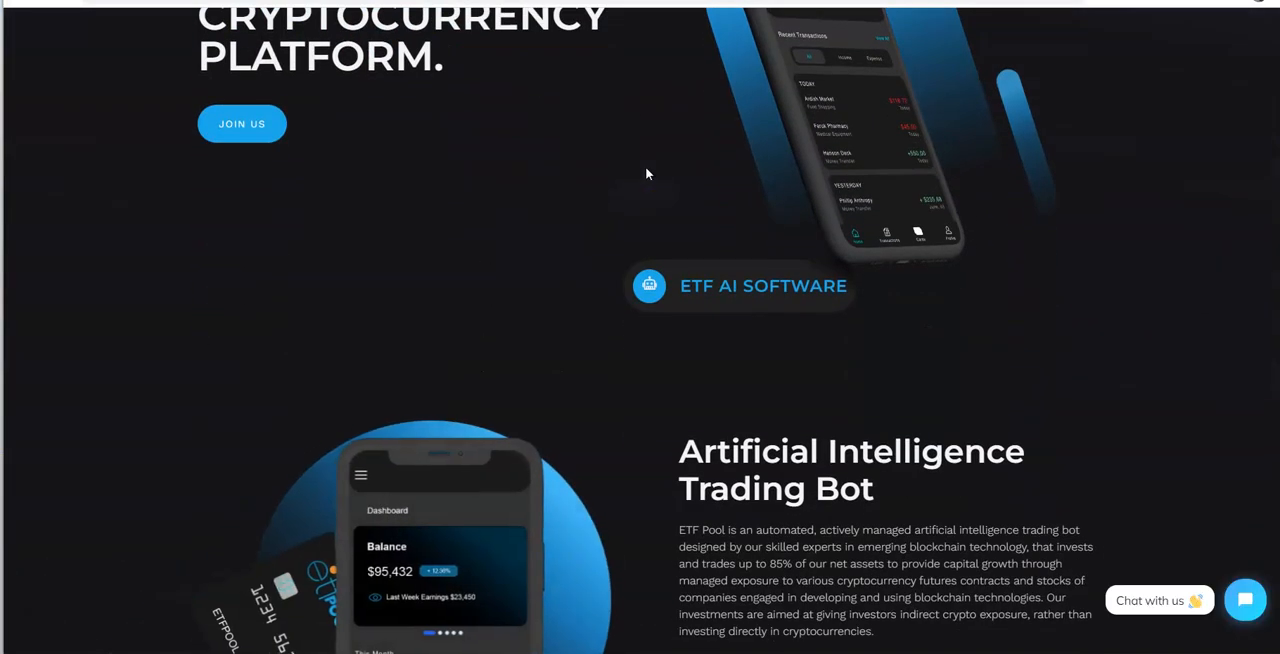
{"action": "scroll", "scroll_direction": "down", "scroll_amount": 3}
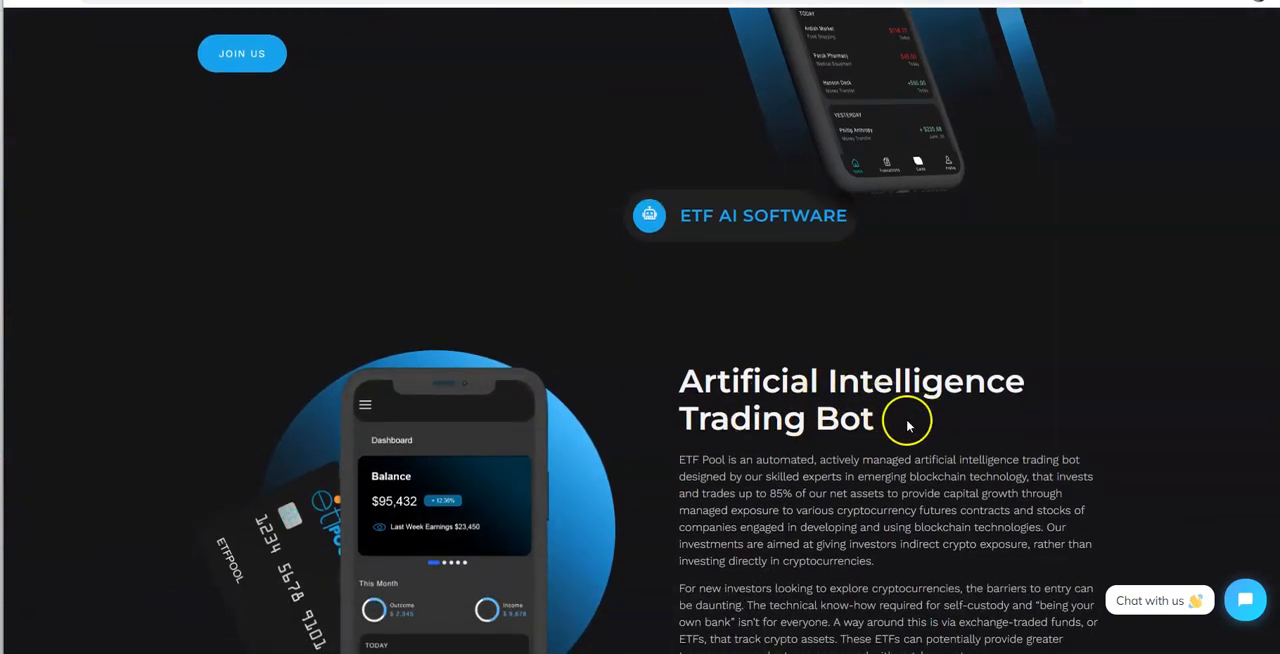
{"action": "scroll", "scroll_direction": "down", "scroll_amount": 3}
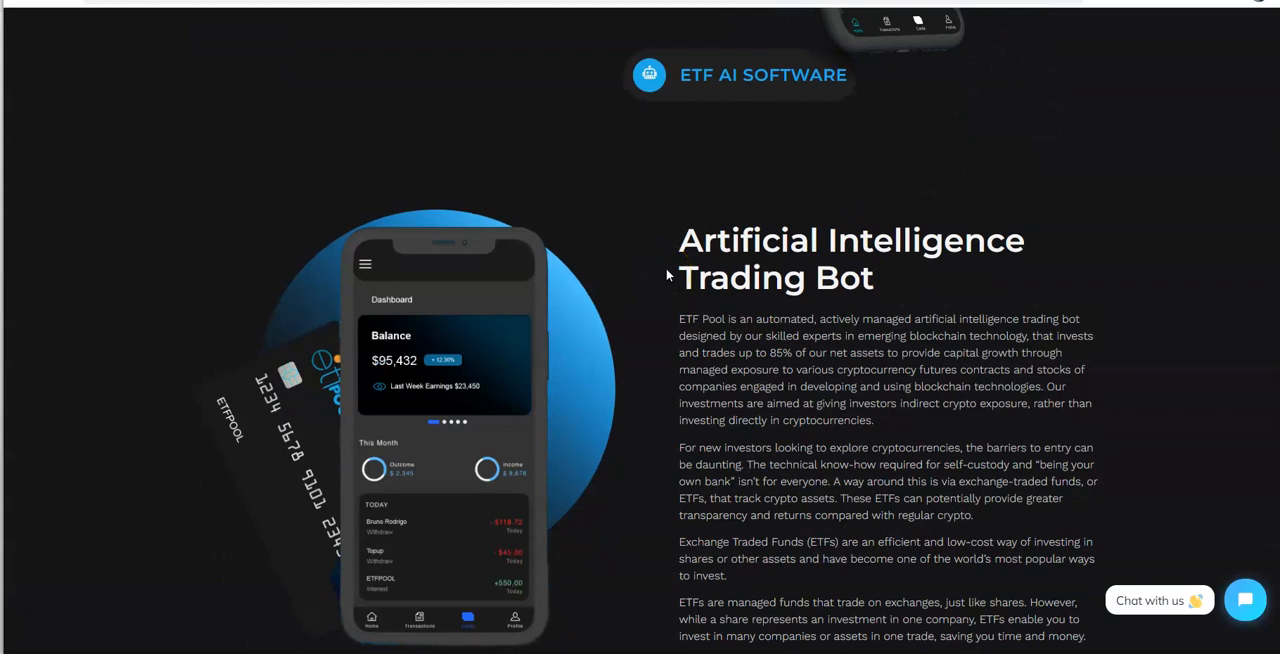
{"action": "scroll", "scroll_direction": "down", "scroll_amount": 3}
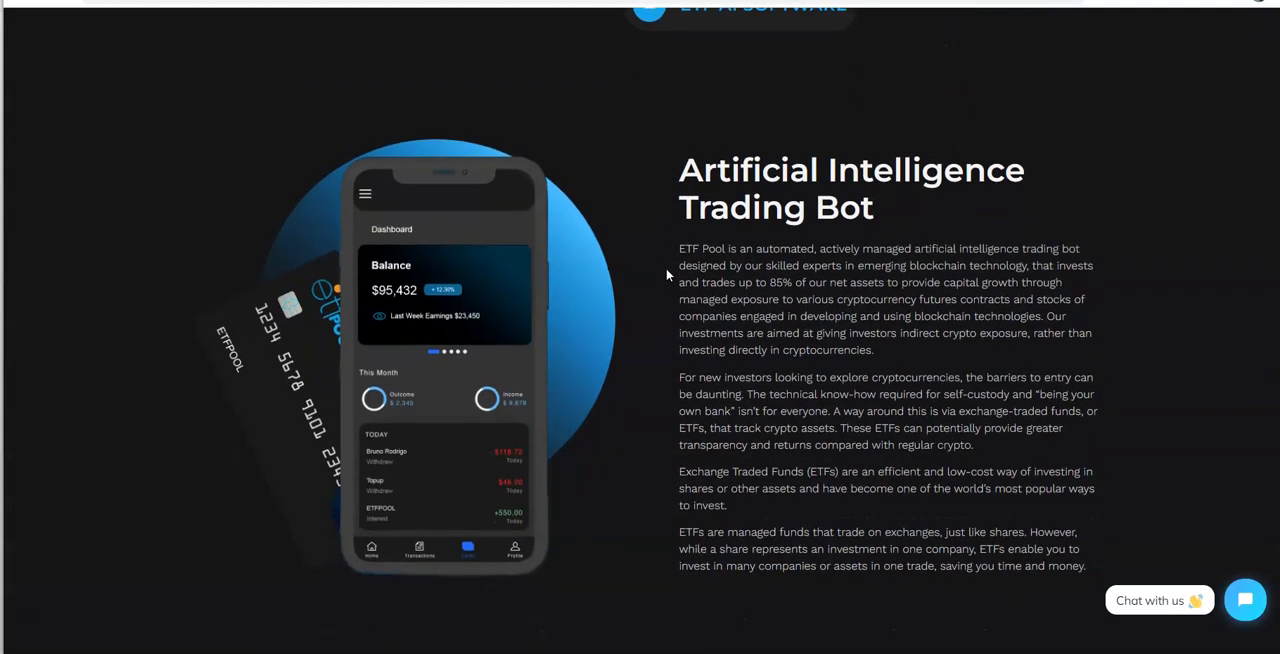
{"action": "scroll", "scroll_direction": "down", "scroll_amount": 3}
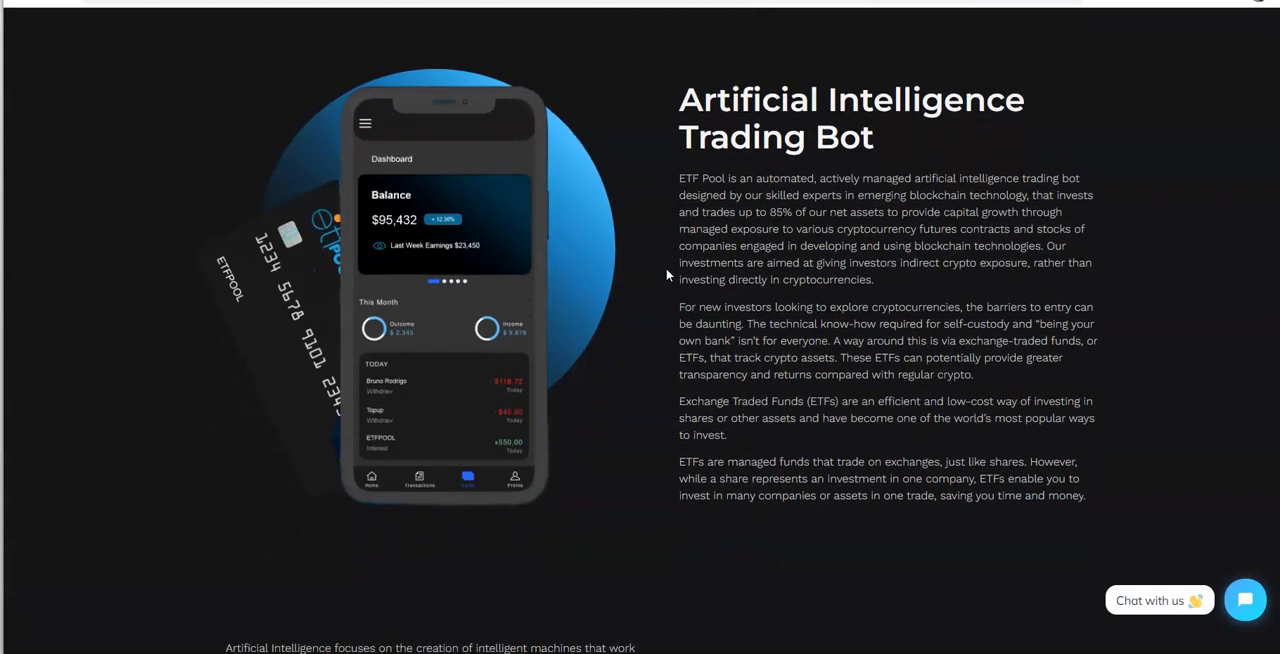
{"action": "scroll", "scroll_direction": "down", "scroll_amount": 3}
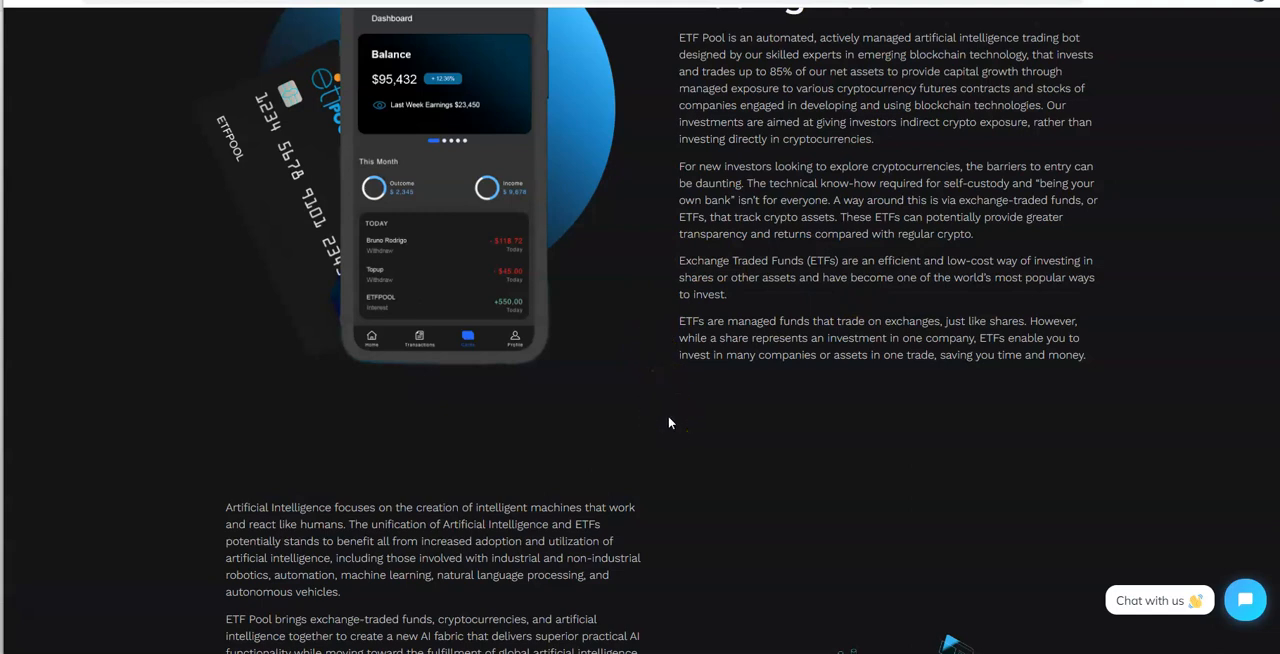
{"action": "scroll", "scroll_direction": "down", "scroll_amount": 3}
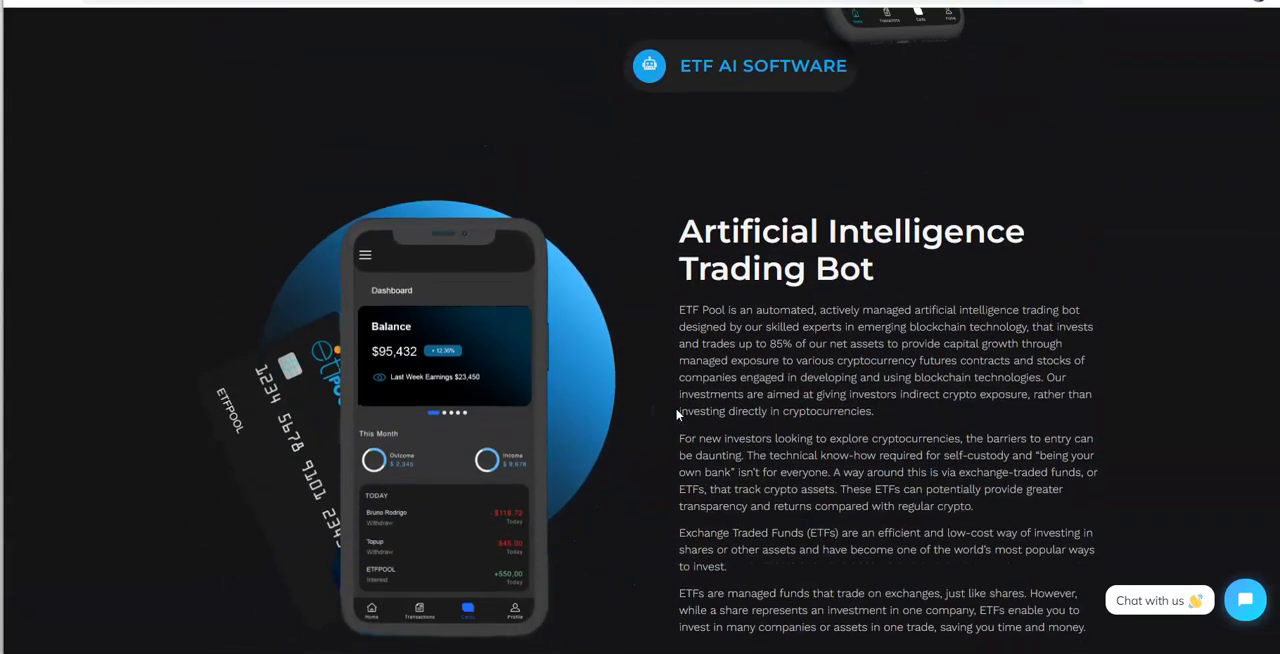
{"action": "scroll", "scroll_direction": "down", "scroll_amount": 3}
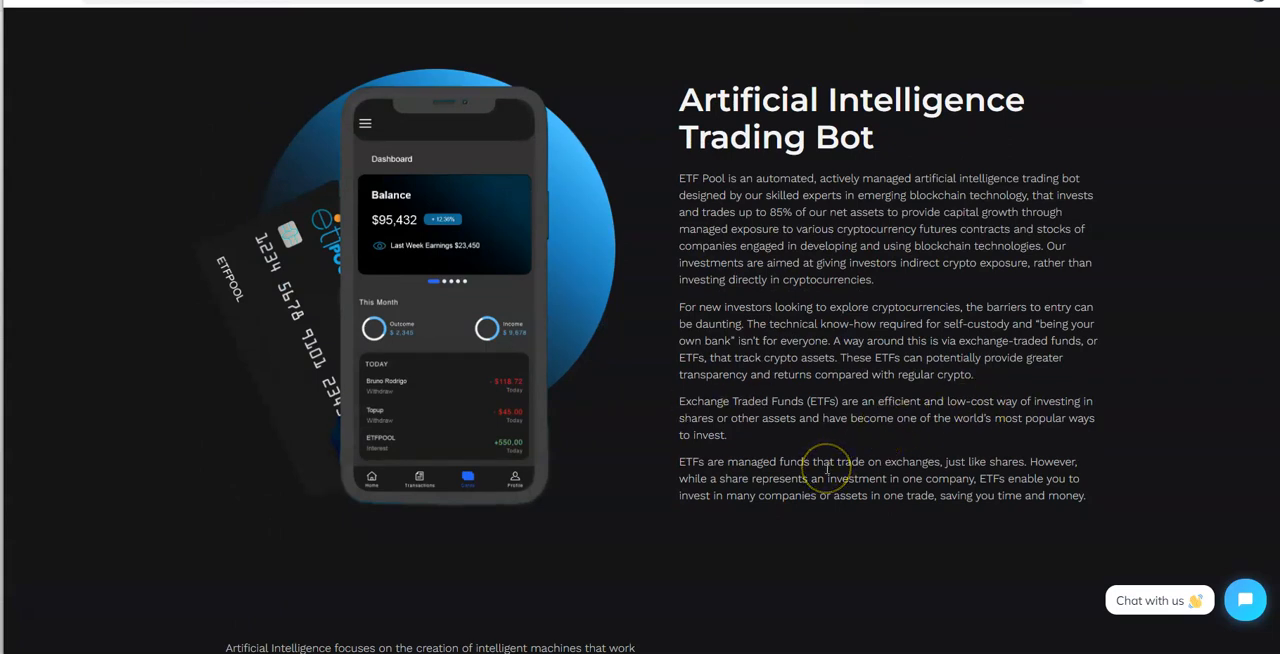
{"action": "mouse_move", "coordinate": [856, 222]}
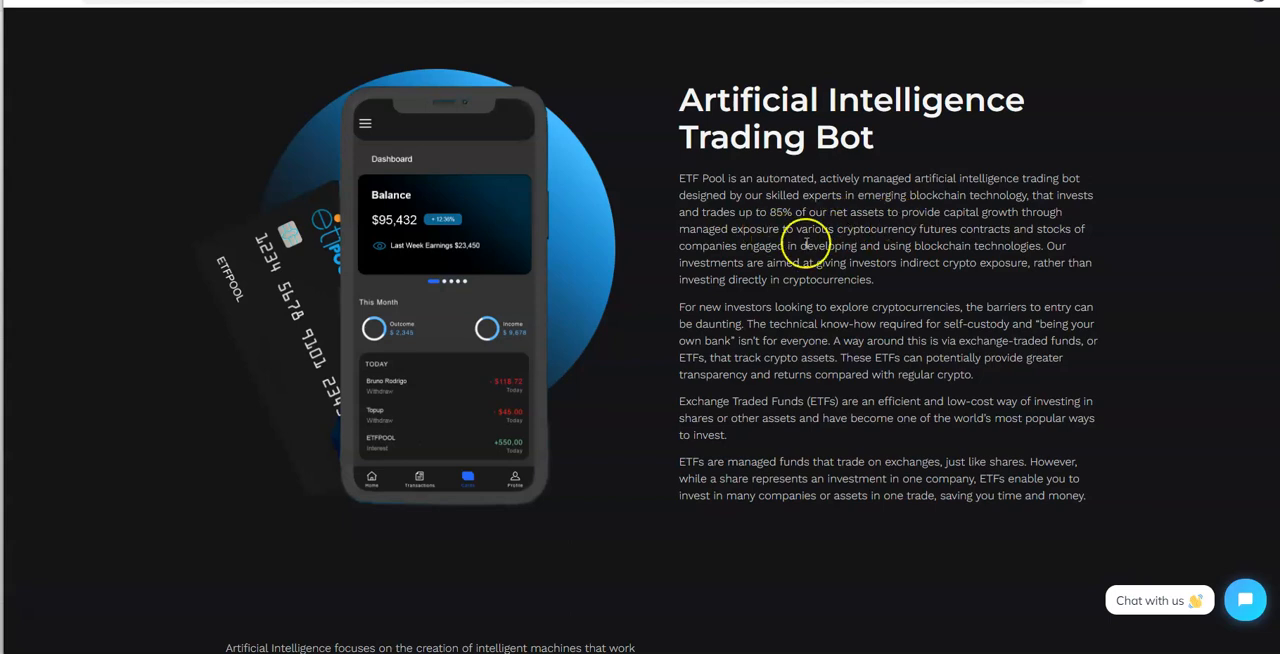
Scroll to the About text on ETF Pool's AI-and-ETF approach, with Company Technology appearing below.
{"action": "scroll", "scroll_direction": "down", "scroll_amount": 3}
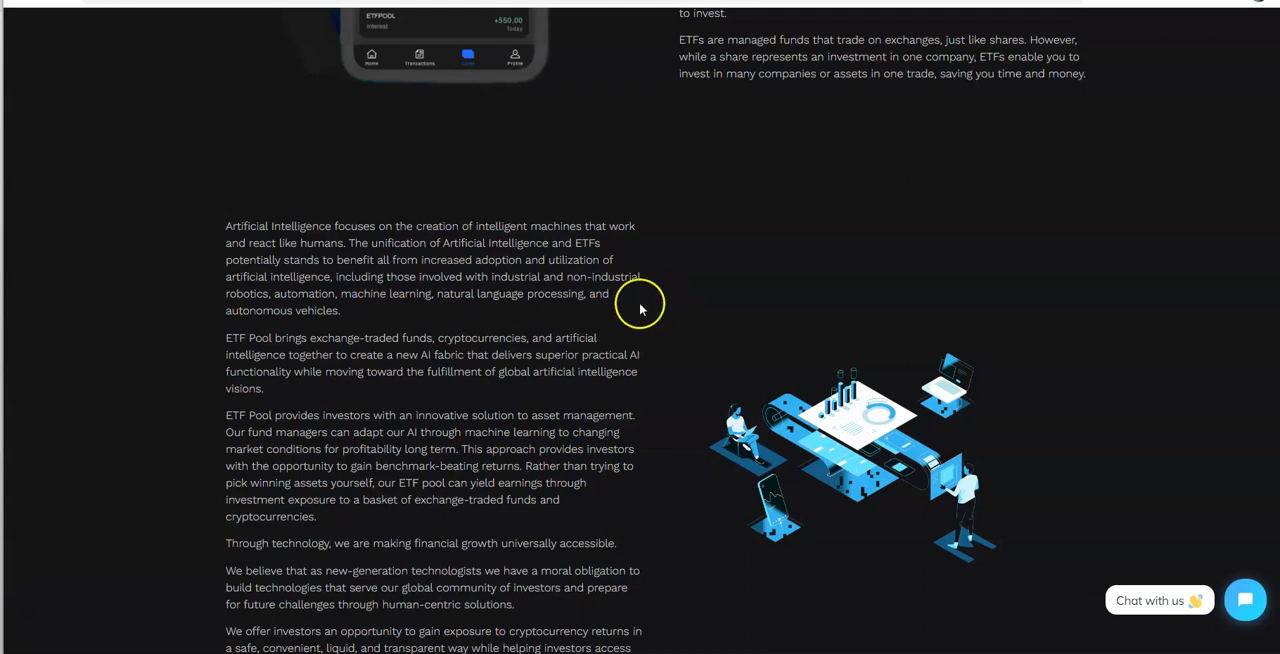
{"action": "mouse_move", "coordinate": [296, 354]}
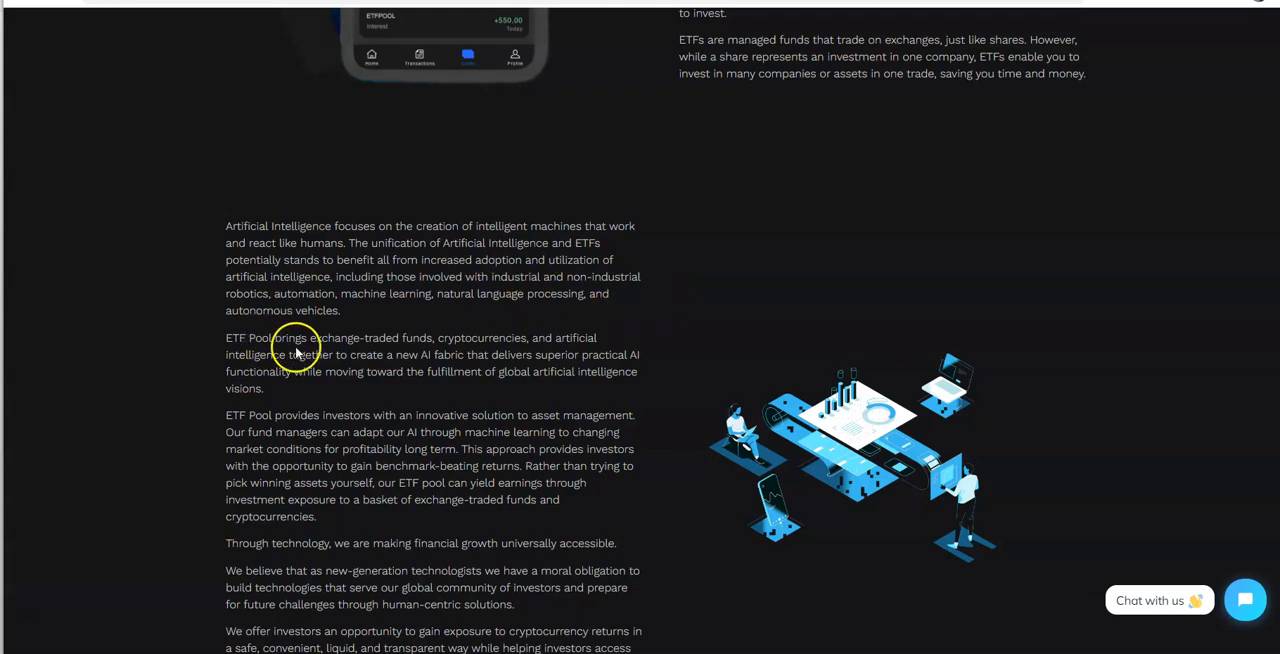
{"action": "mouse_move", "coordinate": [460, 352]}
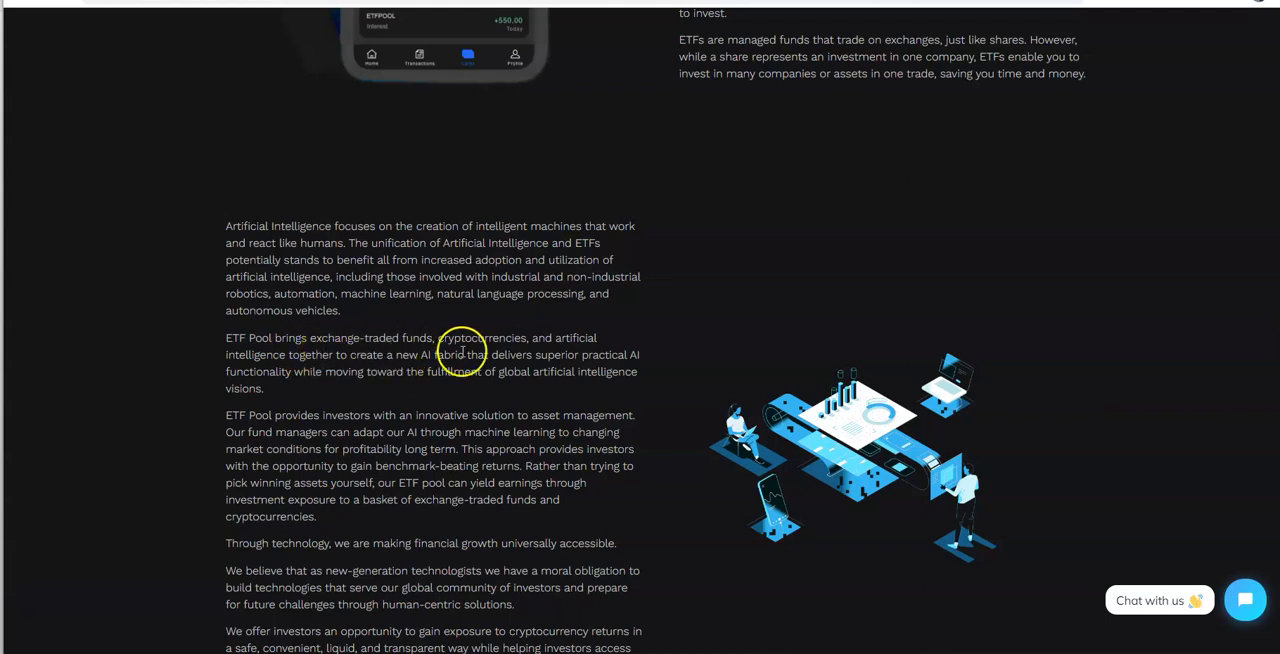
{"action": "mouse_move", "coordinate": [244, 372]}
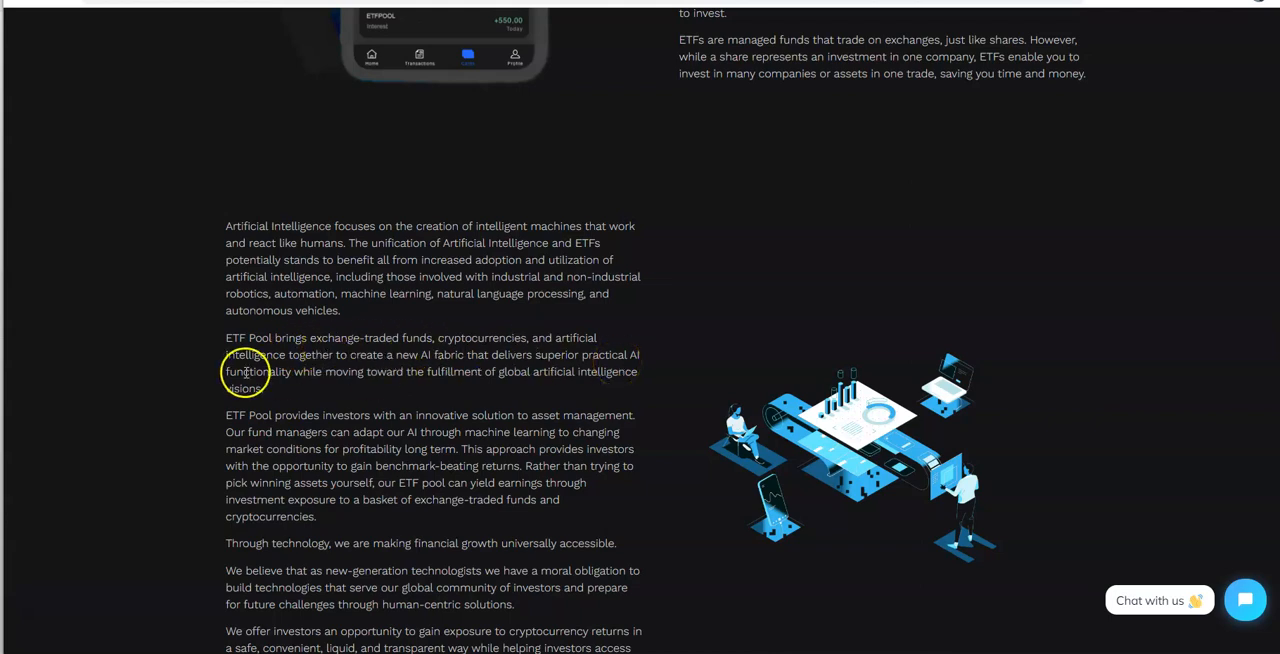
{"action": "mouse_move", "coordinate": [552, 372]}
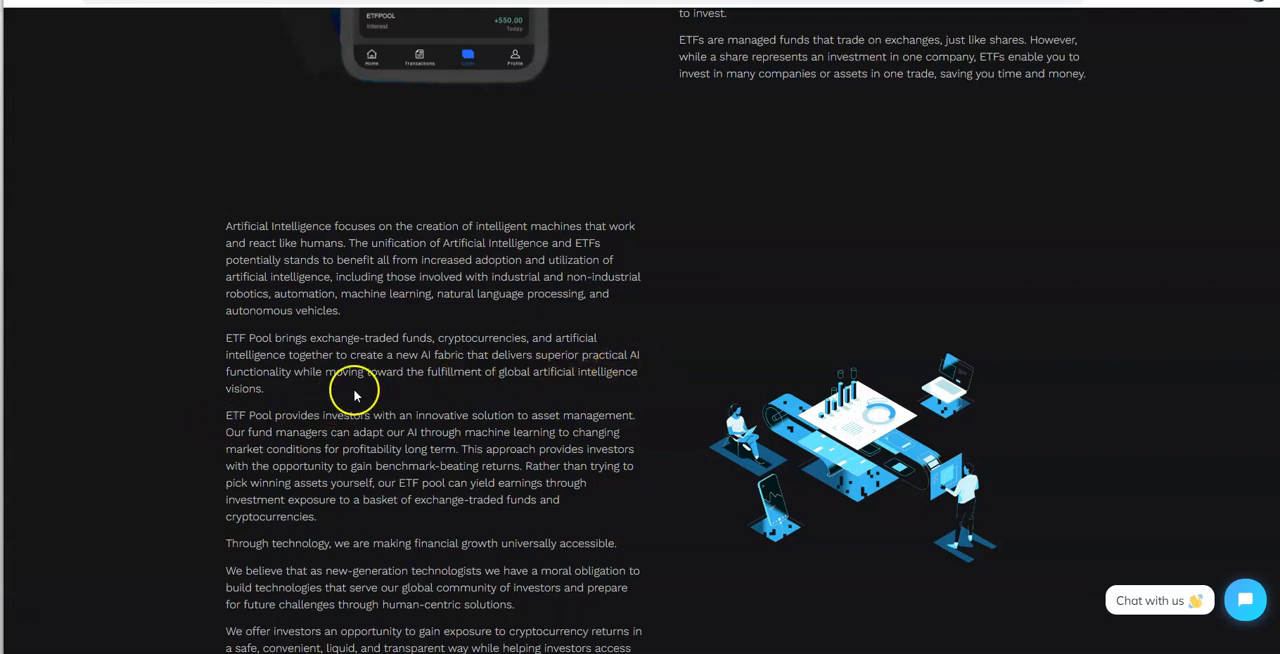
{"action": "mouse_move", "coordinate": [410, 390]}
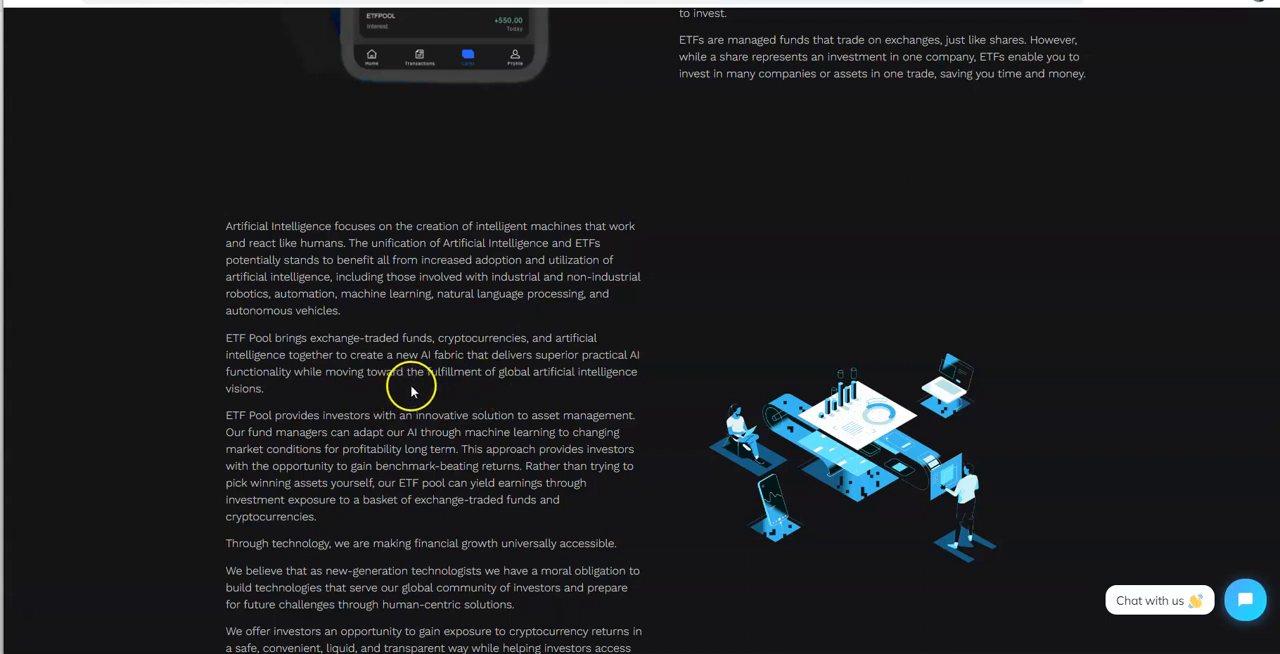
{"action": "mouse_move", "coordinate": [636, 398]}
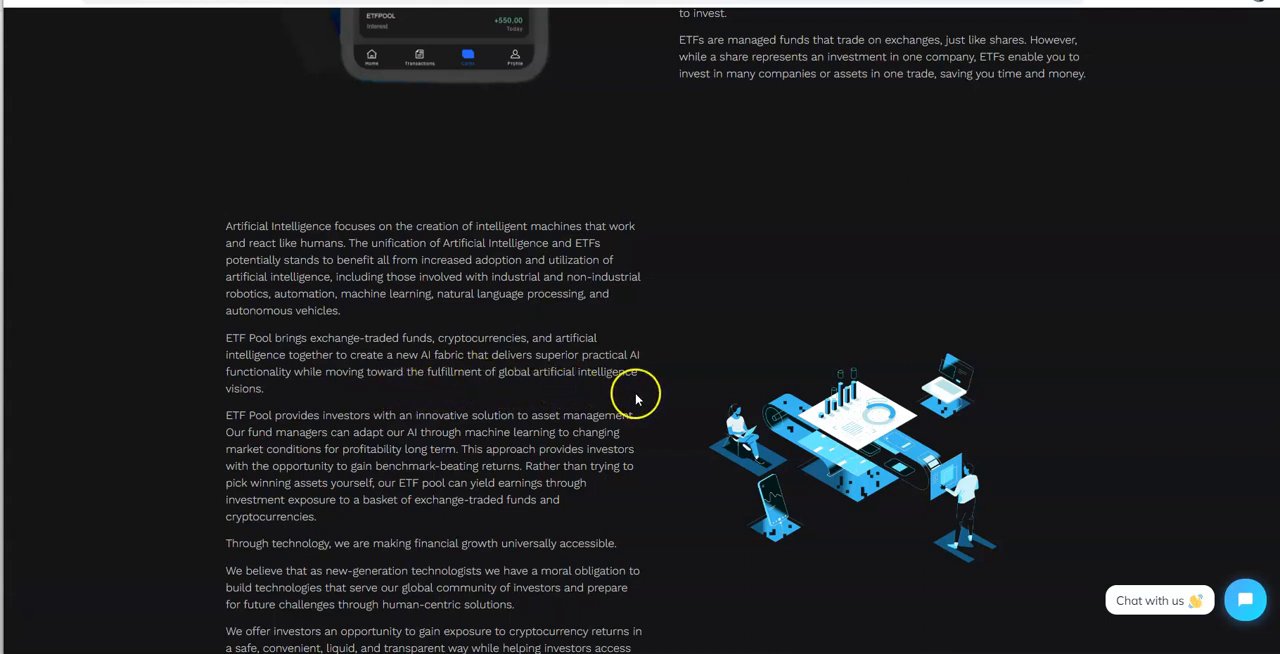
{"action": "mouse_move", "coordinate": [504, 444]}
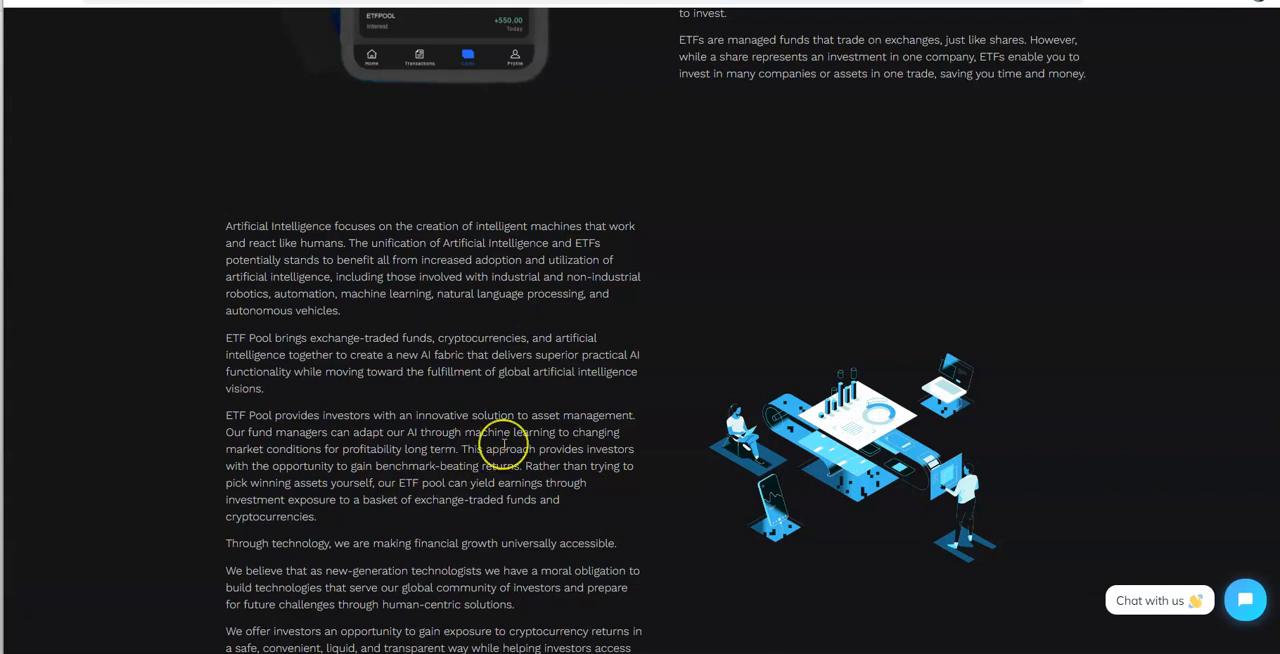
{"action": "scroll", "scroll_direction": "down", "scroll_amount": 3}
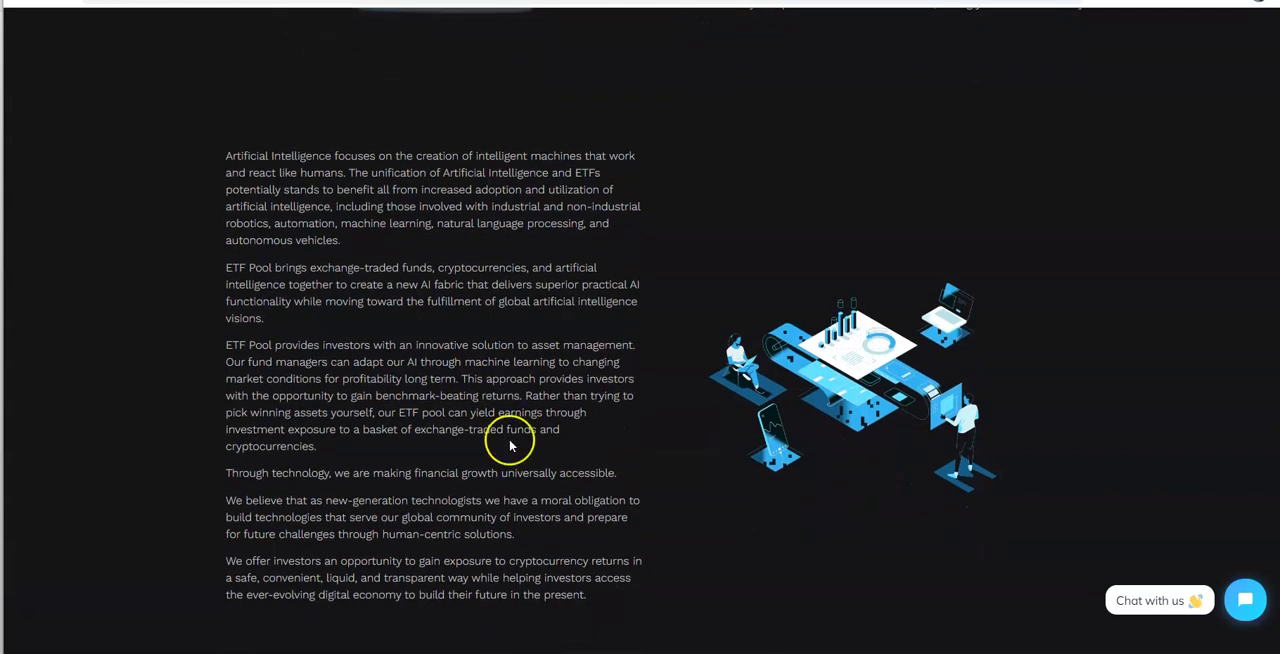
{"action": "mouse_move", "coordinate": [362, 428]}
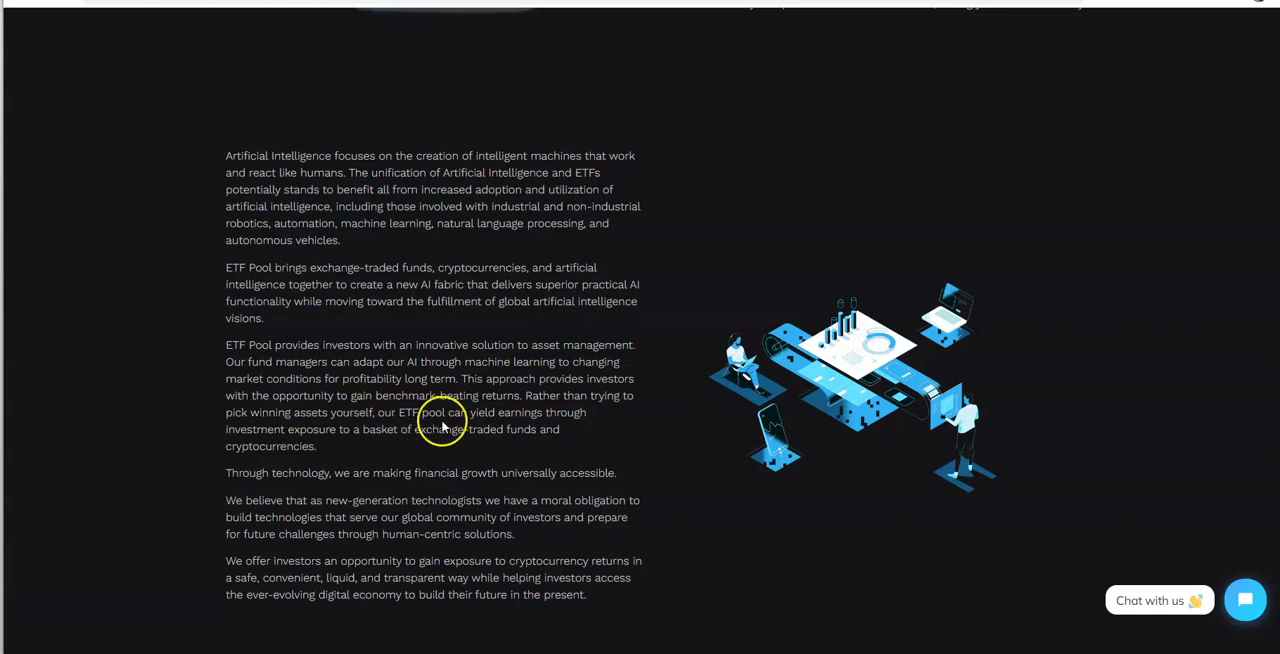
{"action": "mouse_move", "coordinate": [484, 450]}
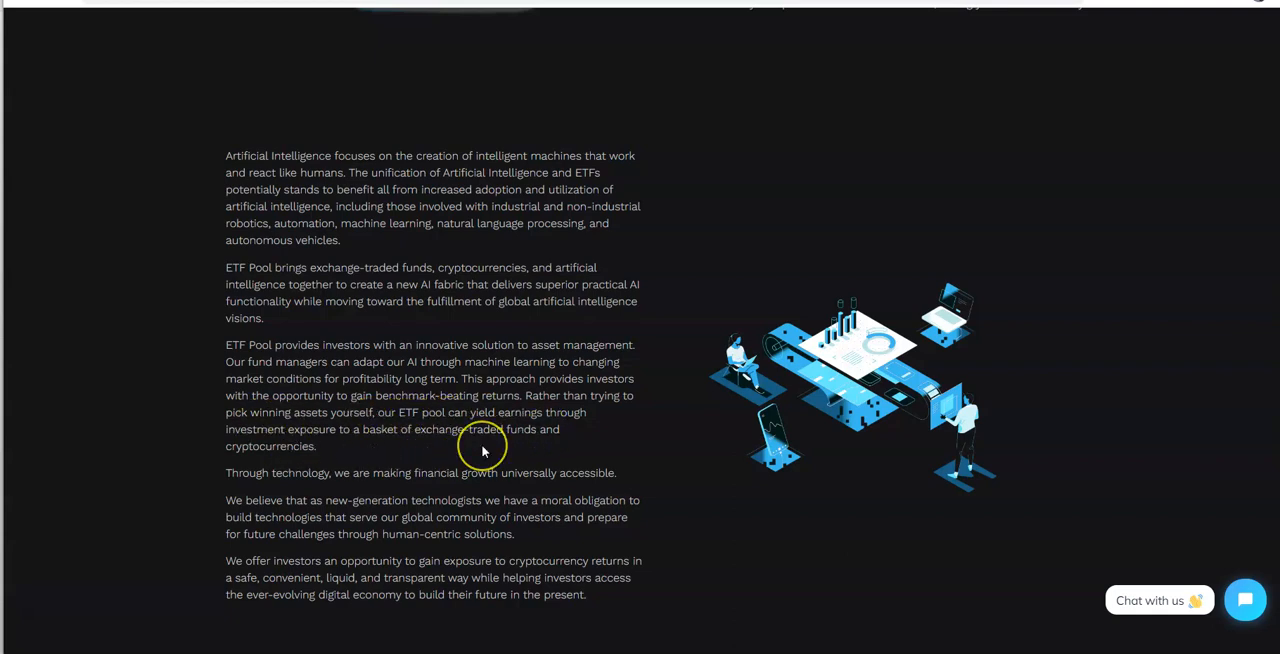
{"action": "scroll", "scroll_direction": "down", "scroll_amount": 3}
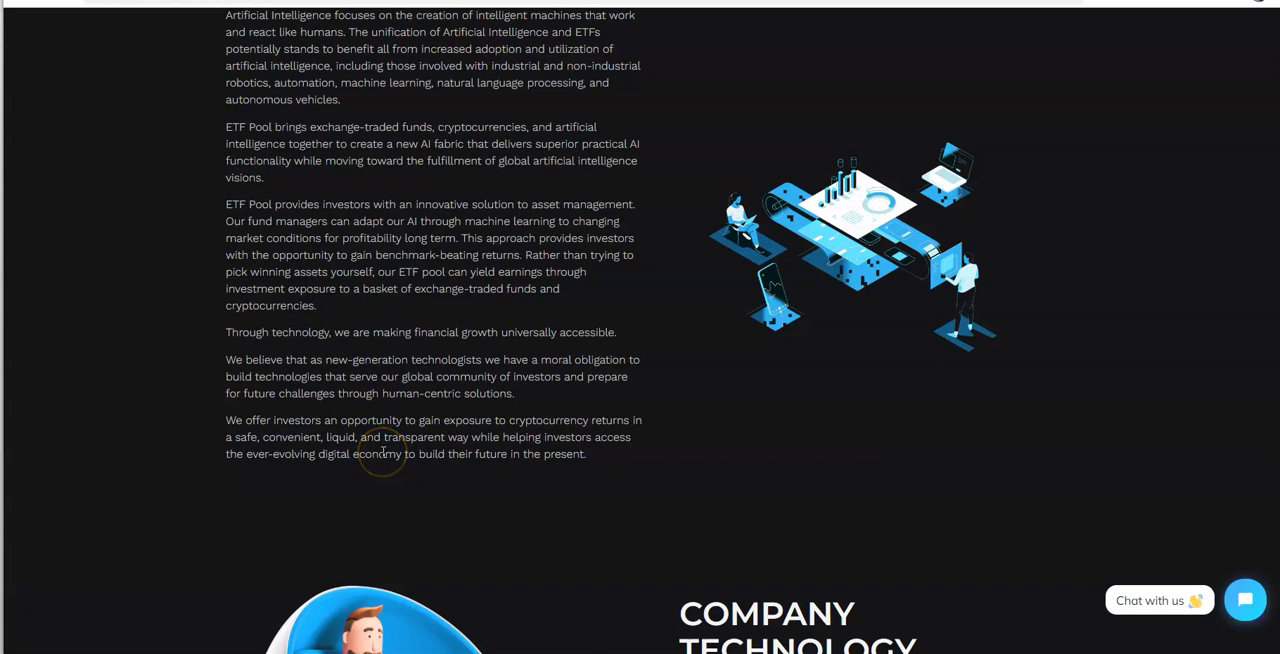
{"action": "mouse_move", "coordinate": [360, 392]}
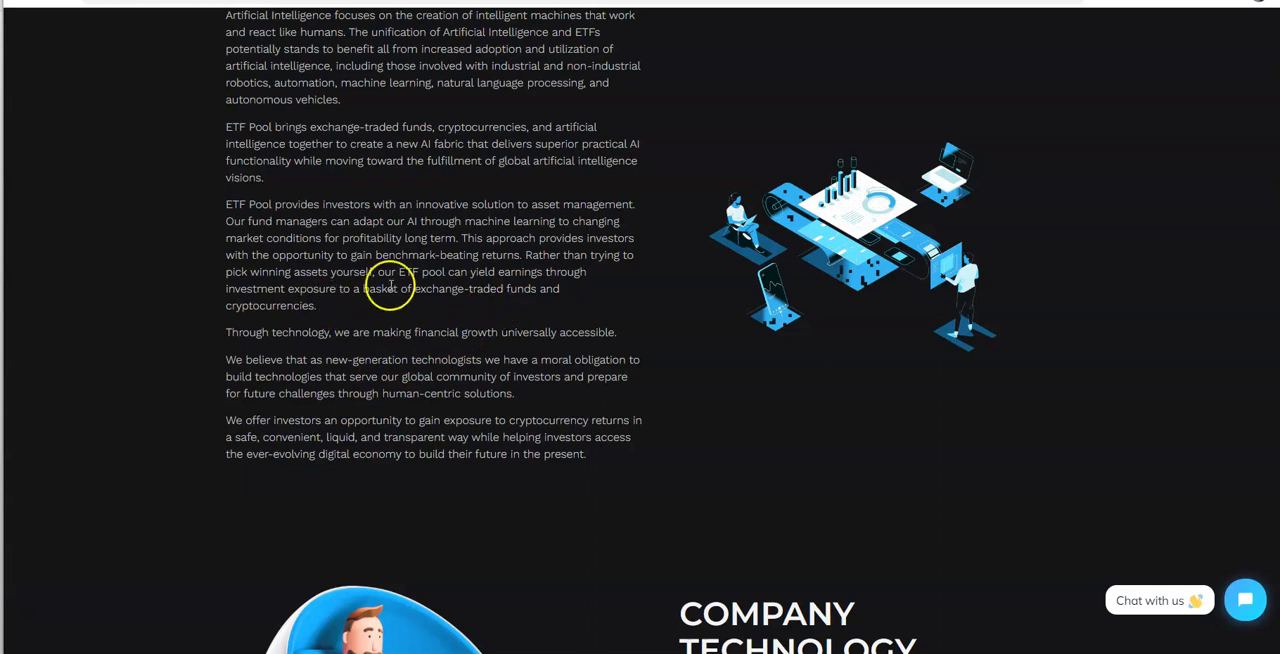
Scroll to the How It Works section showing its four feature cards and the Why ETF Pool heading.
{"action": "scroll", "scroll_direction": "down", "scroll_amount": 3}
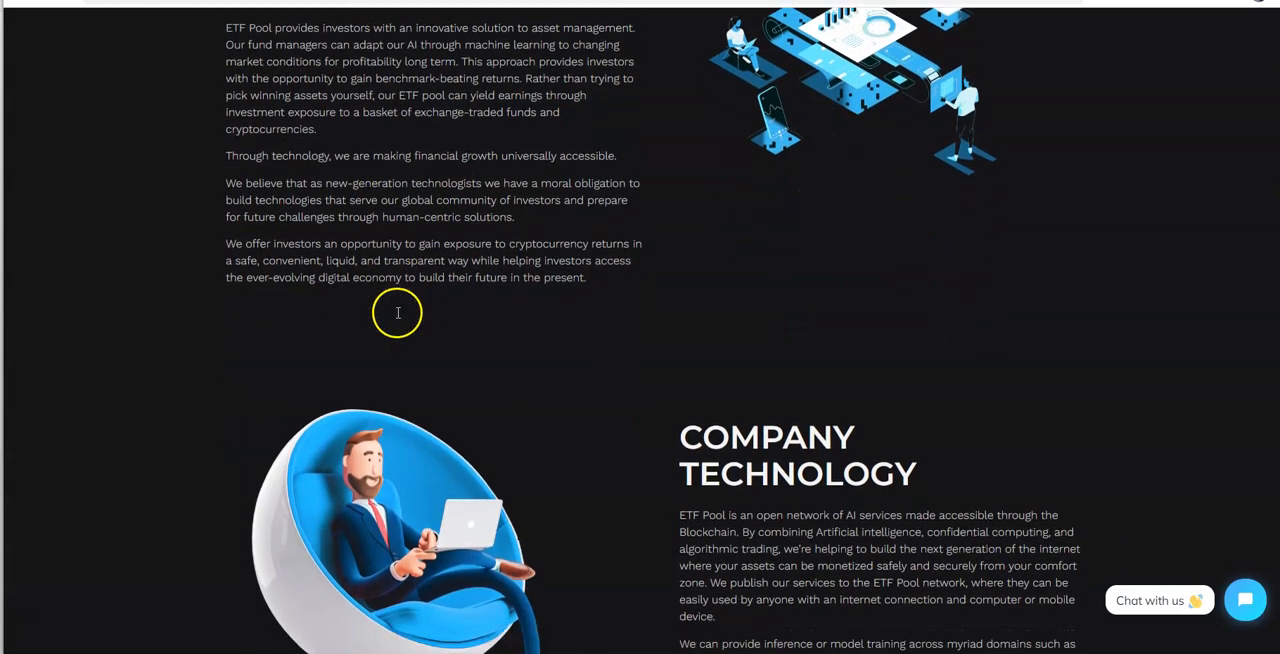
{"action": "scroll", "scroll_direction": "down", "scroll_amount": 3}
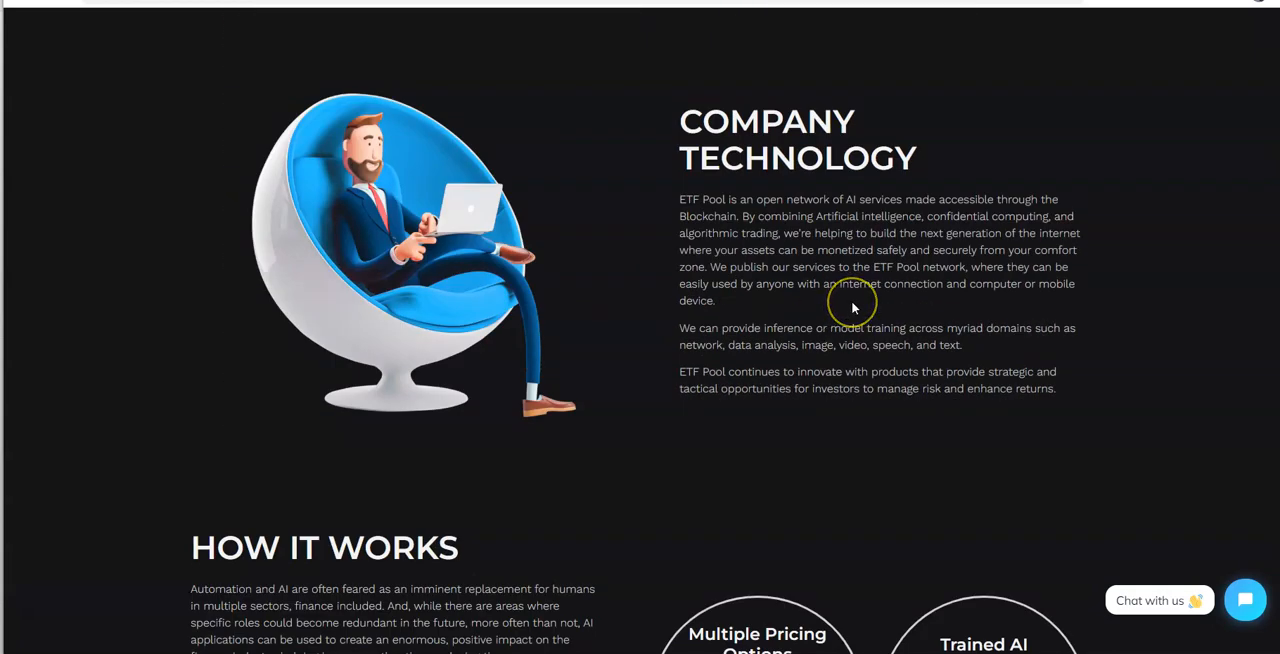
{"action": "scroll", "scroll_direction": "down", "scroll_amount": 3}
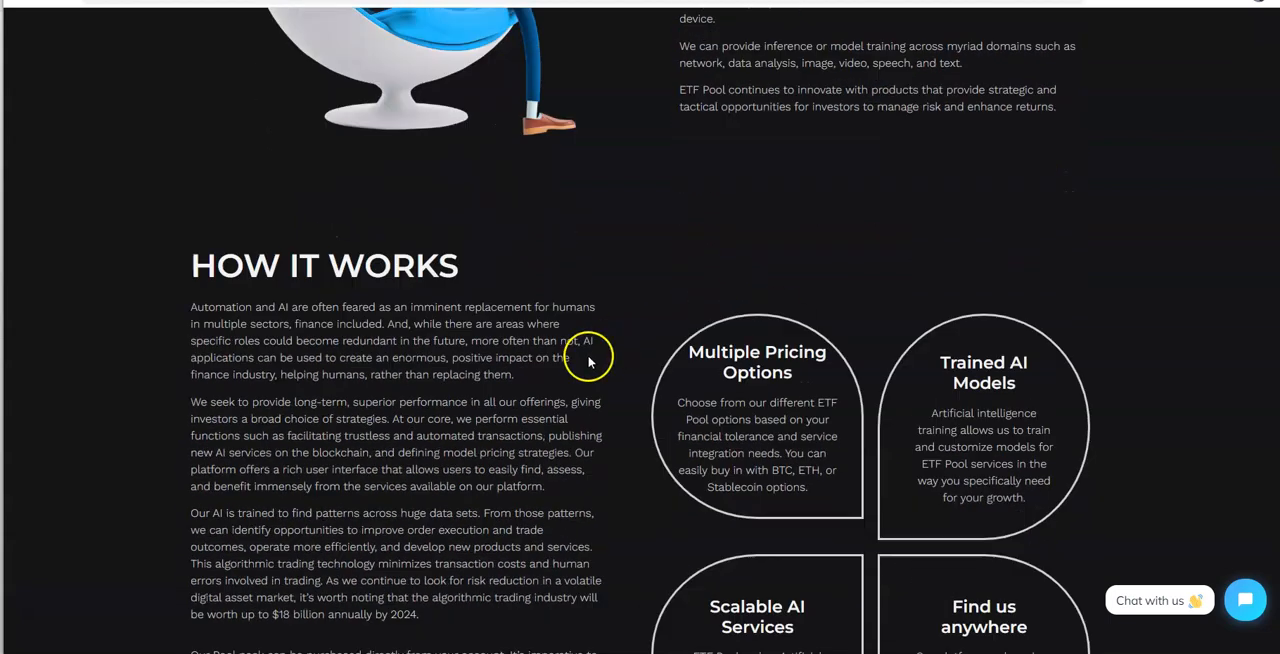
{"action": "scroll", "scroll_direction": "down", "scroll_amount": 3}
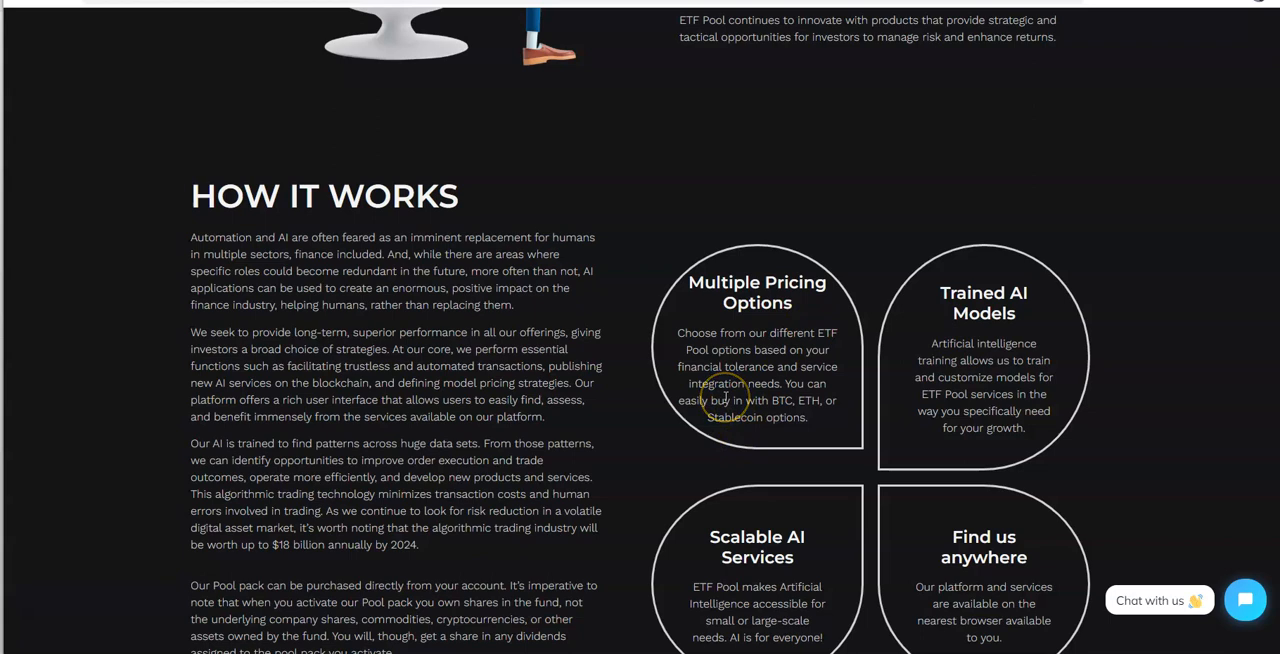
{"action": "mouse_move", "coordinate": [776, 416]}
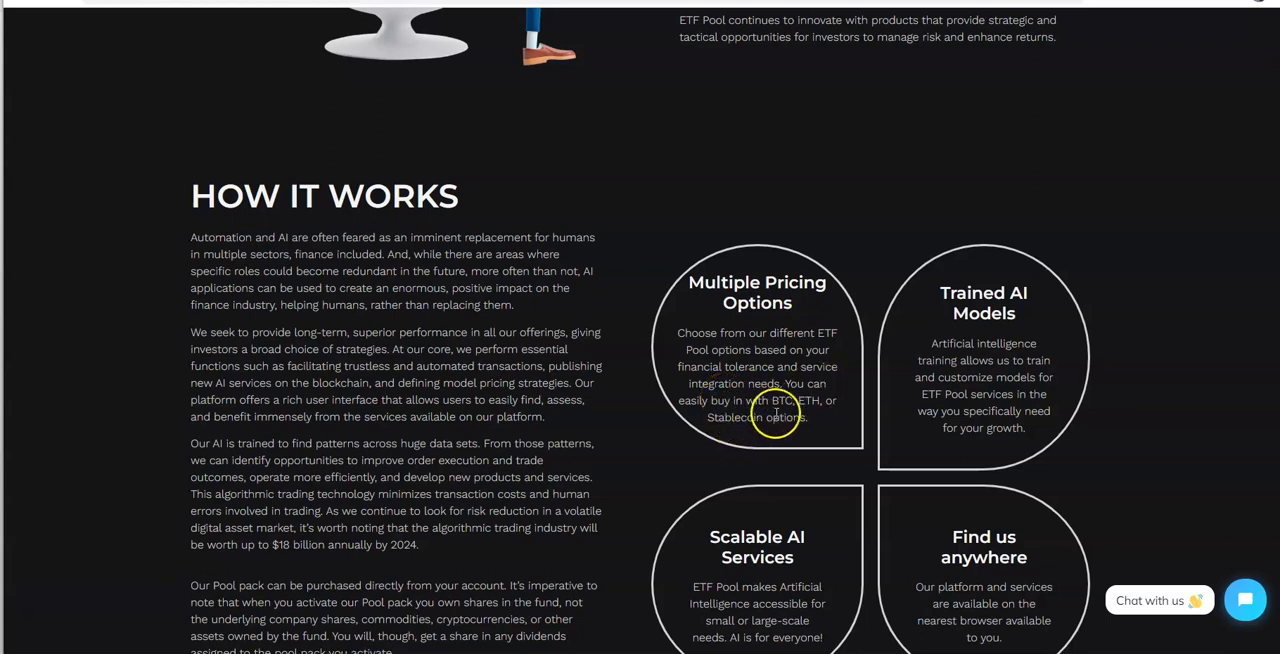
{"action": "mouse_move", "coordinate": [752, 440]}
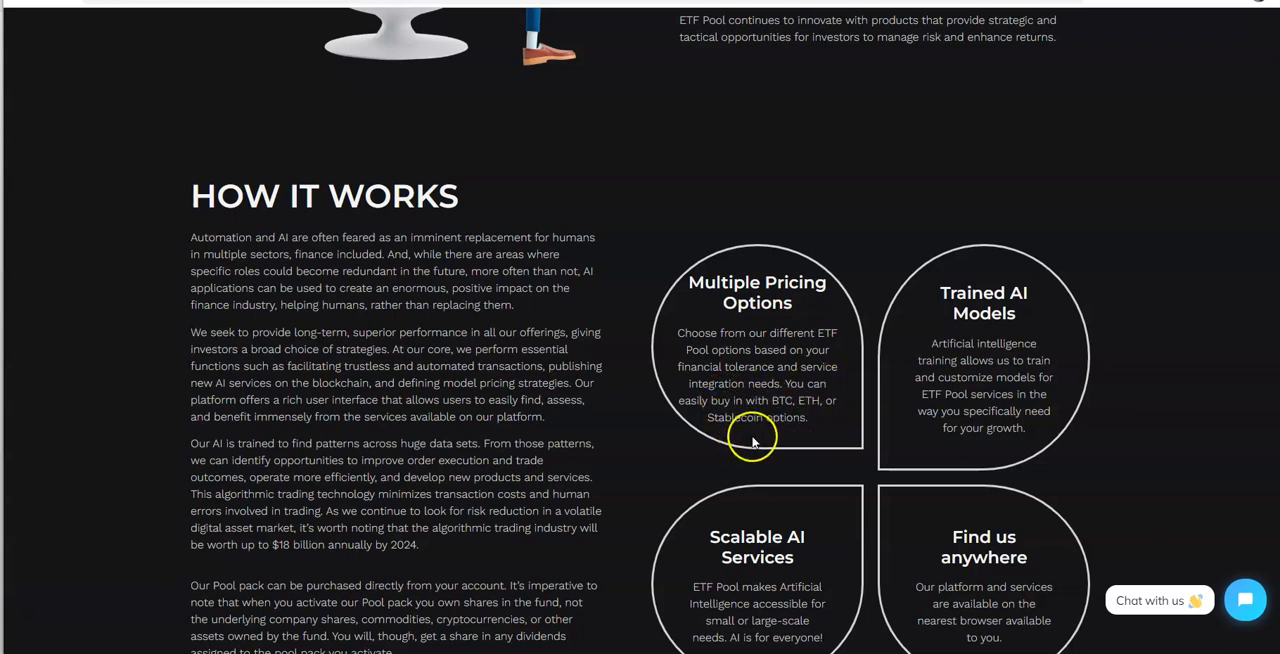
{"action": "scroll", "scroll_direction": "down", "scroll_amount": 3}
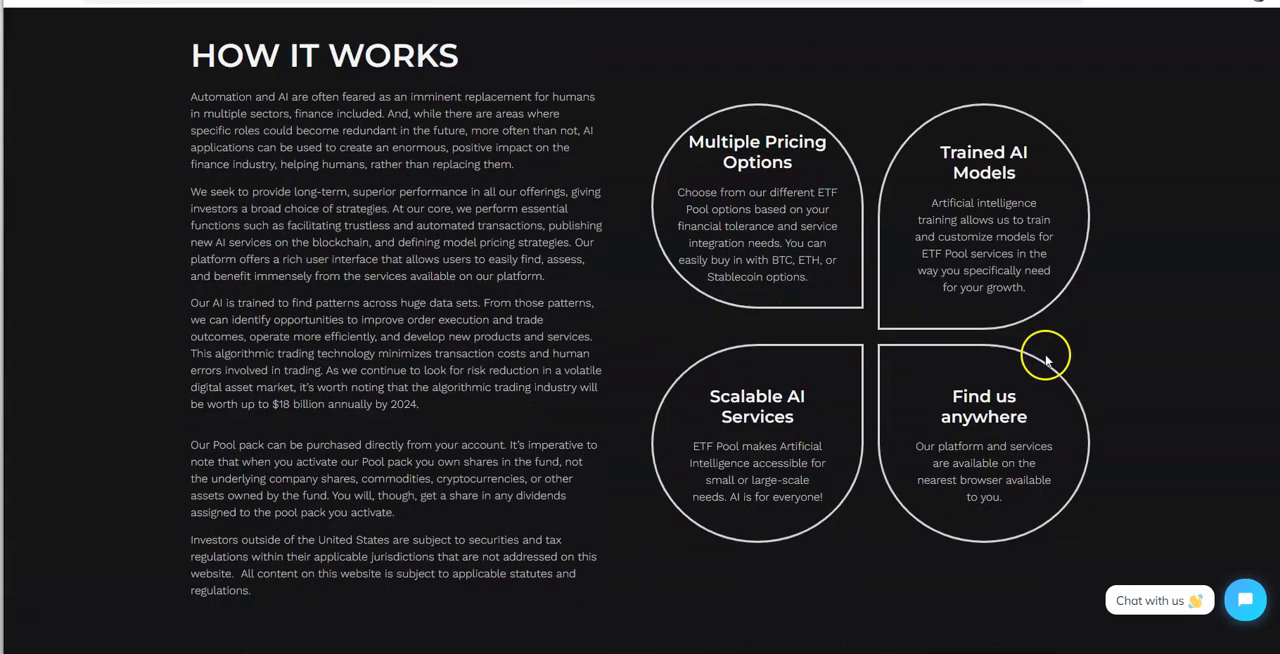
{"action": "scroll", "scroll_direction": "down", "scroll_amount": 3}
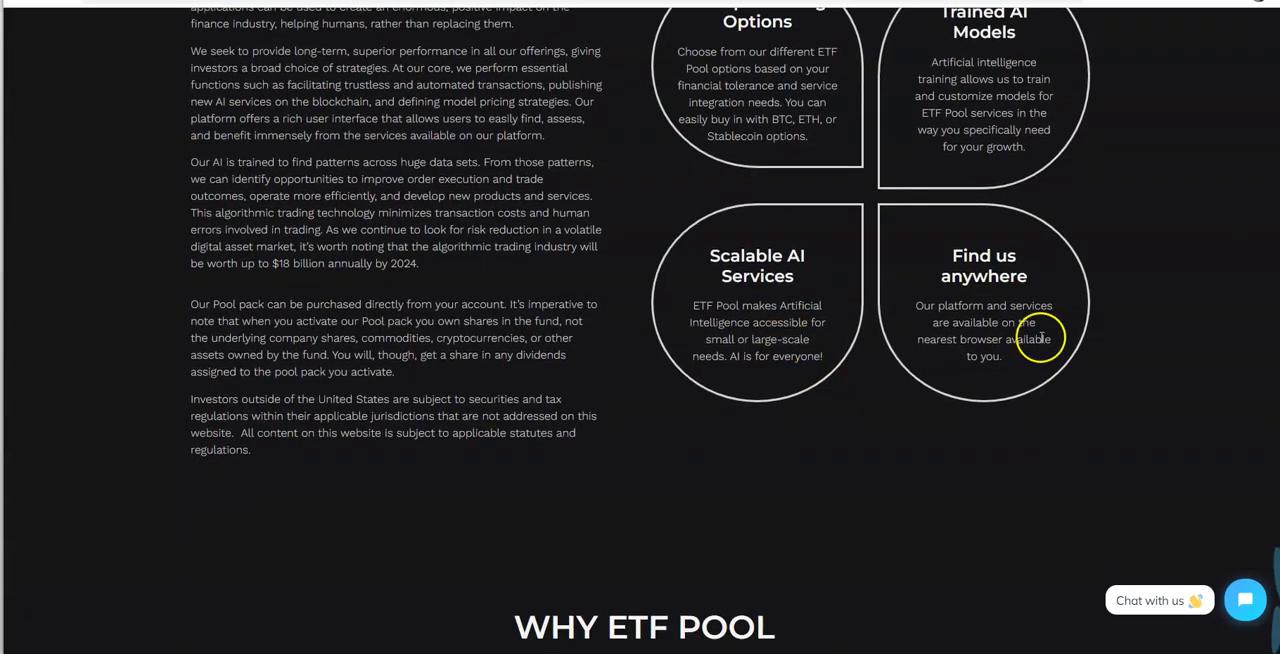
Scroll through the Why ETF Pool cards, Our Values and FAQ, ending back at the homepage banner.
{"action": "scroll", "scroll_direction": "down", "scroll_amount": 3}
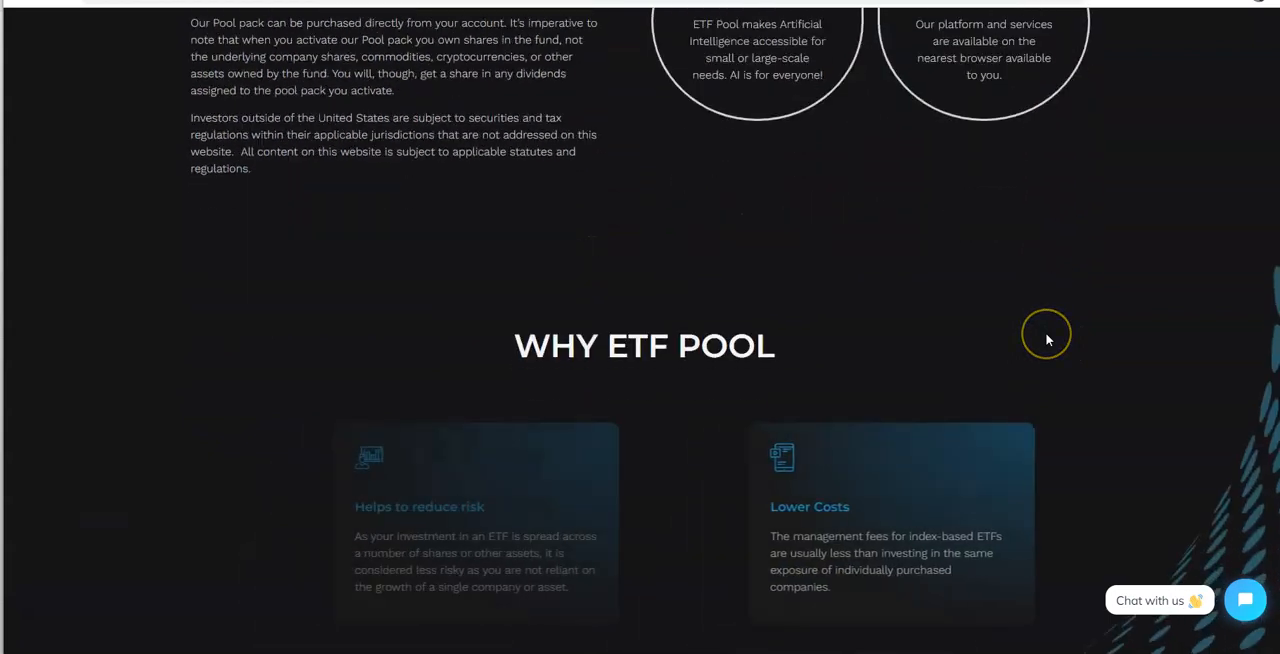
{"action": "scroll", "scroll_direction": "down", "scroll_amount": 3}
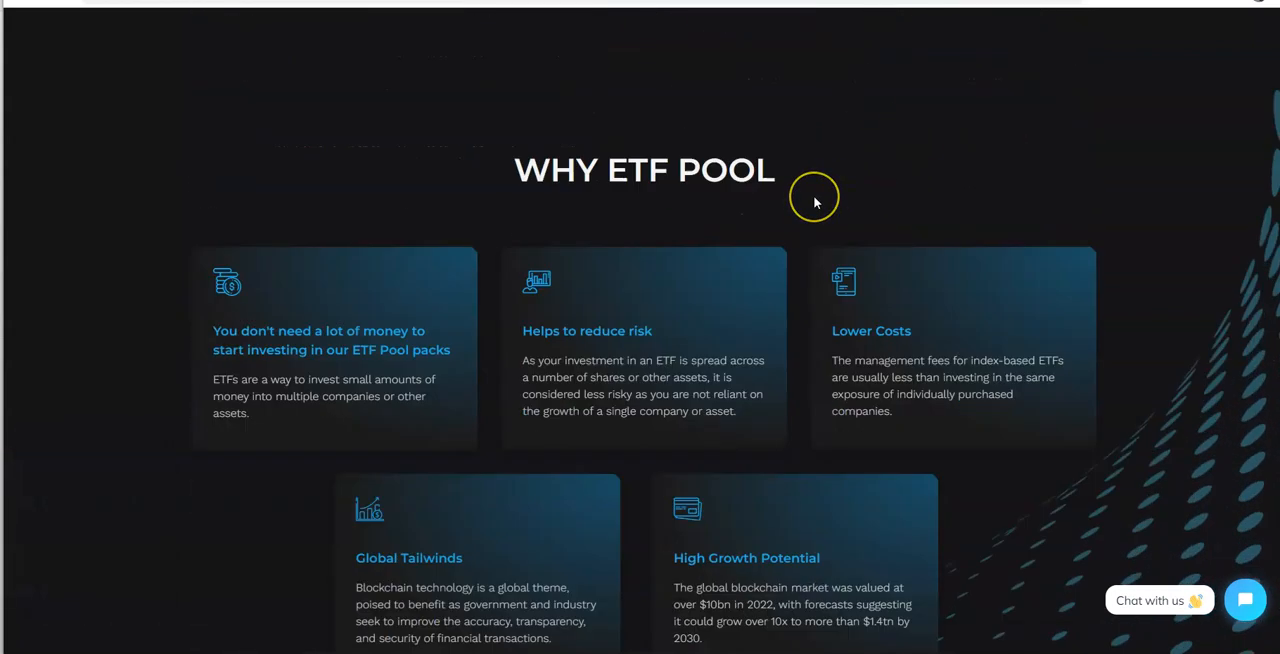
{"action": "scroll", "scroll_direction": "down", "scroll_amount": 3}
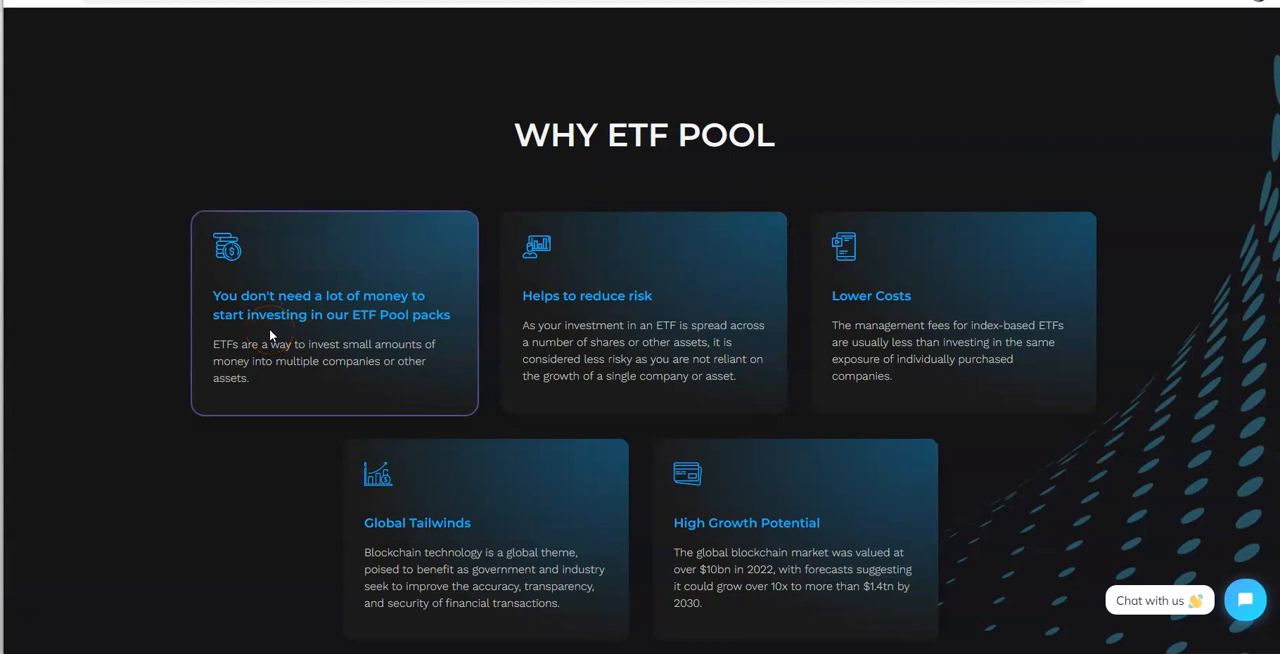
{"action": "scroll", "scroll_direction": "down", "scroll_amount": 3}
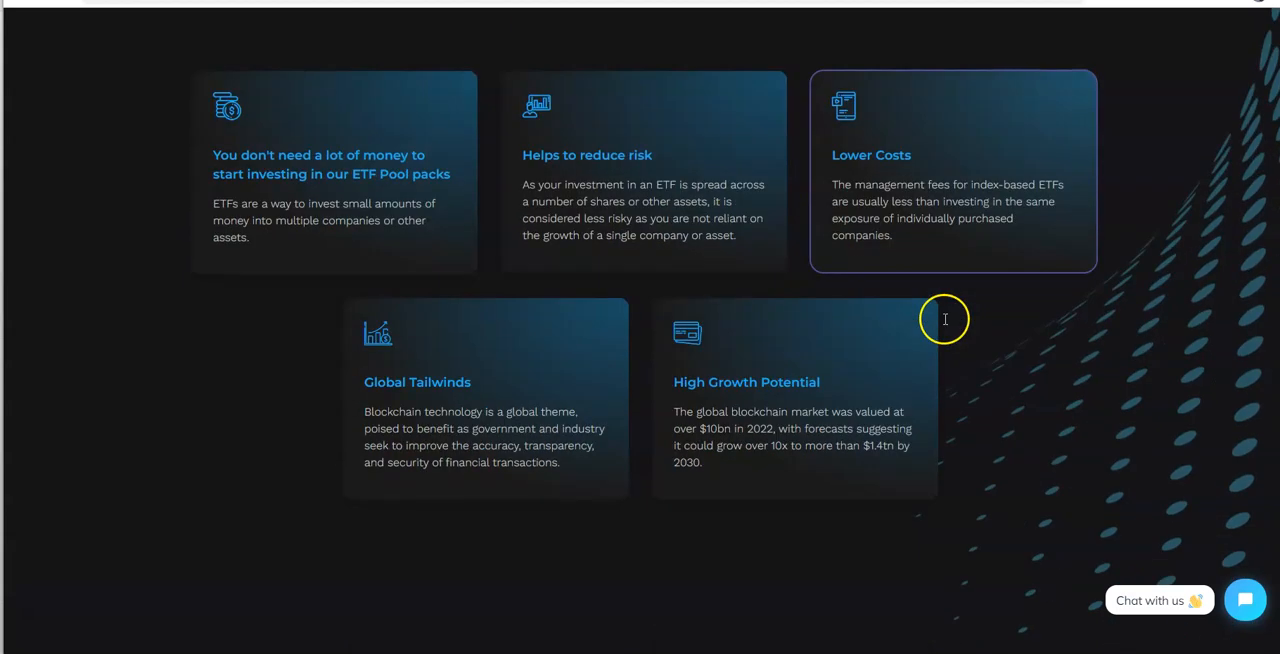
{"action": "scroll", "scroll_direction": "down", "scroll_amount": 3}
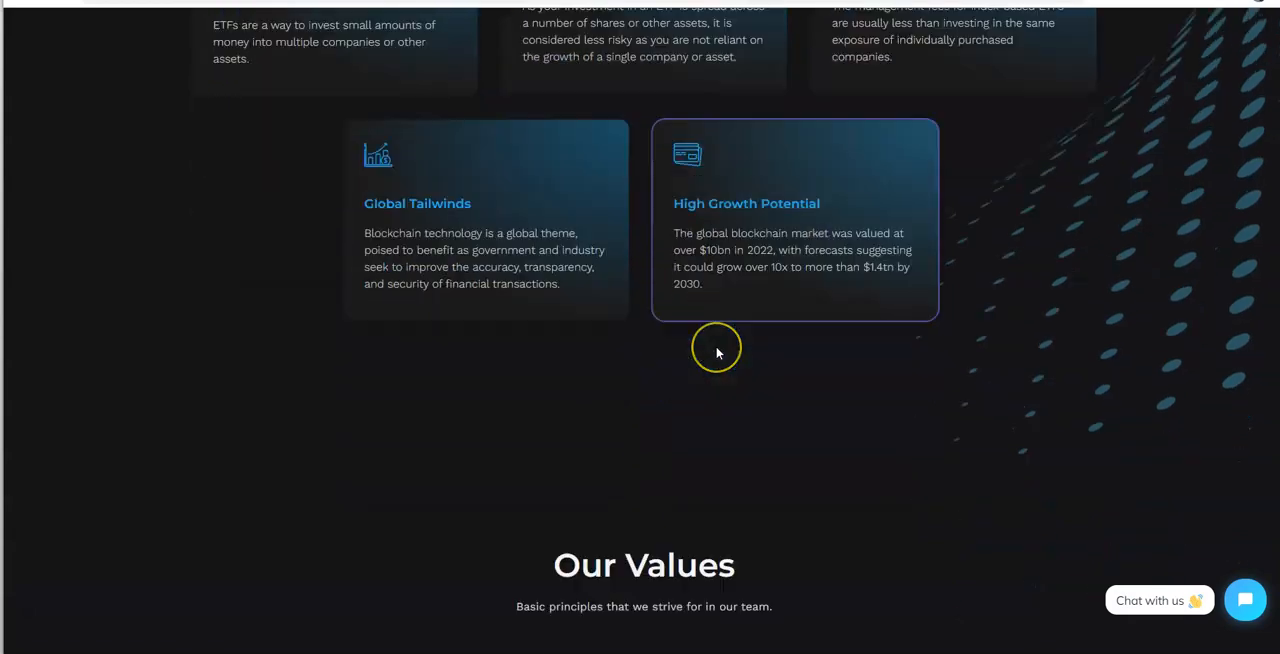
{"action": "scroll", "scroll_direction": "down", "scroll_amount": 3}
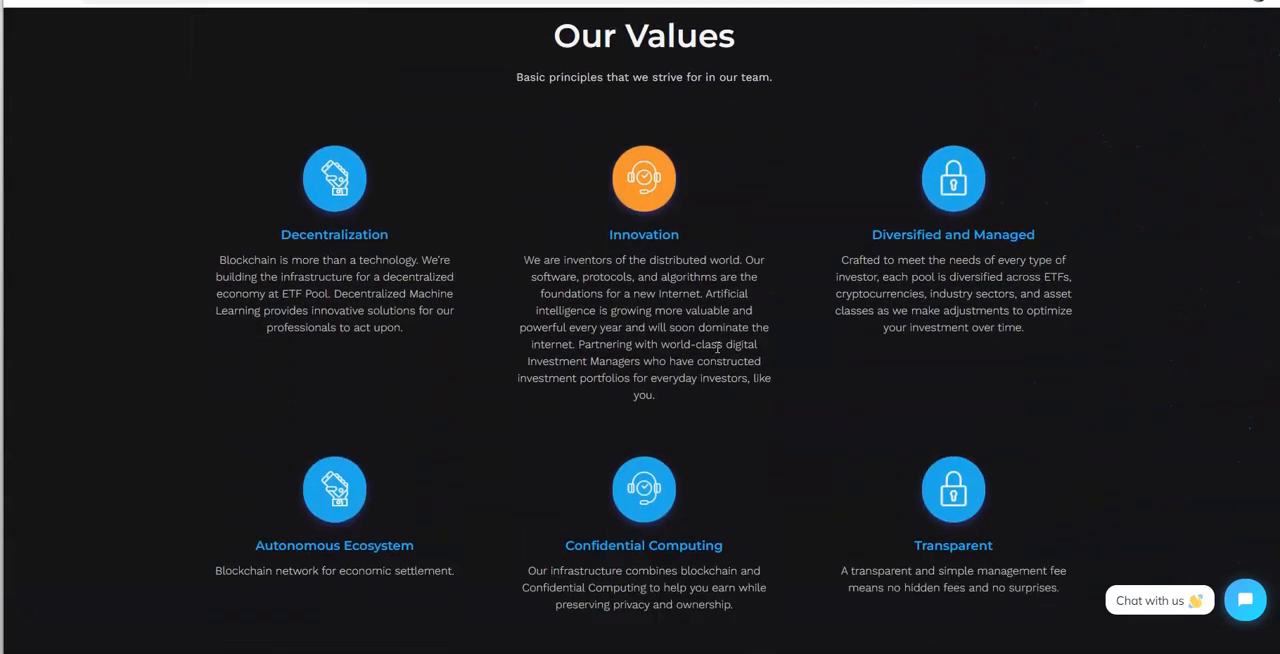
{"action": "scroll", "scroll_direction": "down", "scroll_amount": 3}
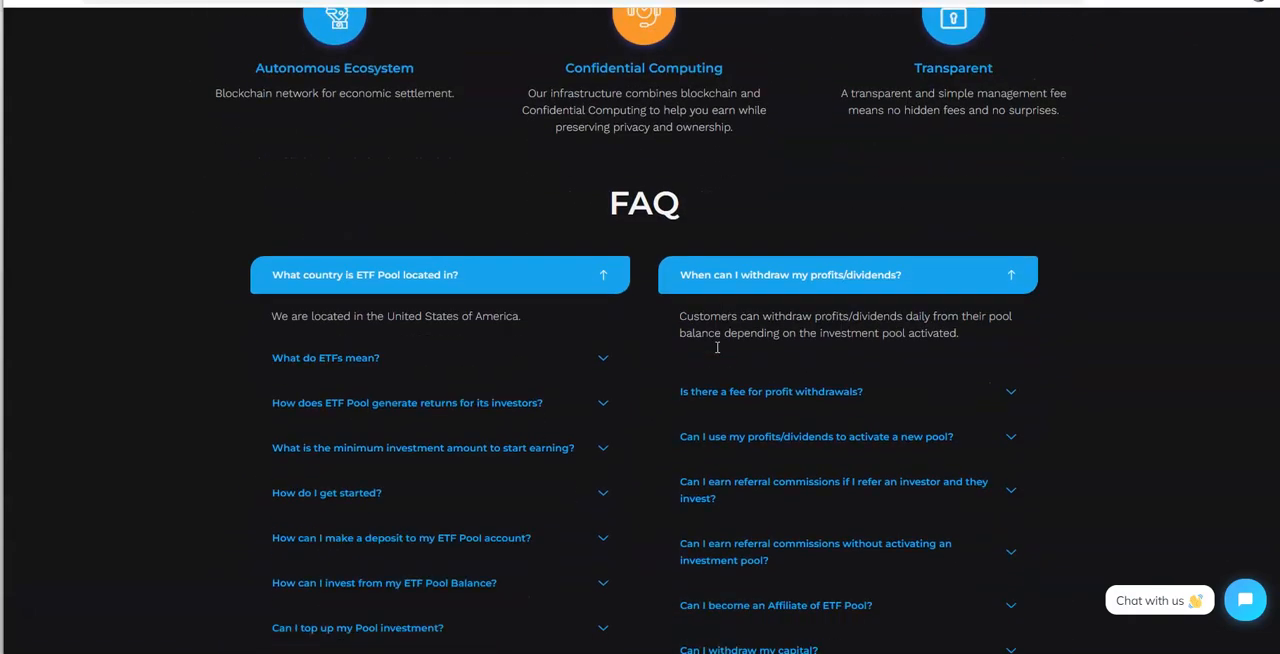
{"action": "scroll", "scroll_direction": "down", "scroll_amount": 3}
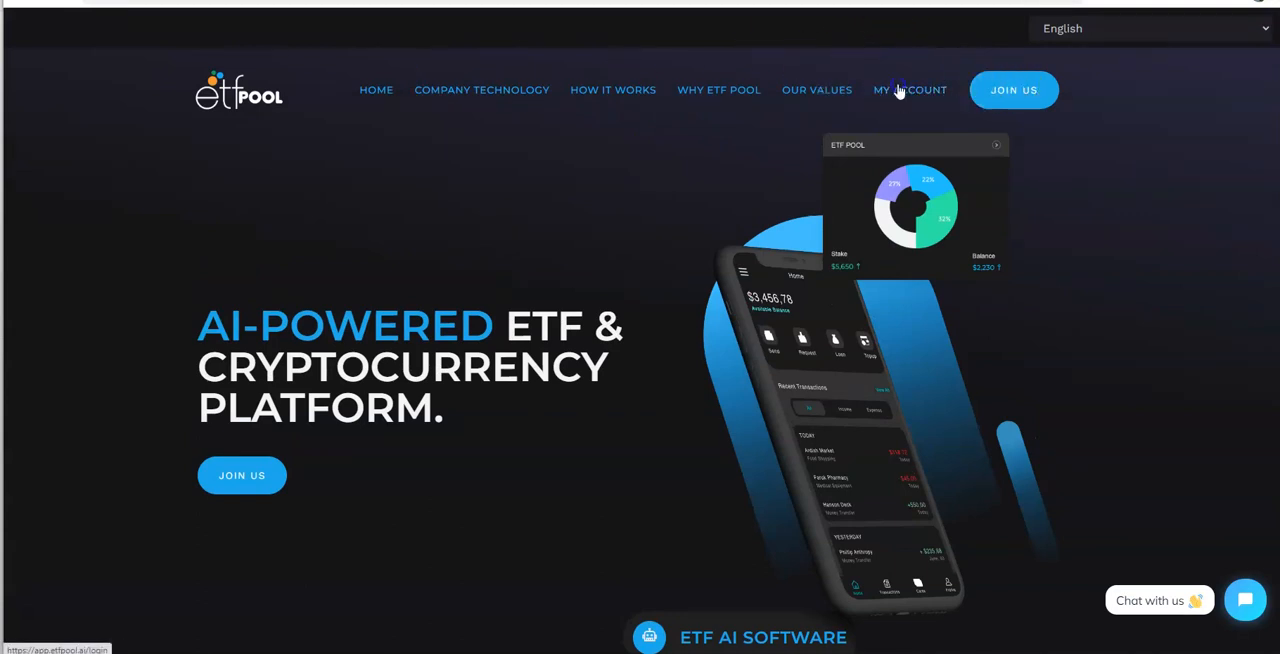
Sign in via My Account with the saved password to reach the $515.89 dashboard overview.
{"action": "left_click", "coordinate": [908, 88]}
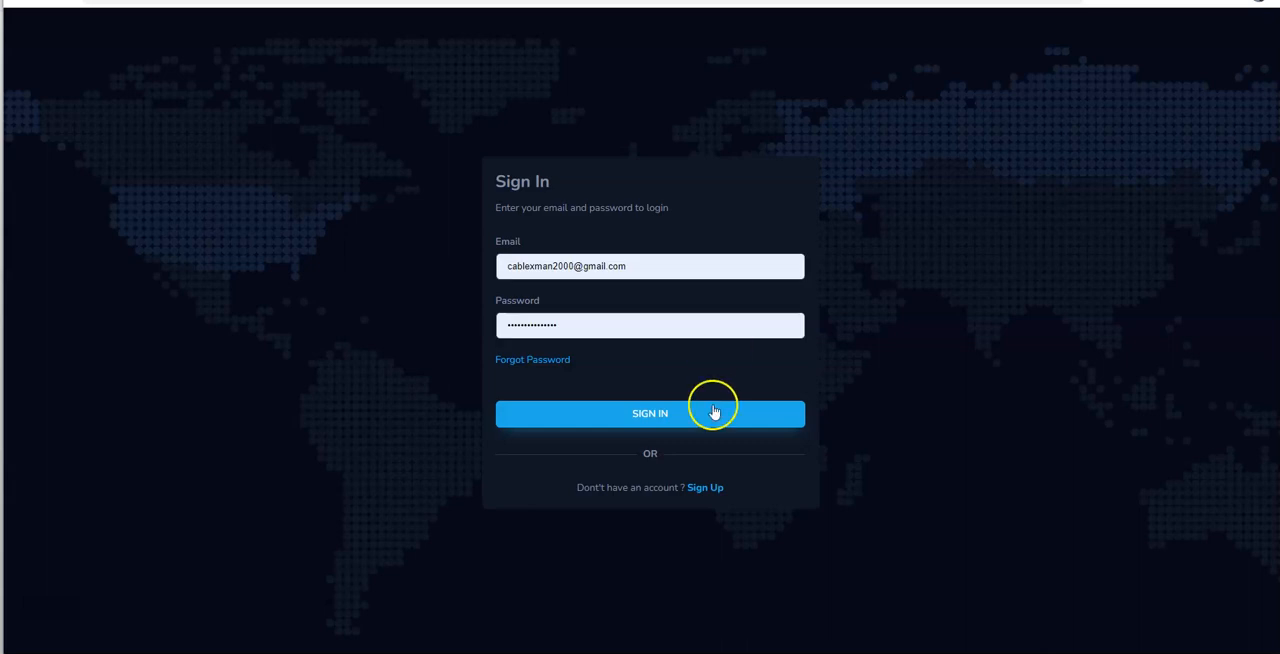
{"action": "left_click", "coordinate": [648, 412]}
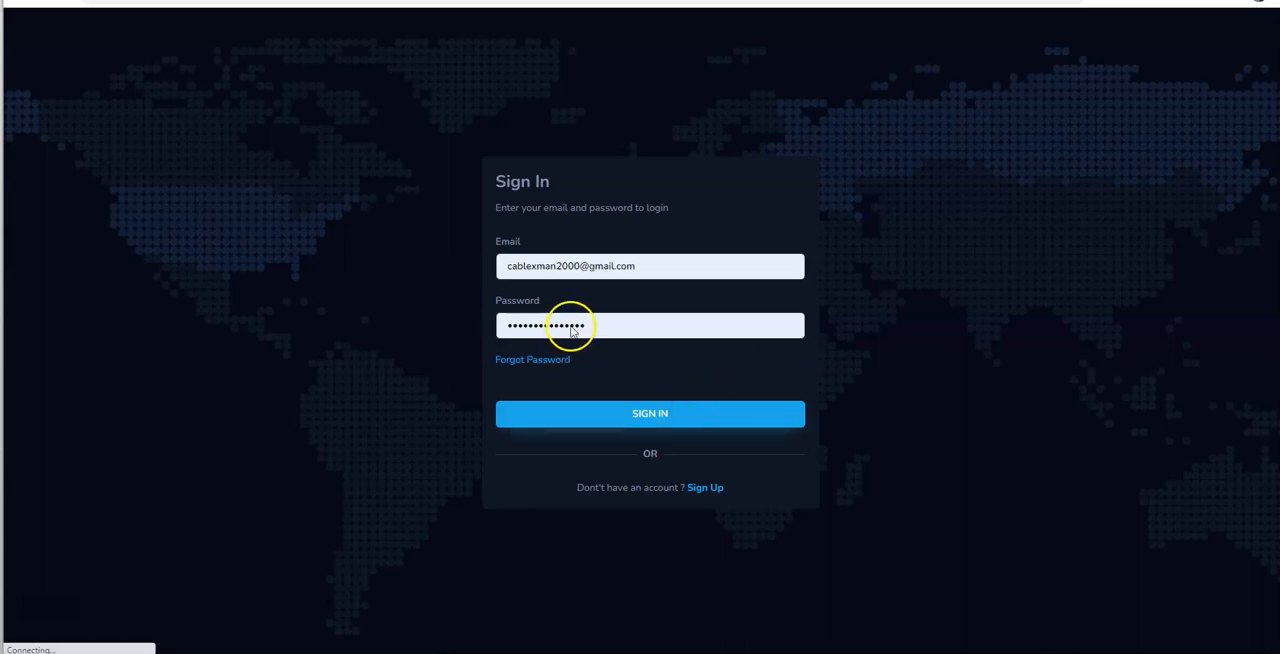
{"action": "left_click", "coordinate": [648, 412]}
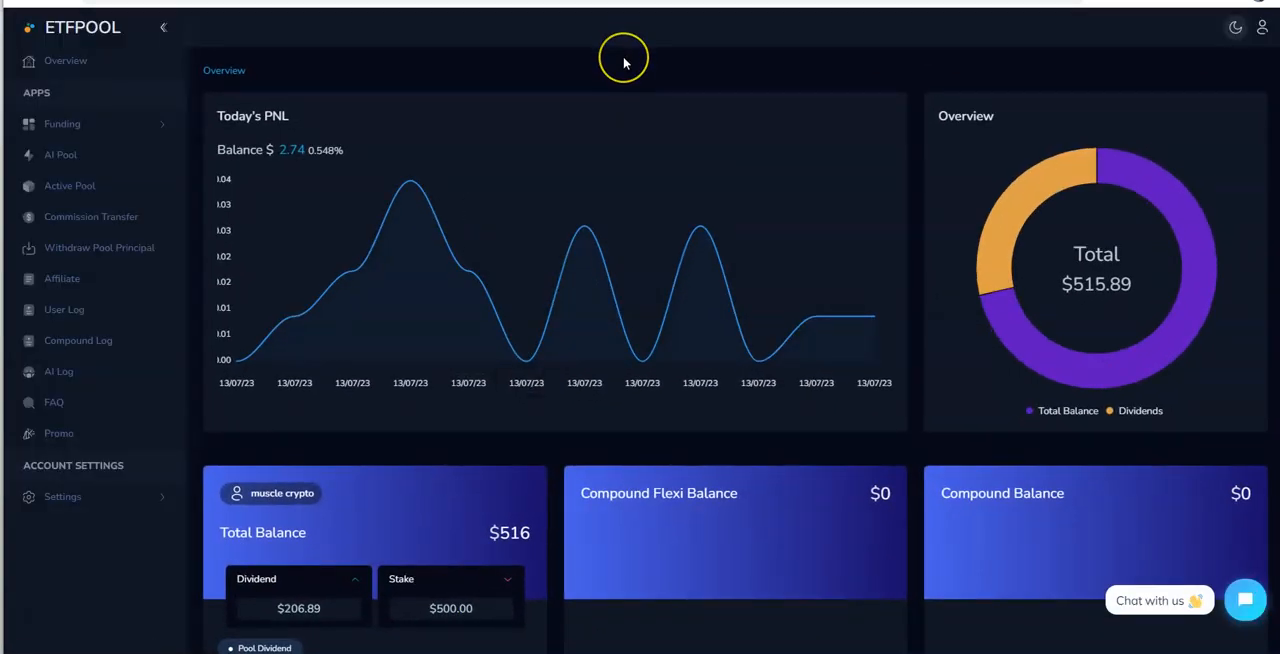
{"action": "mouse_move", "coordinate": [364, 102]}
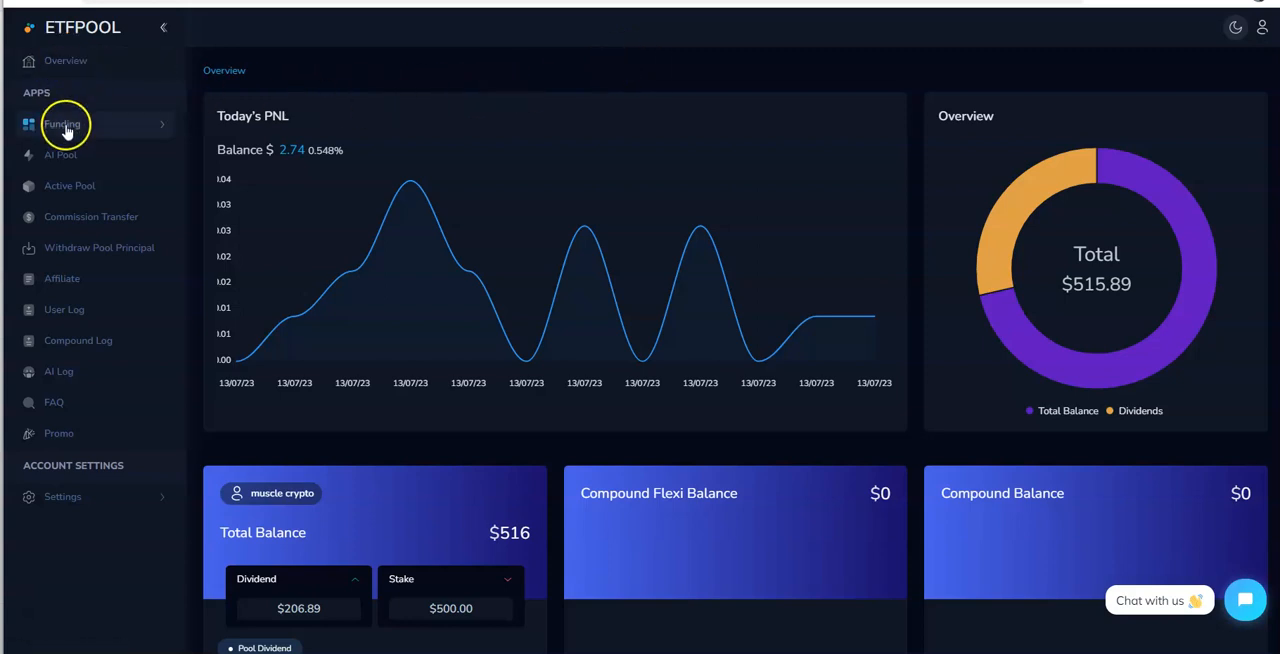
Go to Funding > Deposit to see coin choices and the completed $500 deposit in history.
{"action": "left_click", "coordinate": [62, 124]}
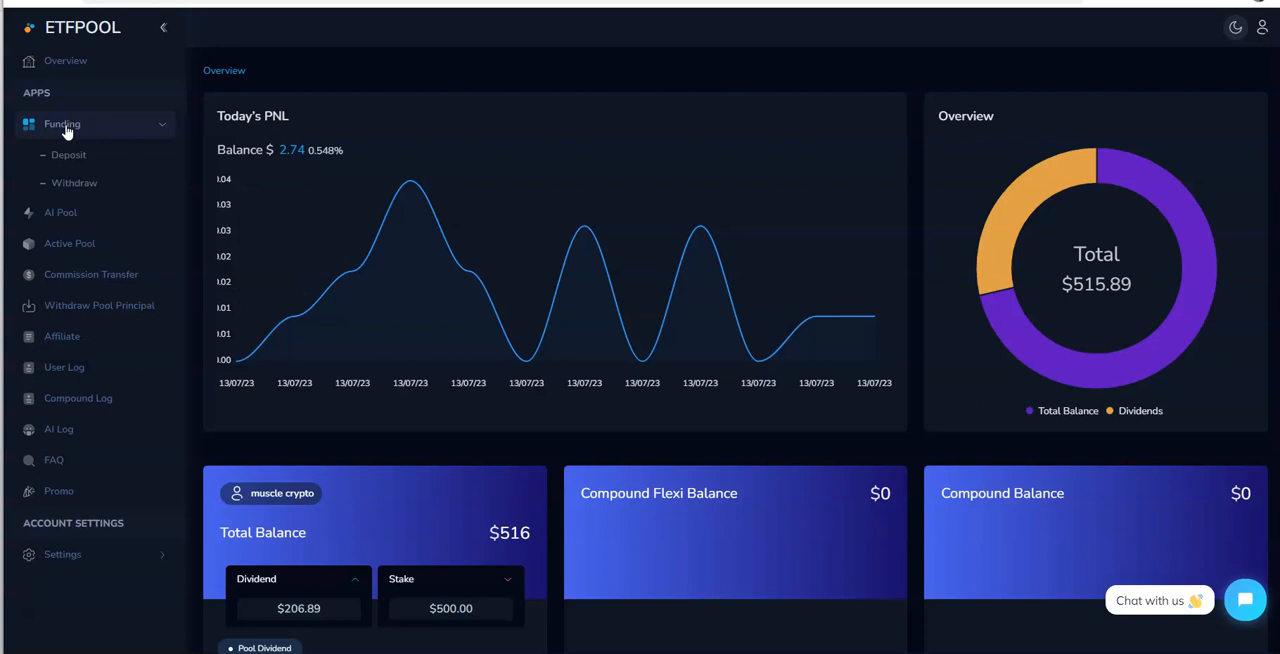
{"action": "left_click", "coordinate": [68, 156]}
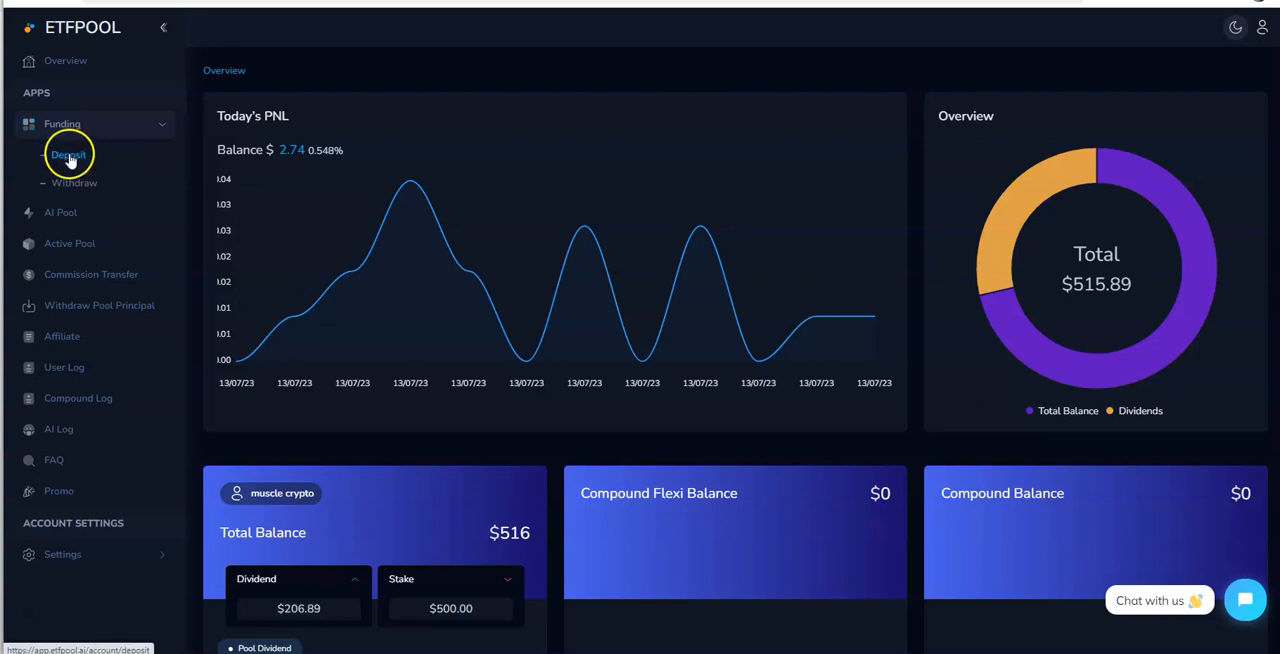
{"action": "left_click", "coordinate": [68, 154]}
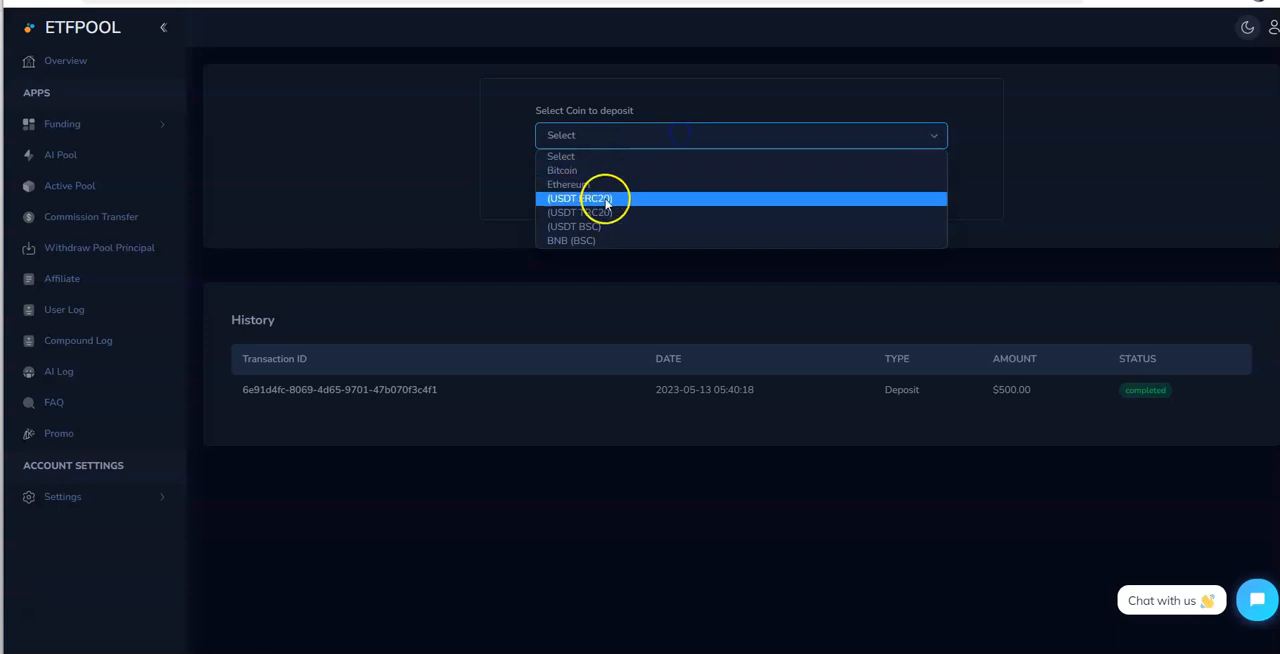
{"action": "mouse_move", "coordinate": [580, 240]}
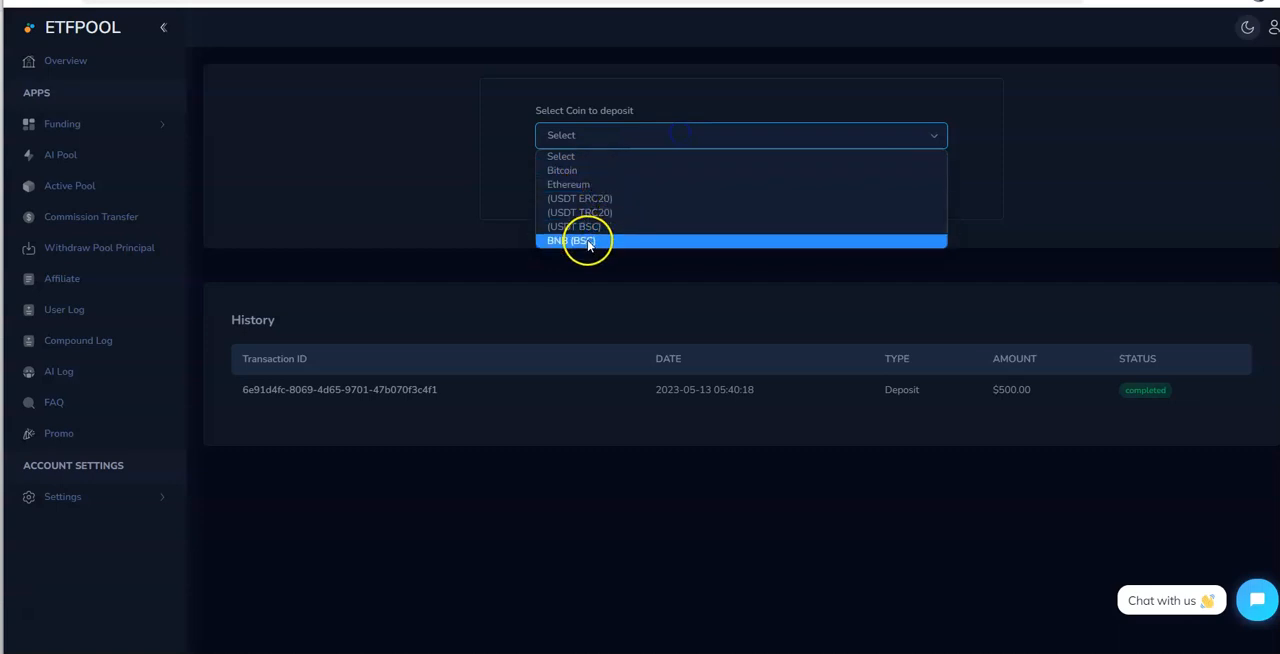
{"action": "mouse_move", "coordinate": [444, 244]}
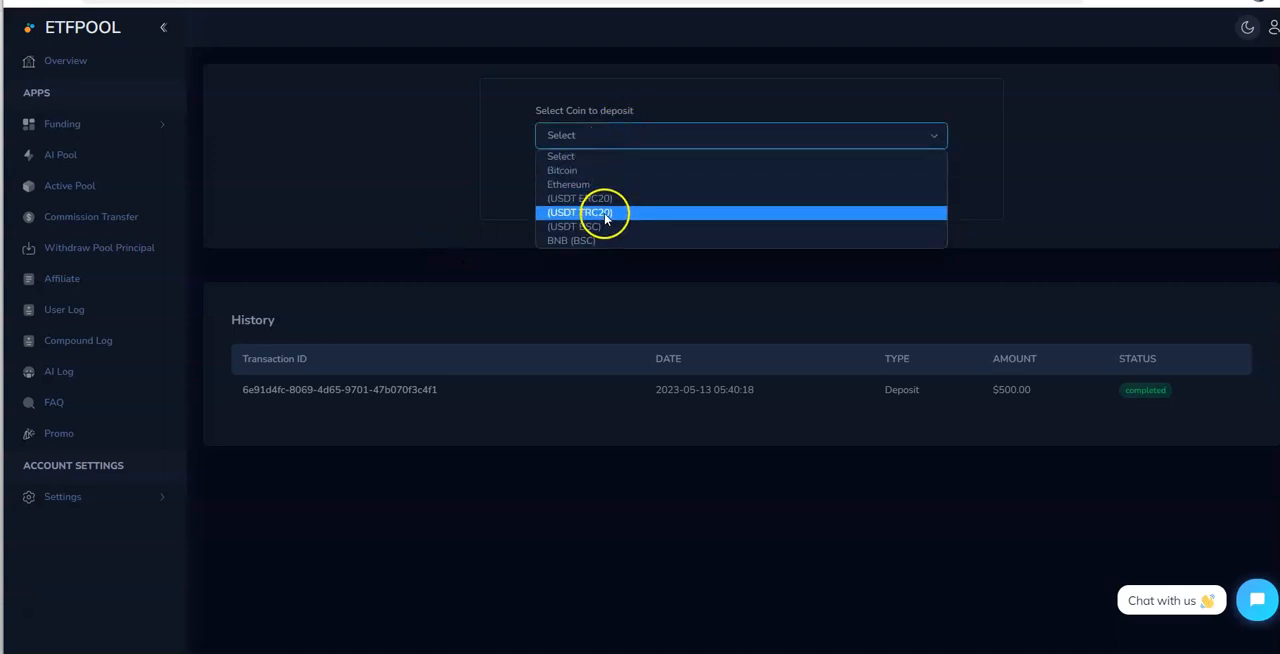
{"action": "mouse_move", "coordinate": [620, 222]}
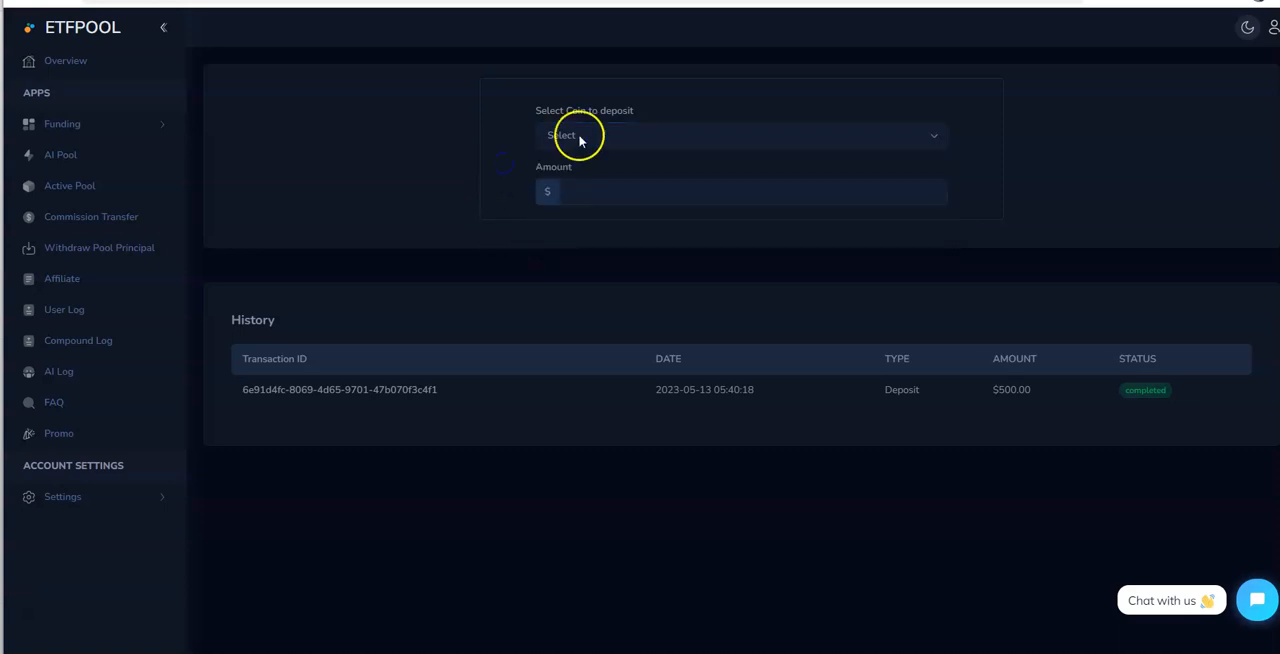
{"action": "mouse_move", "coordinate": [844, 398]}
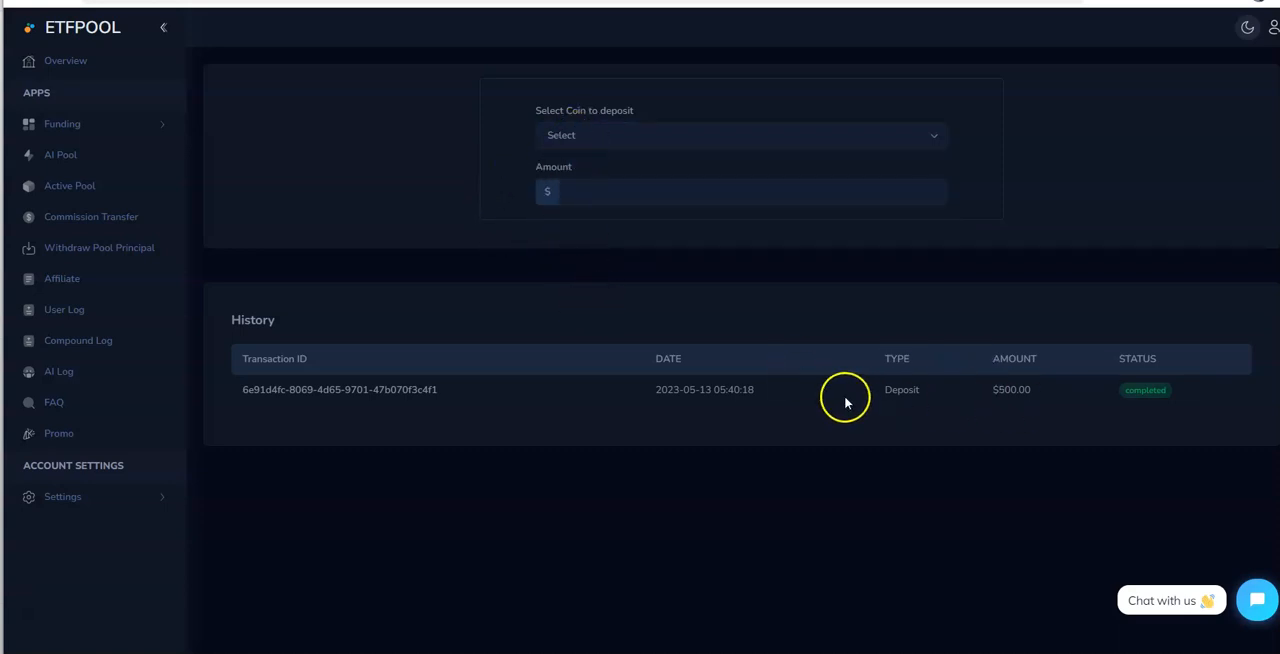
{"action": "mouse_move", "coordinate": [980, 362]}
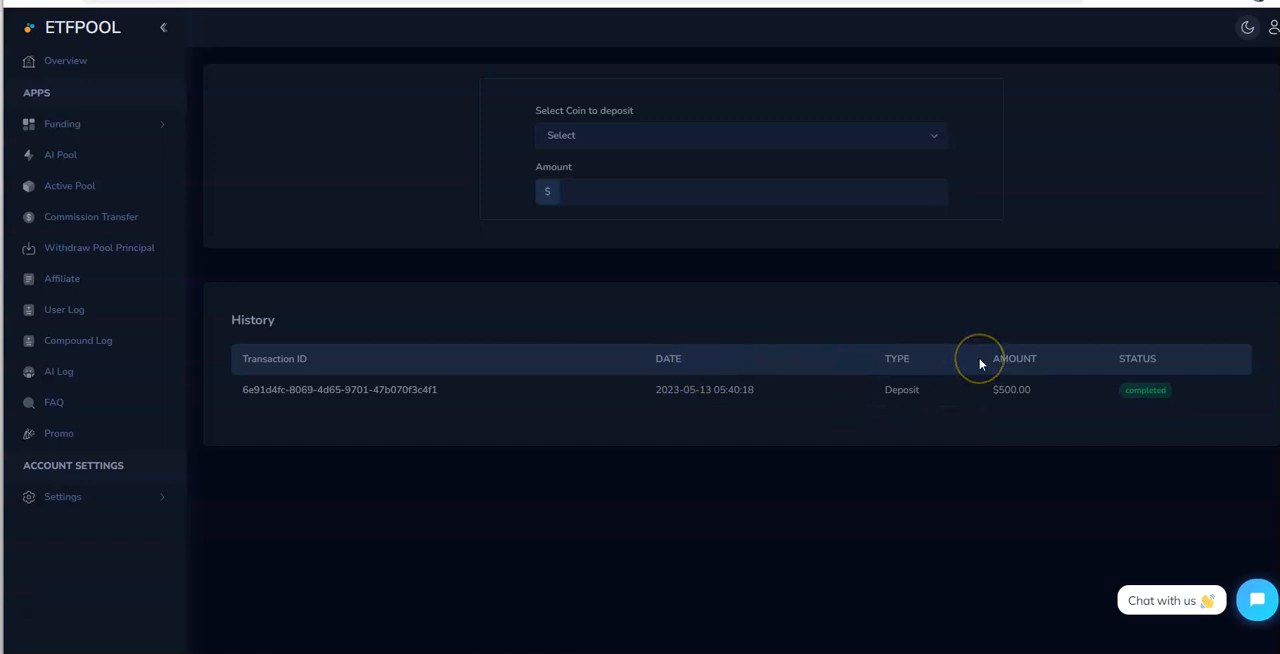
{"action": "mouse_move", "coordinate": [716, 404]}
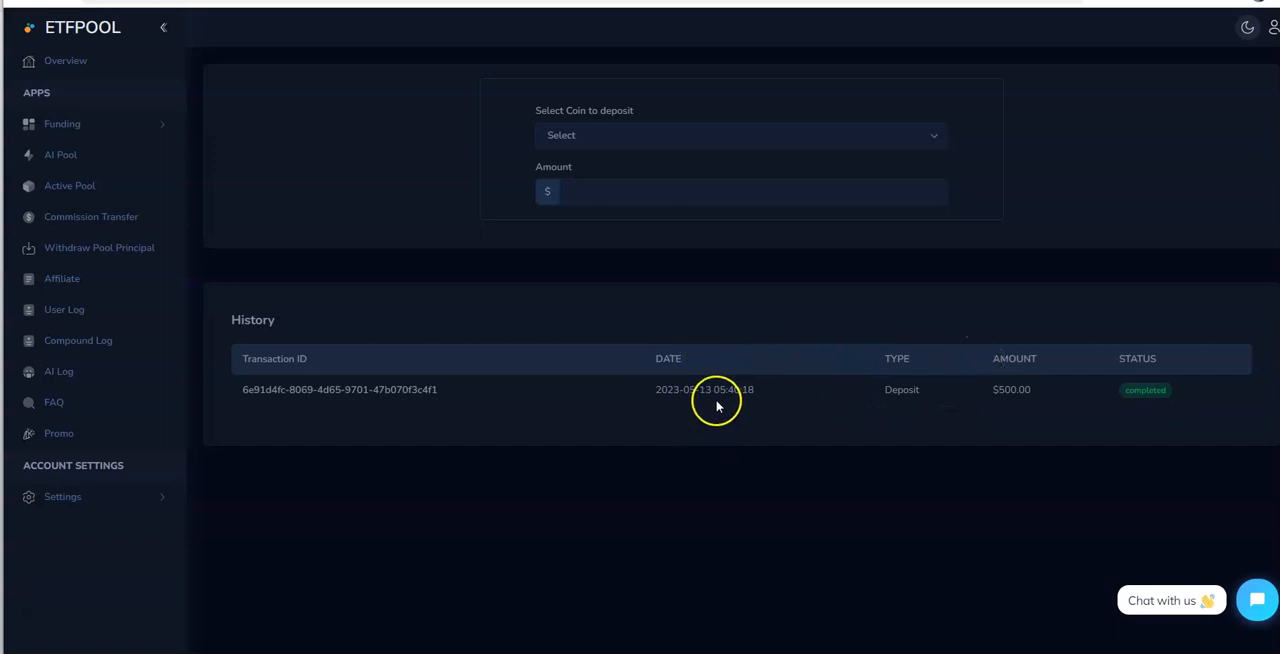
{"action": "mouse_move", "coordinate": [704, 404]}
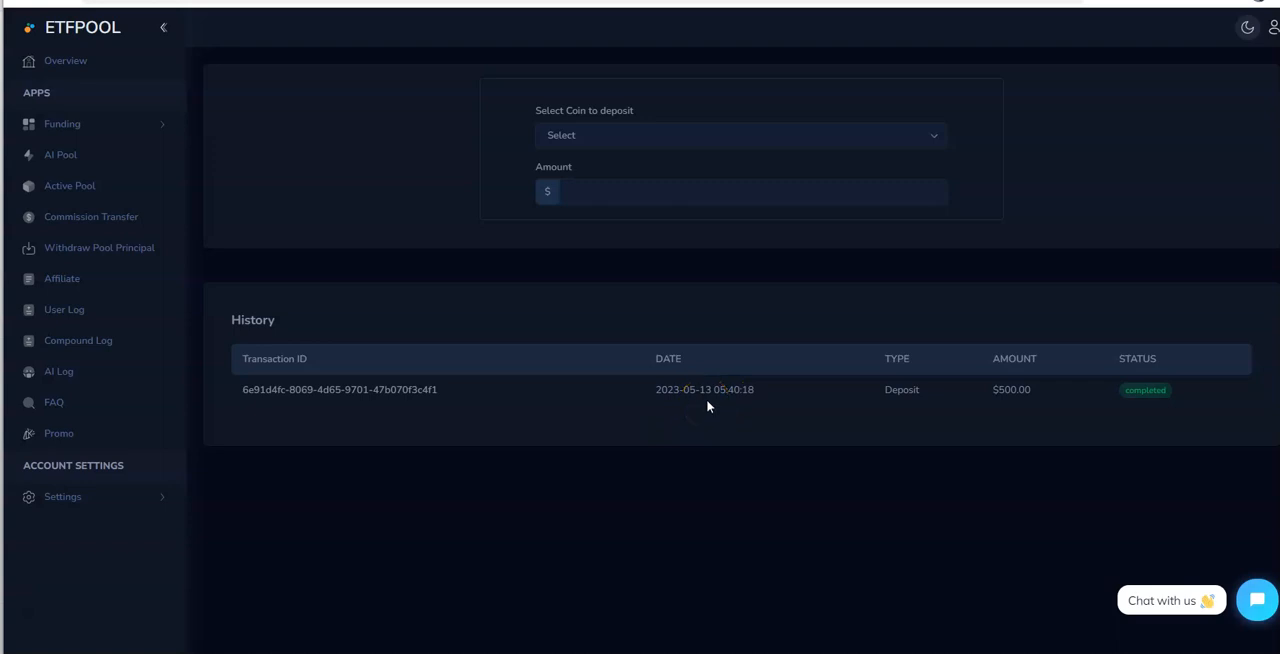
{"action": "mouse_move", "coordinate": [712, 406]}
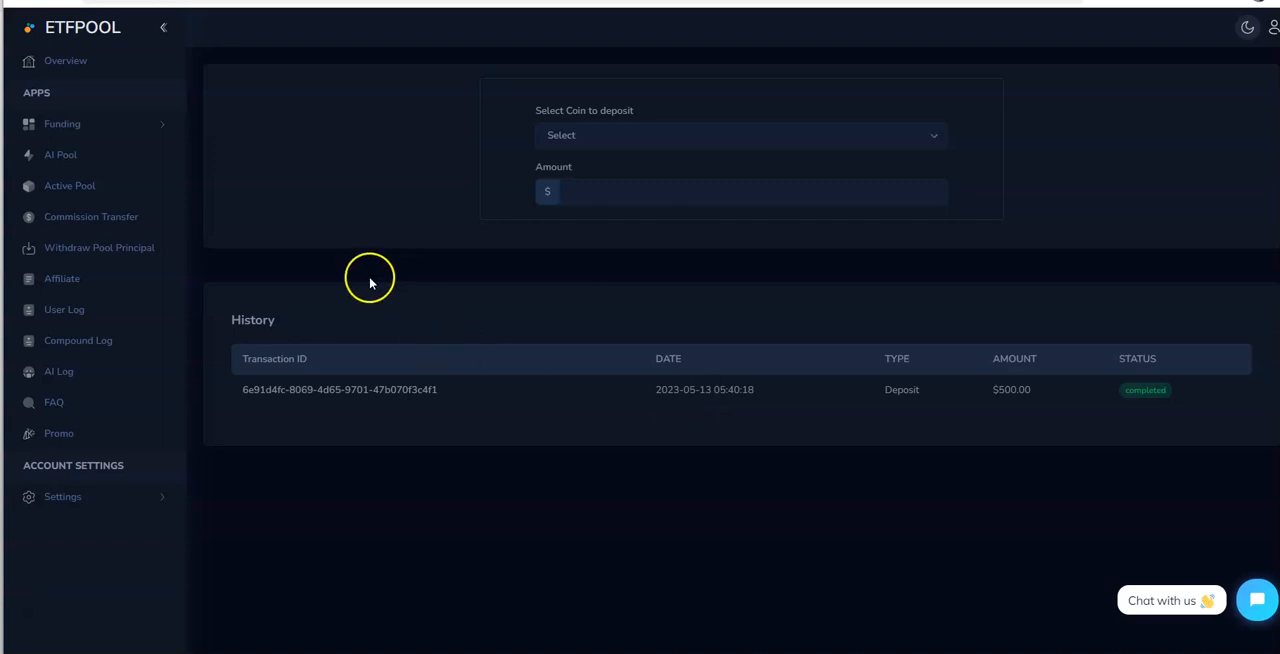
{"action": "mouse_move", "coordinate": [592, 390]}
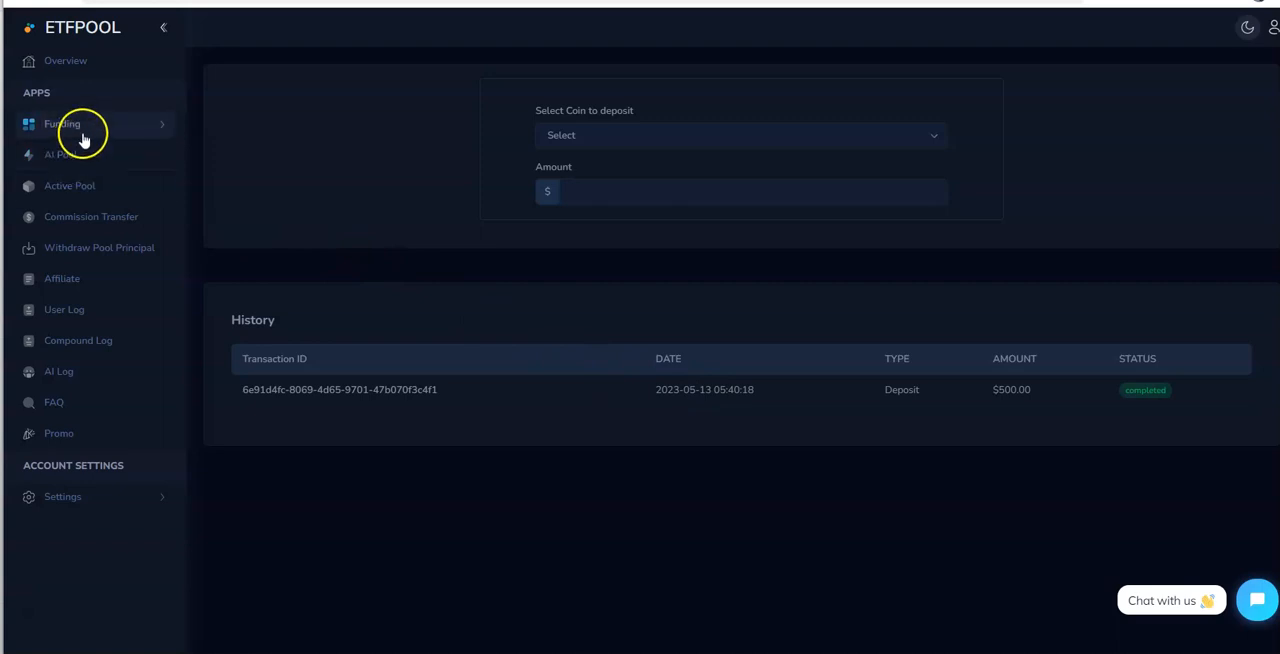
{"action": "mouse_move", "coordinate": [78, 156]}
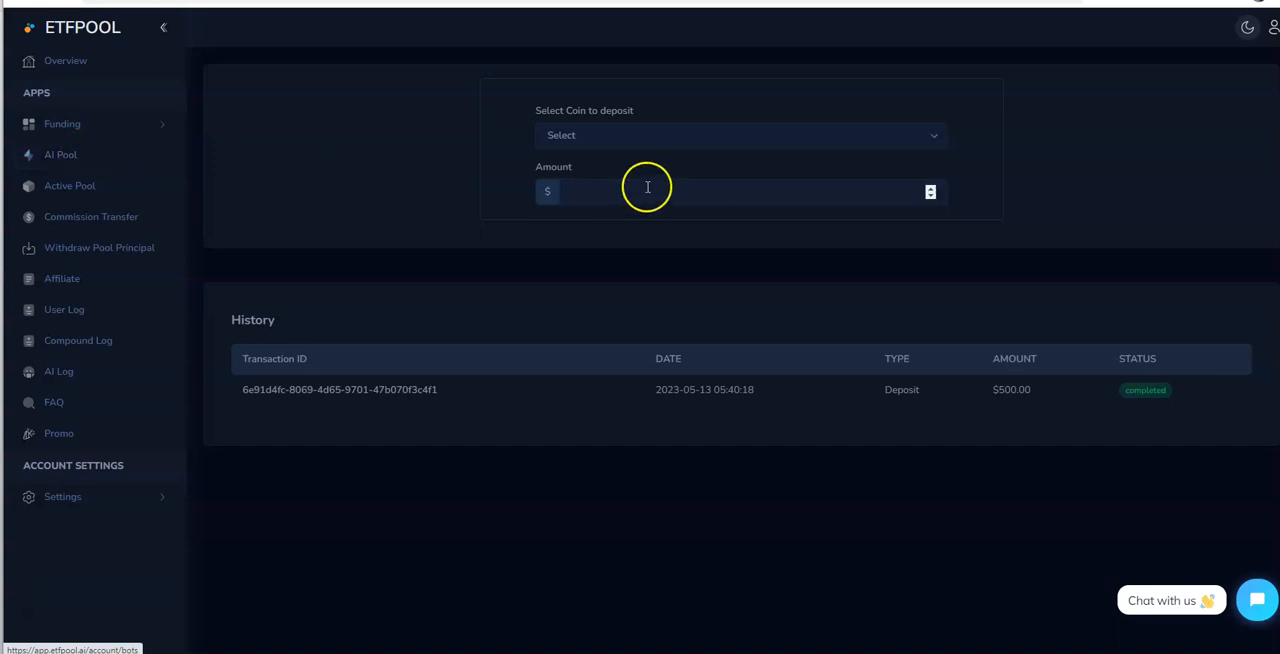
{"action": "mouse_move", "coordinate": [716, 444]}
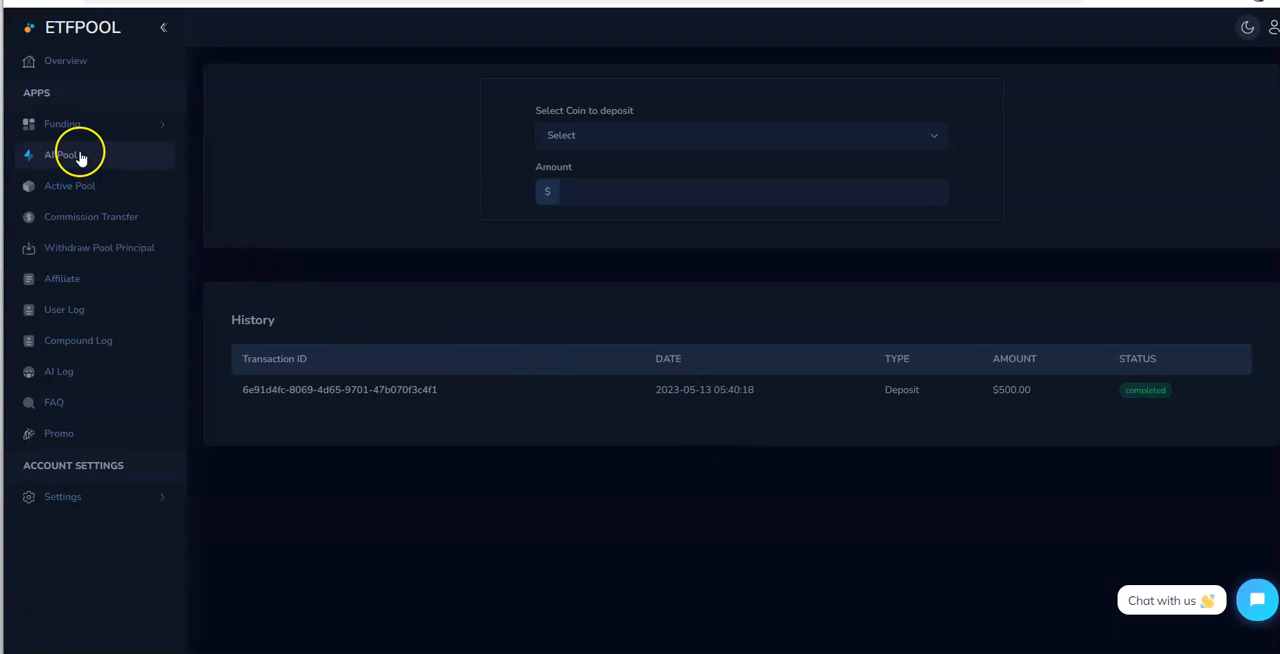
{"action": "mouse_move", "coordinate": [128, 132]}
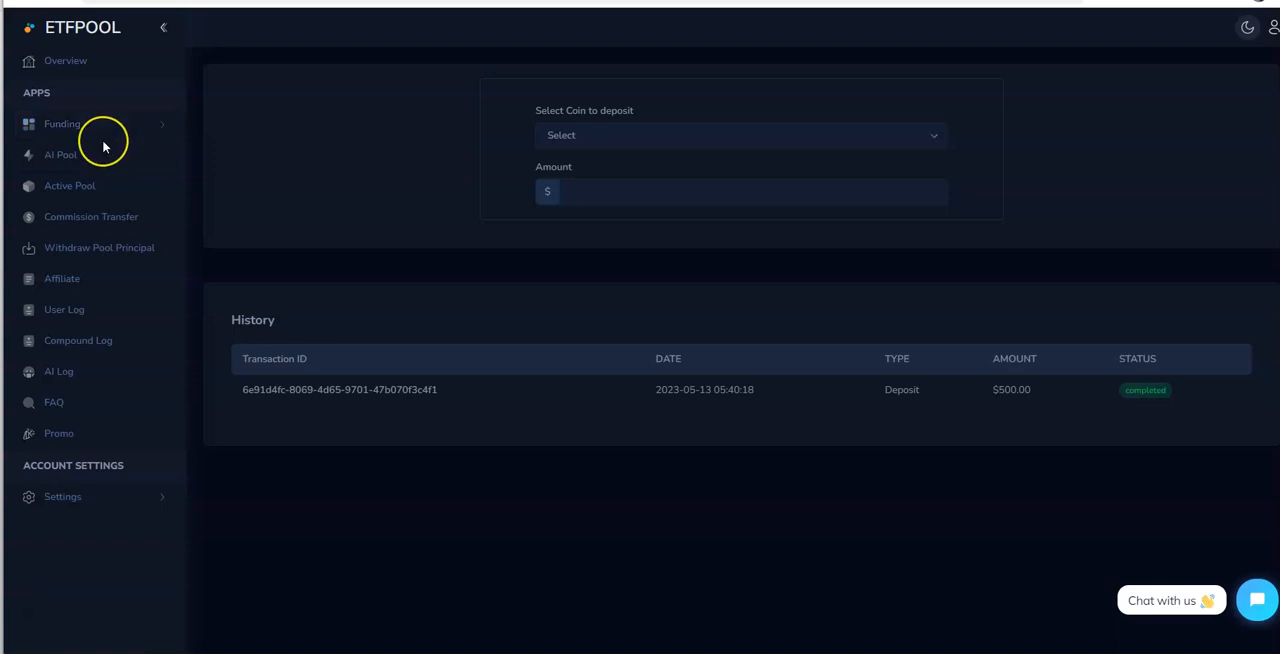
{"action": "mouse_move", "coordinate": [60, 156]}
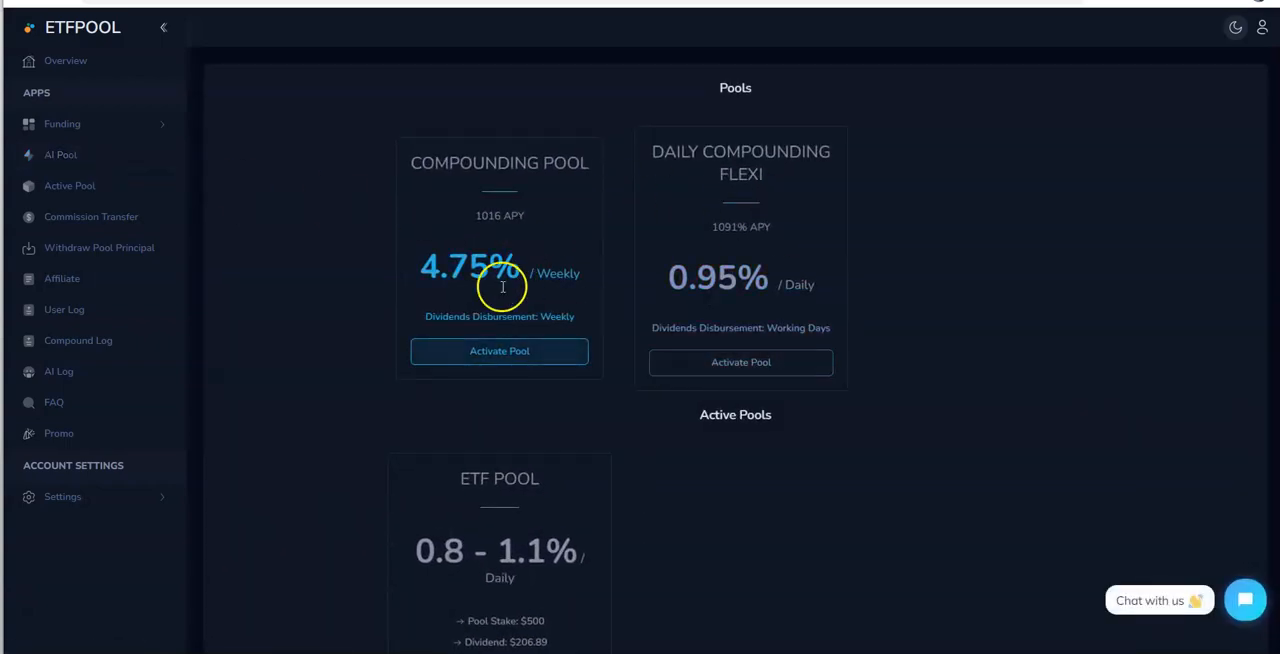
Scroll the AI Pool page to the active ETF Pool card with $500 stake and $206.89 dividend.
{"action": "scroll", "scroll_direction": "down", "scroll_amount": 3}
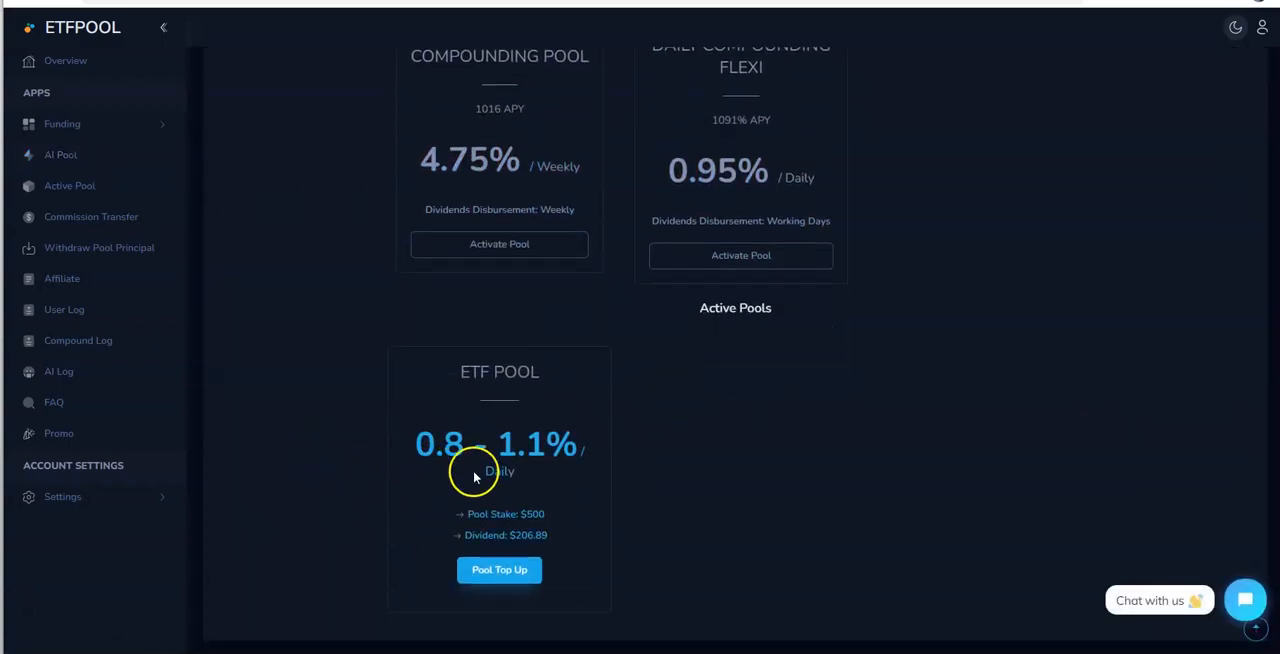
{"action": "mouse_move", "coordinate": [528, 532]}
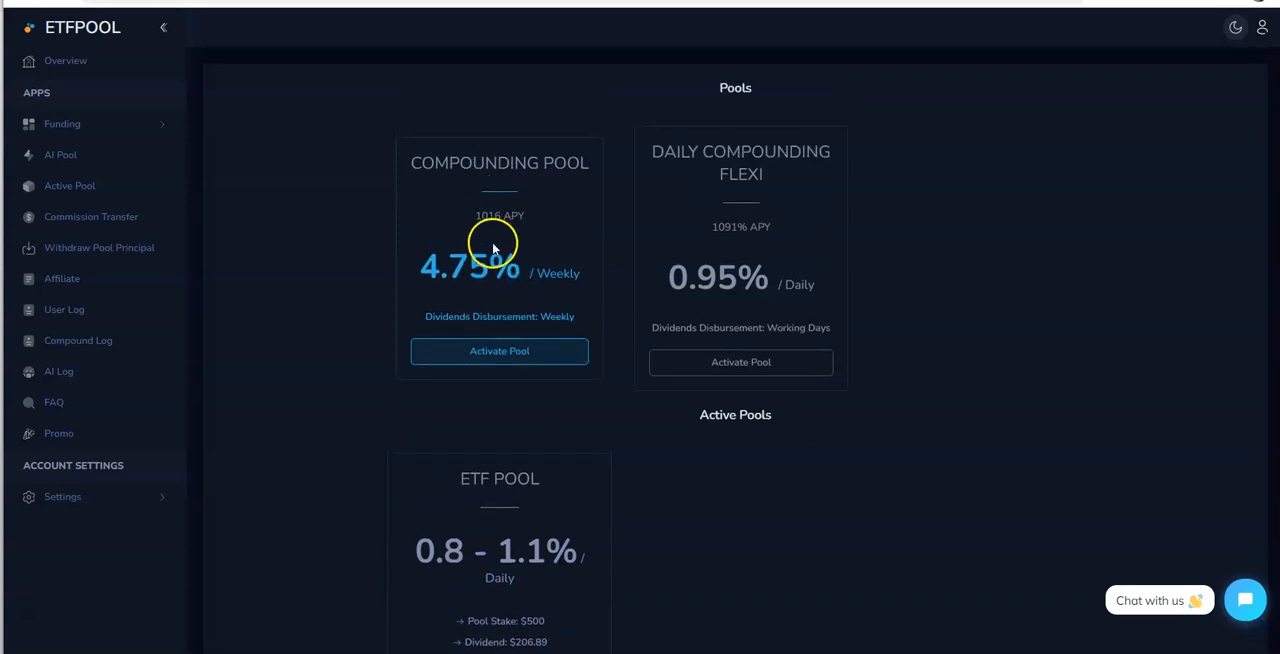
{"action": "mouse_move", "coordinate": [596, 292]}
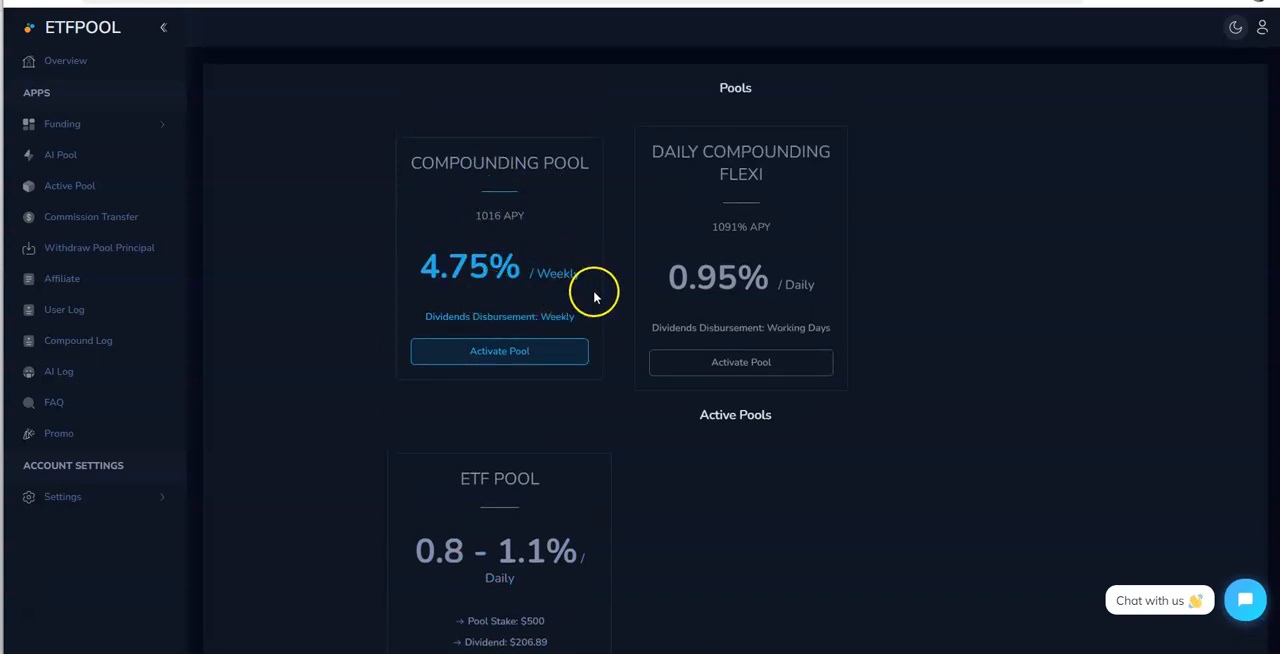
{"action": "mouse_move", "coordinate": [550, 336]}
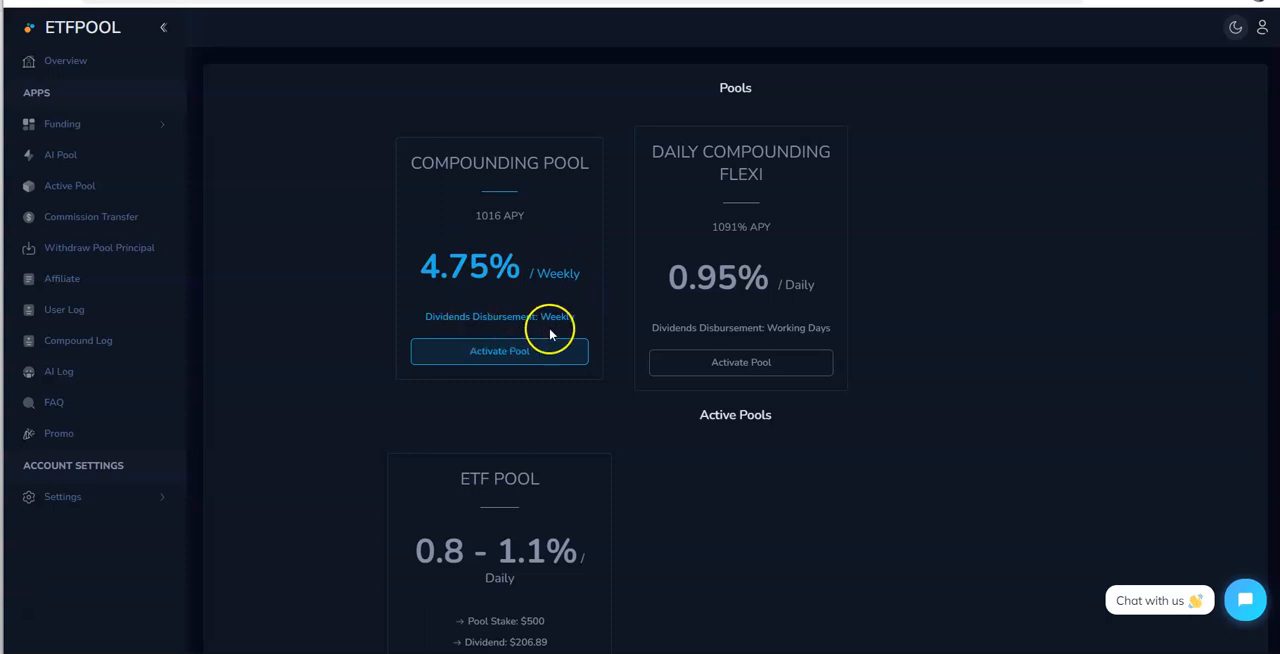
{"action": "mouse_move", "coordinate": [418, 304]}
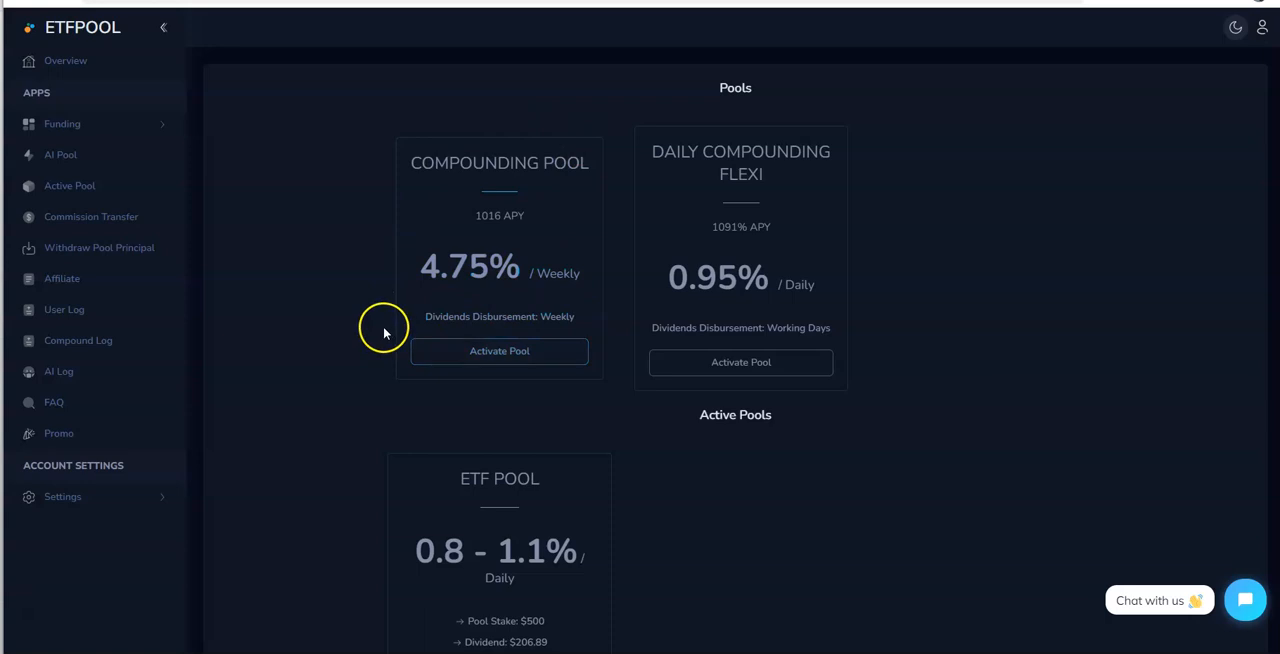
{"action": "scroll", "scroll_direction": "down", "scroll_amount": 3}
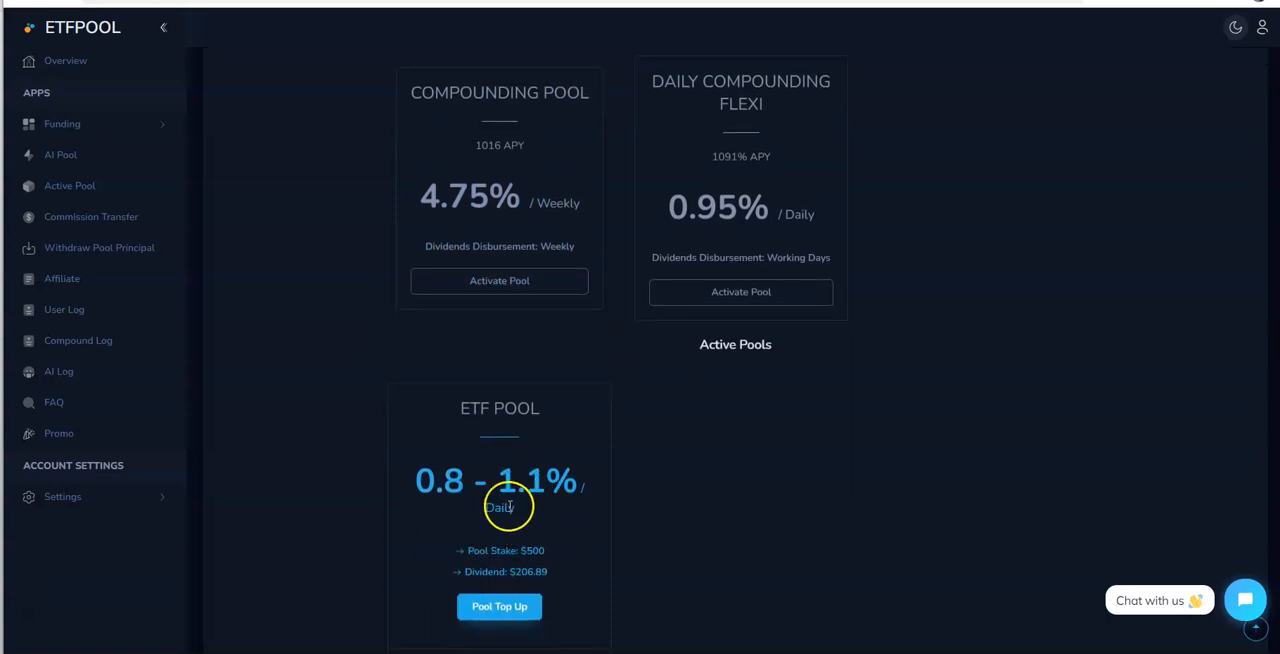
{"action": "mouse_move", "coordinate": [544, 538]}
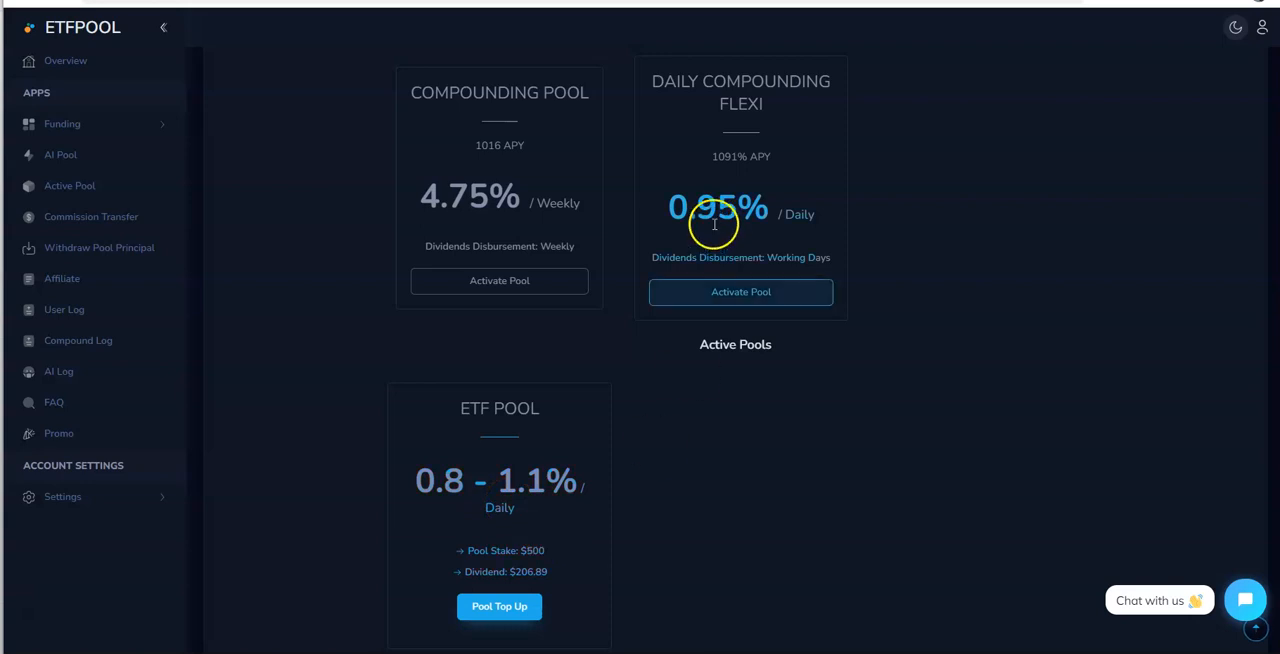
{"action": "mouse_move", "coordinate": [800, 236]}
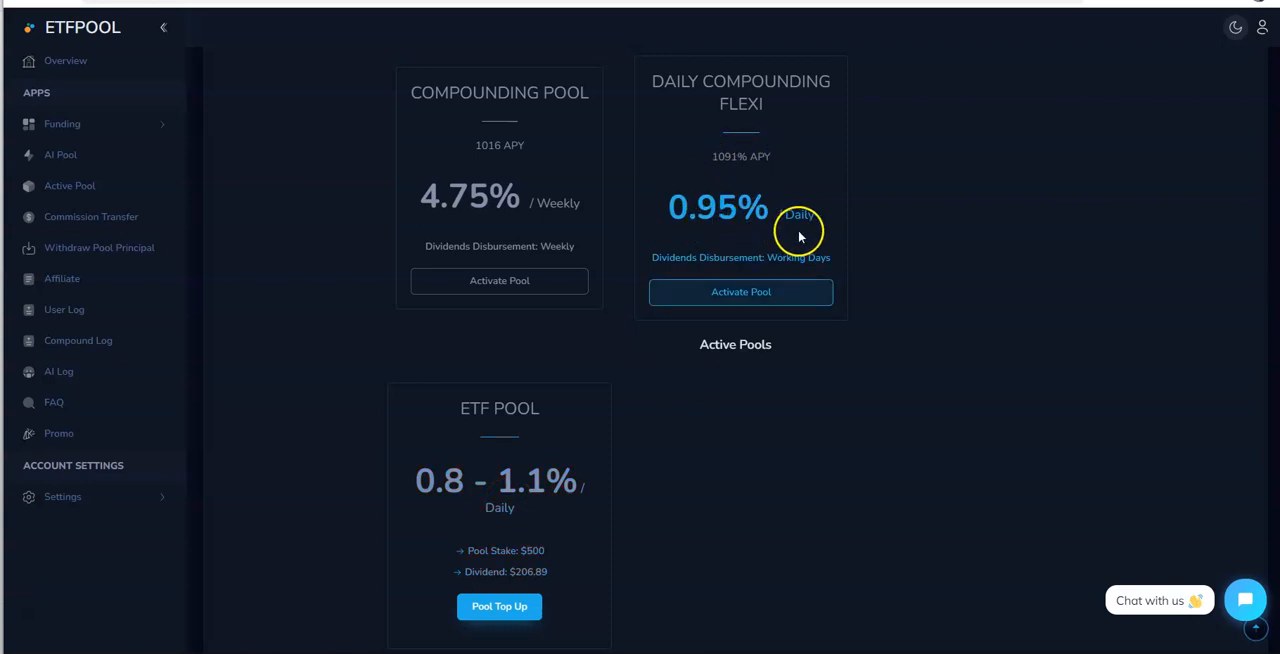
{"action": "mouse_move", "coordinate": [788, 272]}
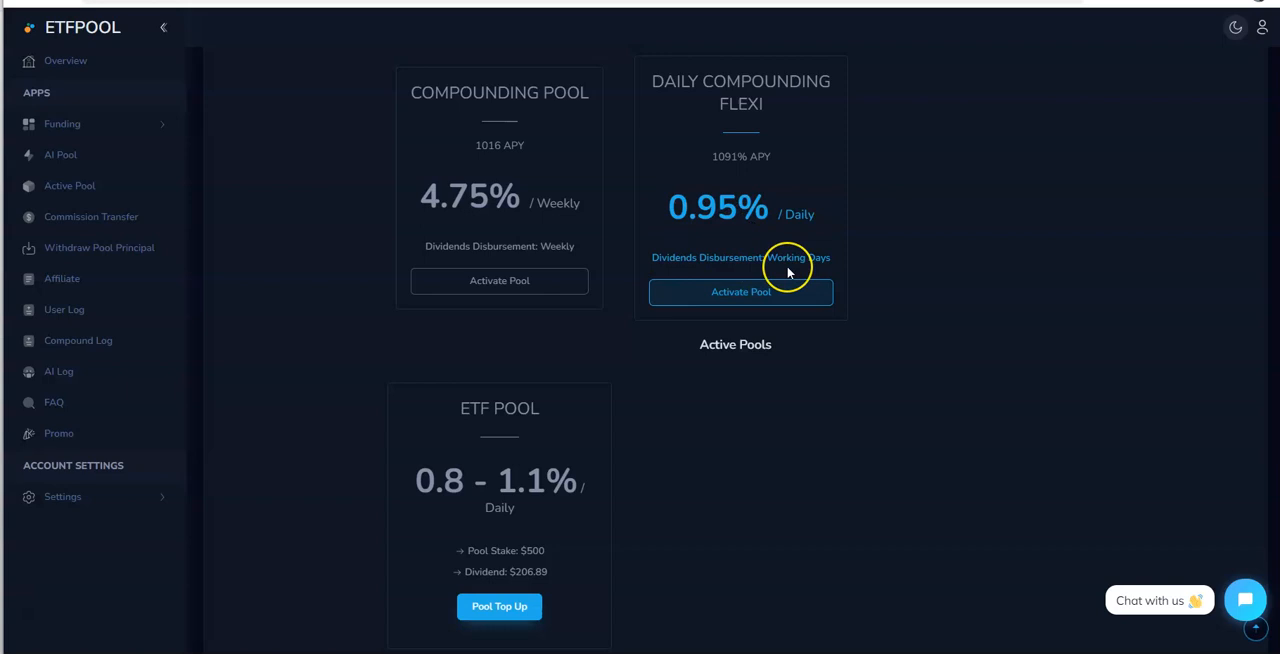
{"action": "mouse_move", "coordinate": [684, 124]}
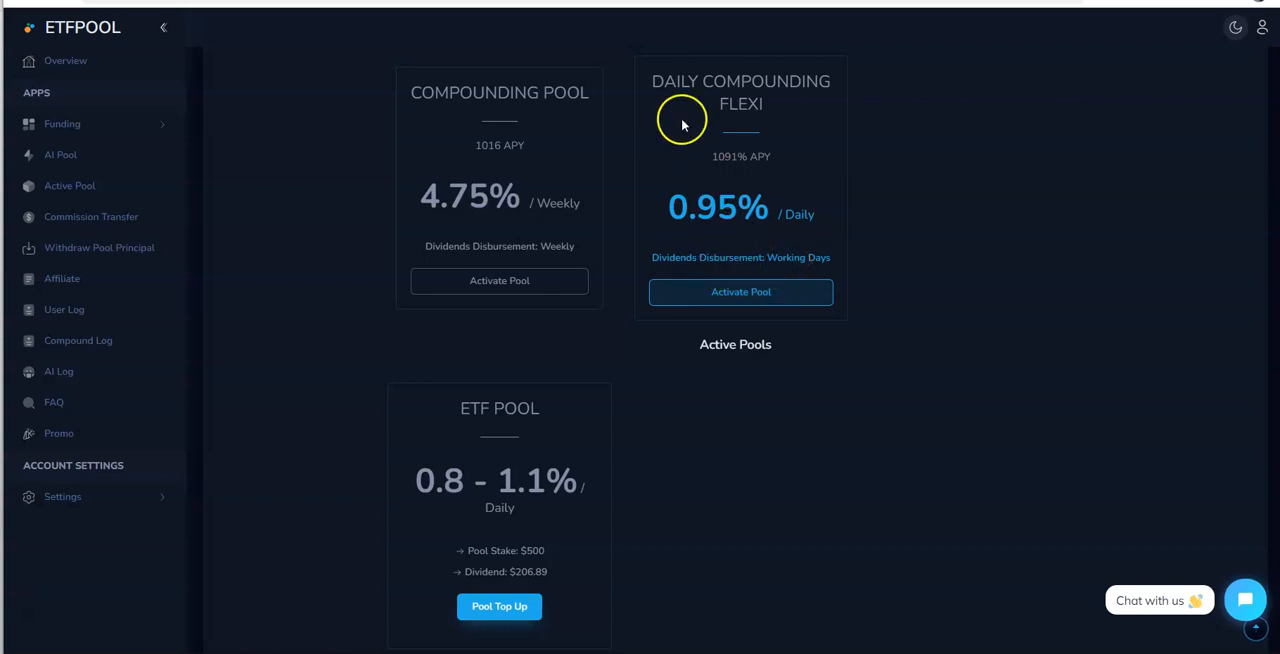
{"action": "mouse_move", "coordinate": [770, 108]}
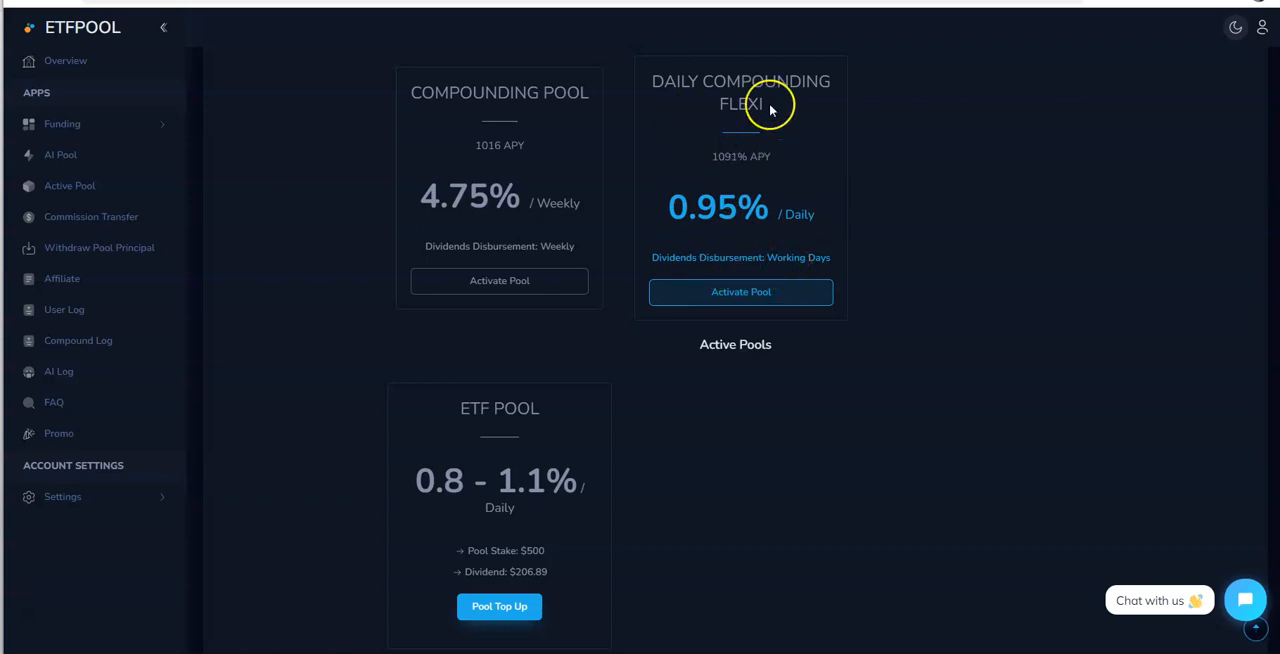
{"action": "mouse_move", "coordinate": [390, 150]}
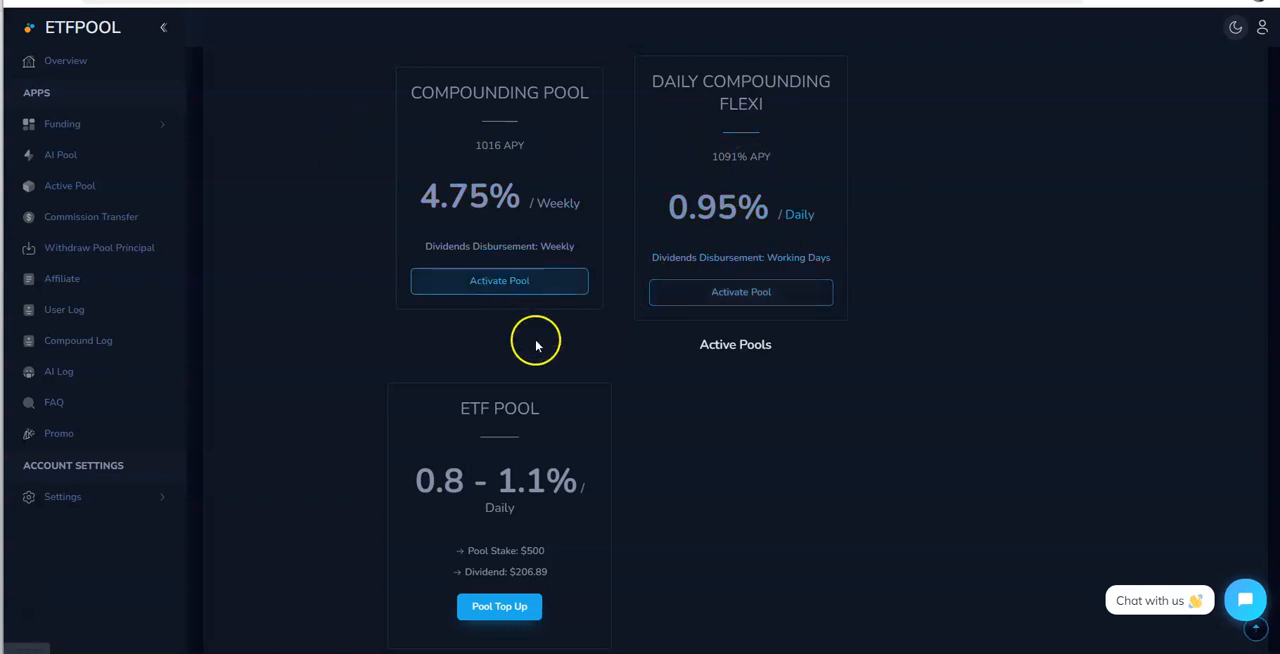
{"action": "mouse_move", "coordinate": [452, 370]}
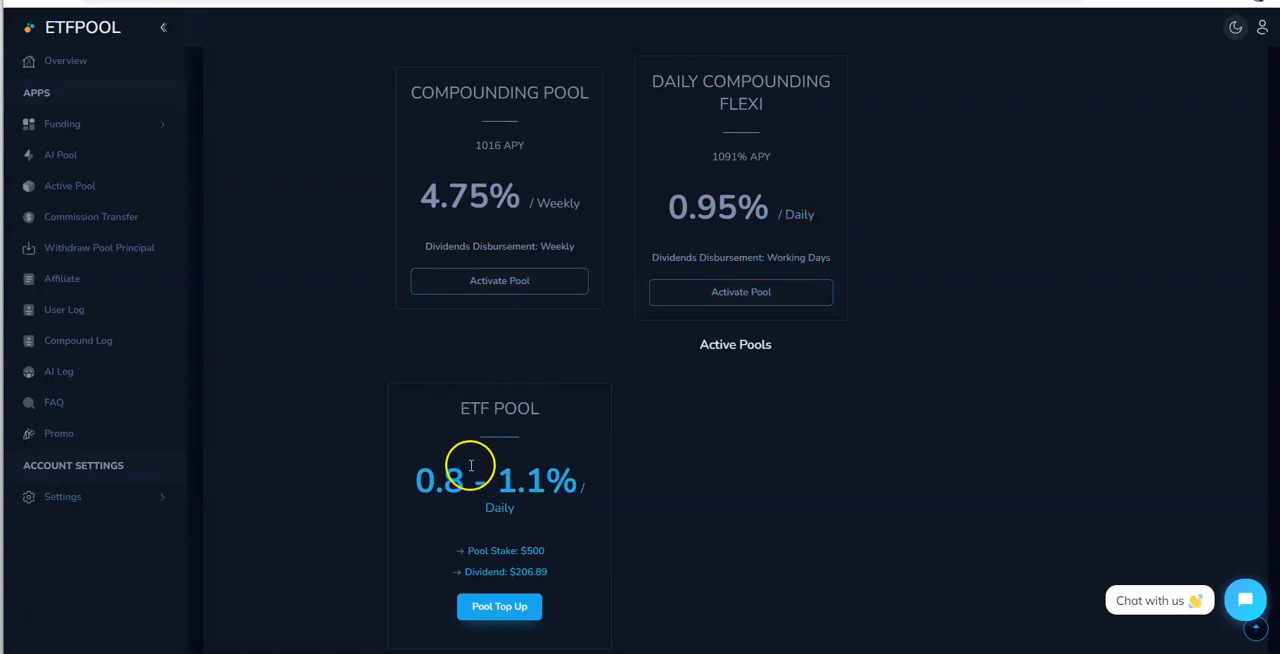
{"action": "mouse_move", "coordinate": [178, 184]}
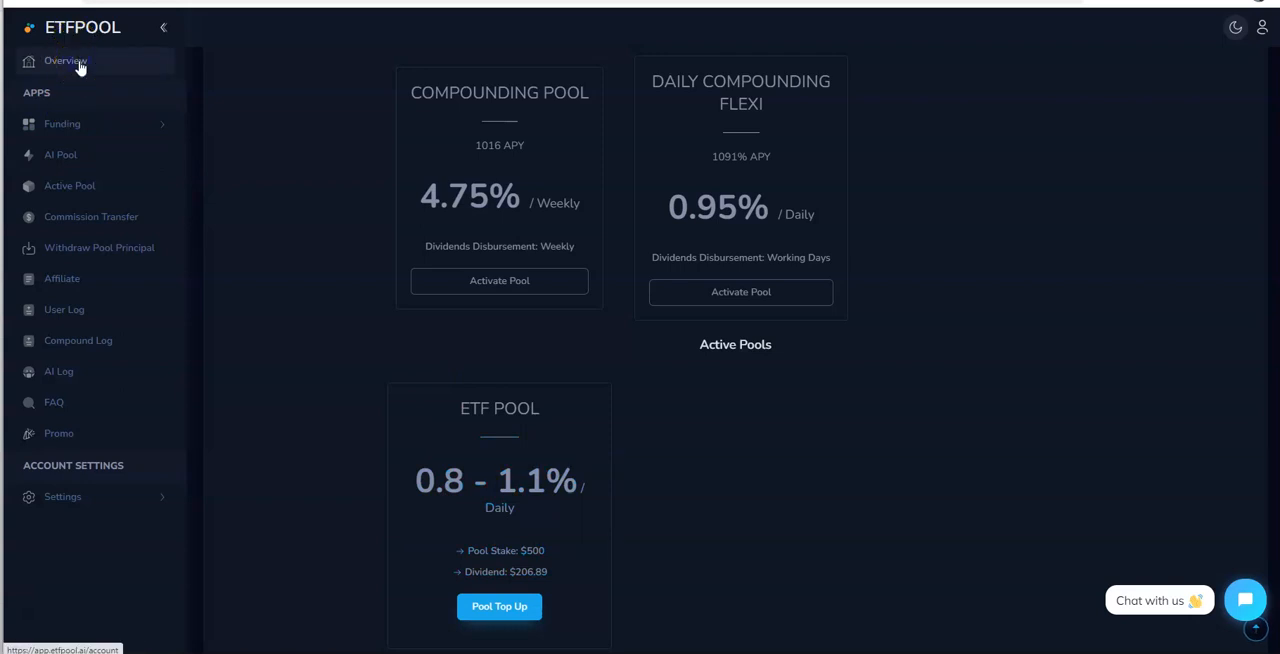
{"action": "left_click", "coordinate": [64, 60]}
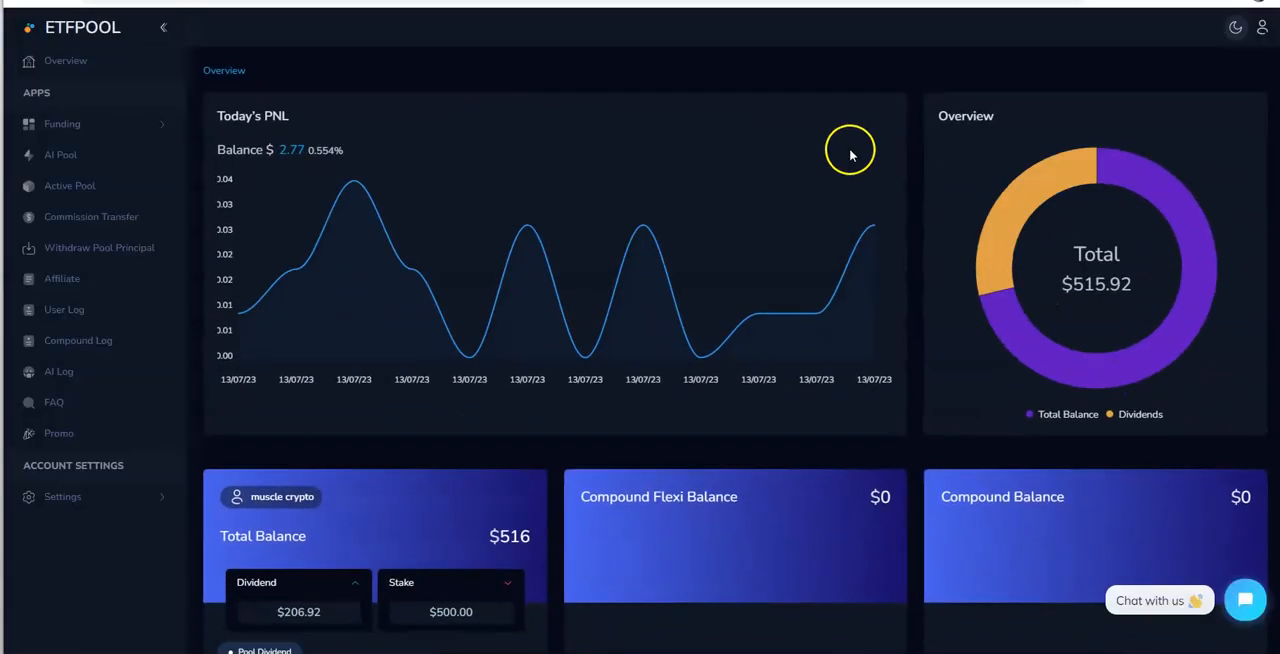
{"action": "scroll", "scroll_direction": "down", "scroll_amount": 3}
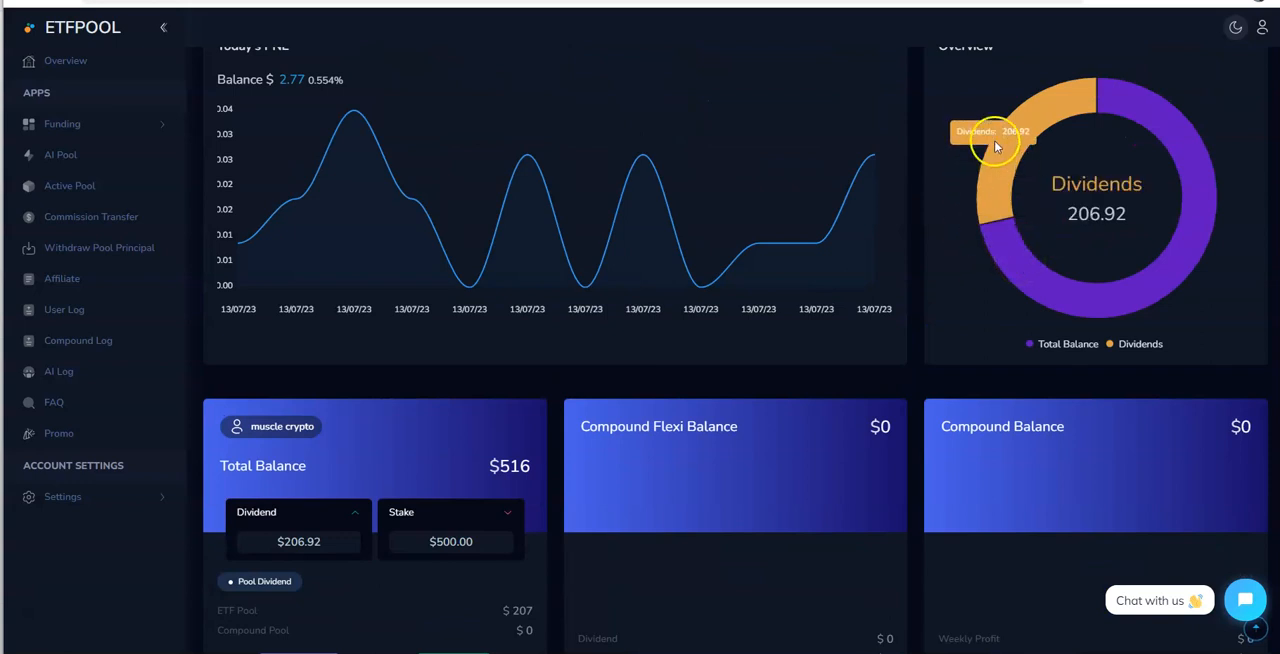
{"action": "mouse_move", "coordinate": [1002, 150]}
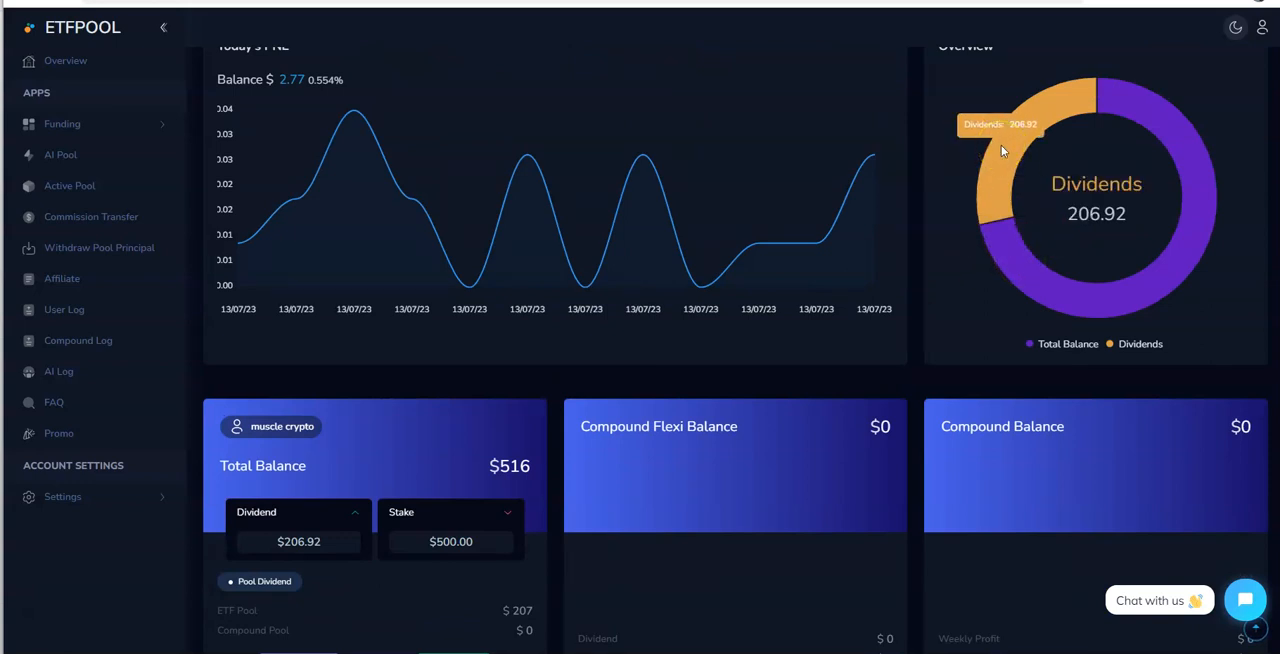
{"action": "scroll", "scroll_direction": "down", "scroll_amount": 3}
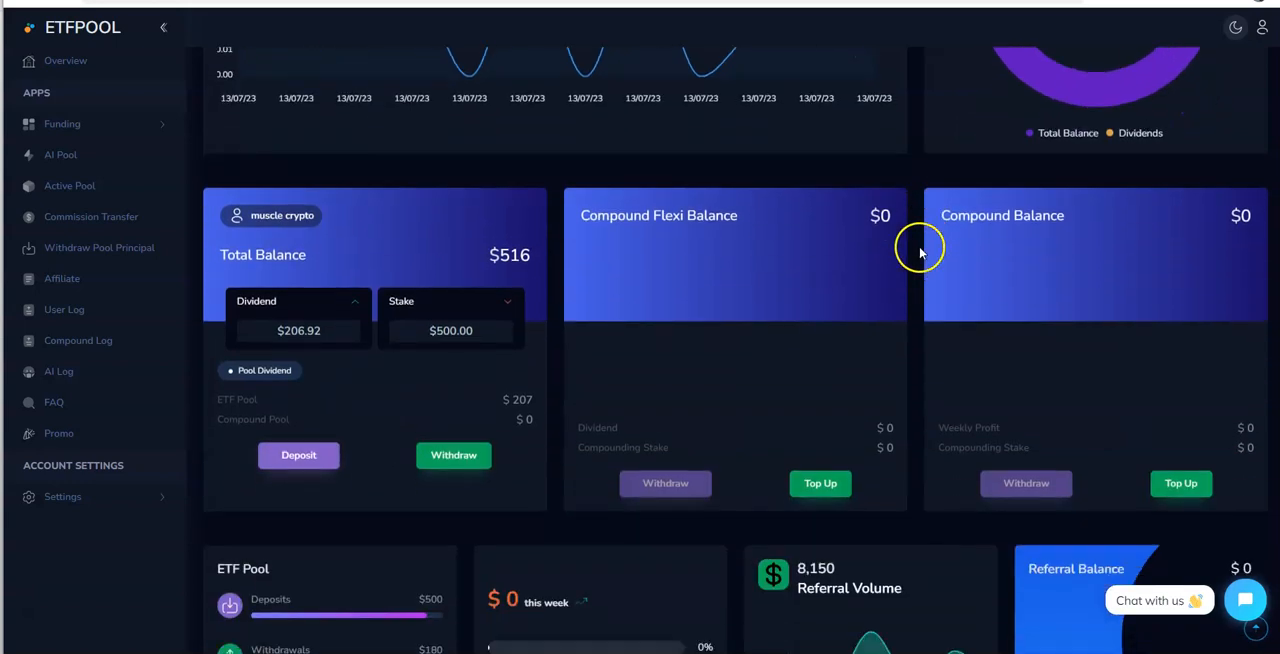
{"action": "mouse_move", "coordinate": [578, 410]}
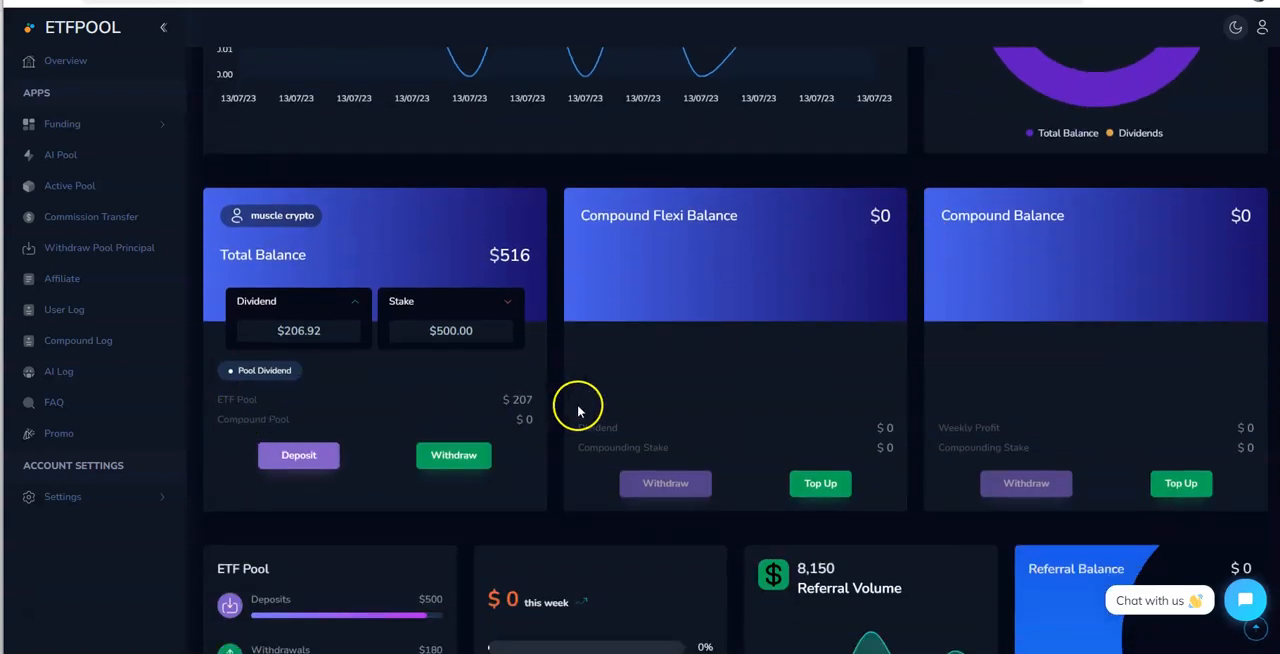
{"action": "mouse_move", "coordinate": [308, 350]}
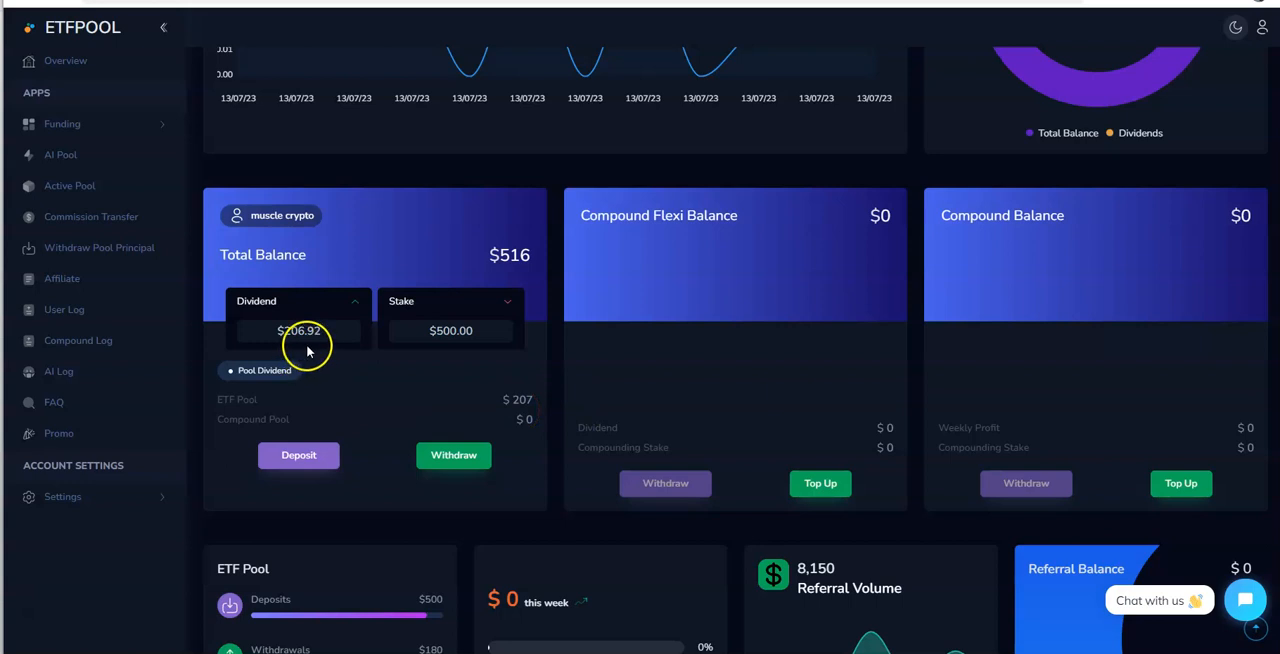
{"action": "mouse_move", "coordinate": [470, 308]}
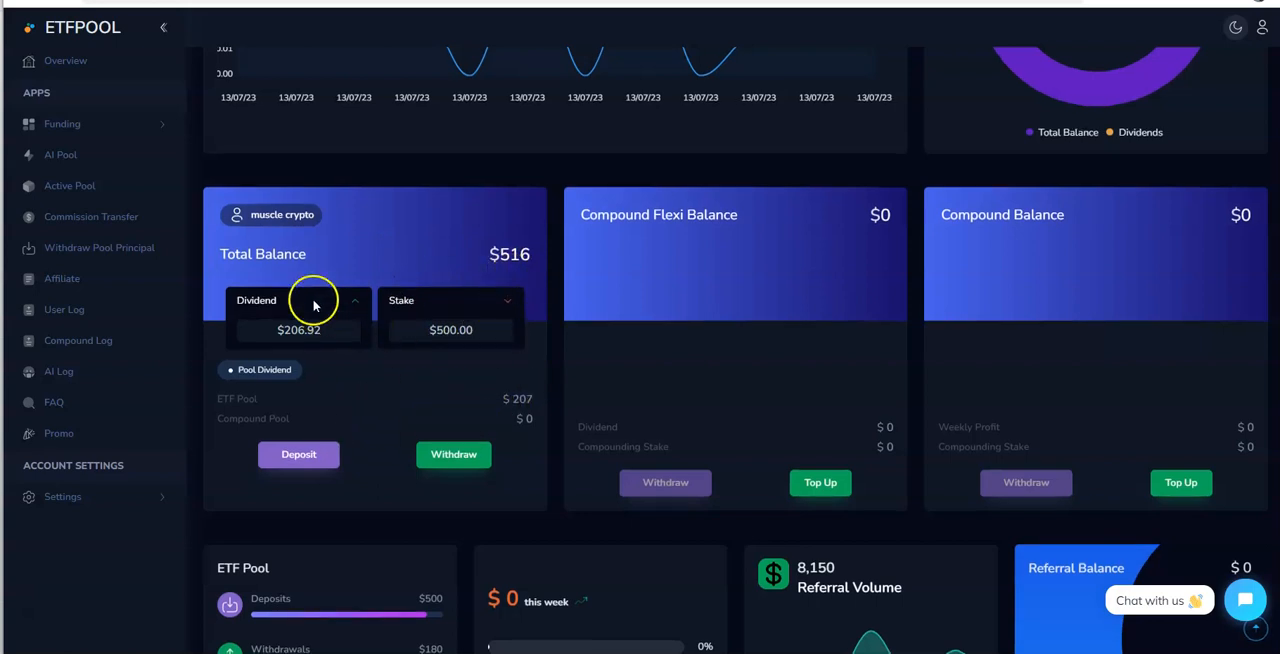
{"action": "scroll", "scroll_direction": "down", "scroll_amount": 3}
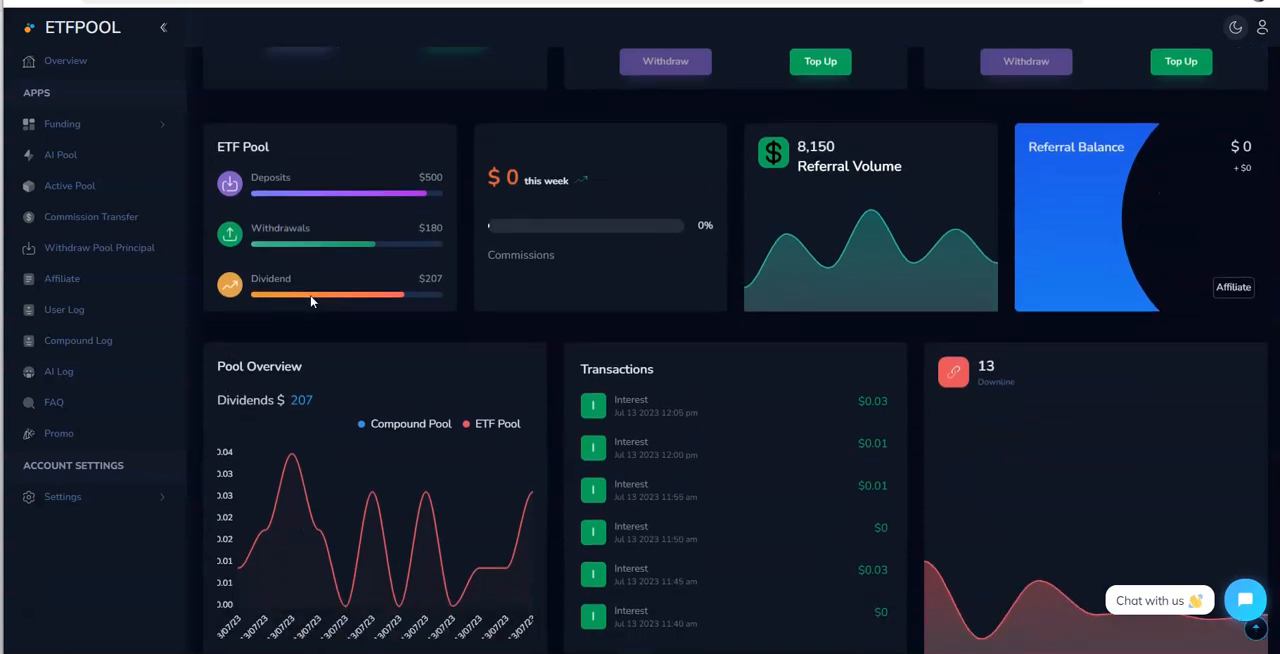
{"action": "scroll", "scroll_direction": "down", "scroll_amount": 3}
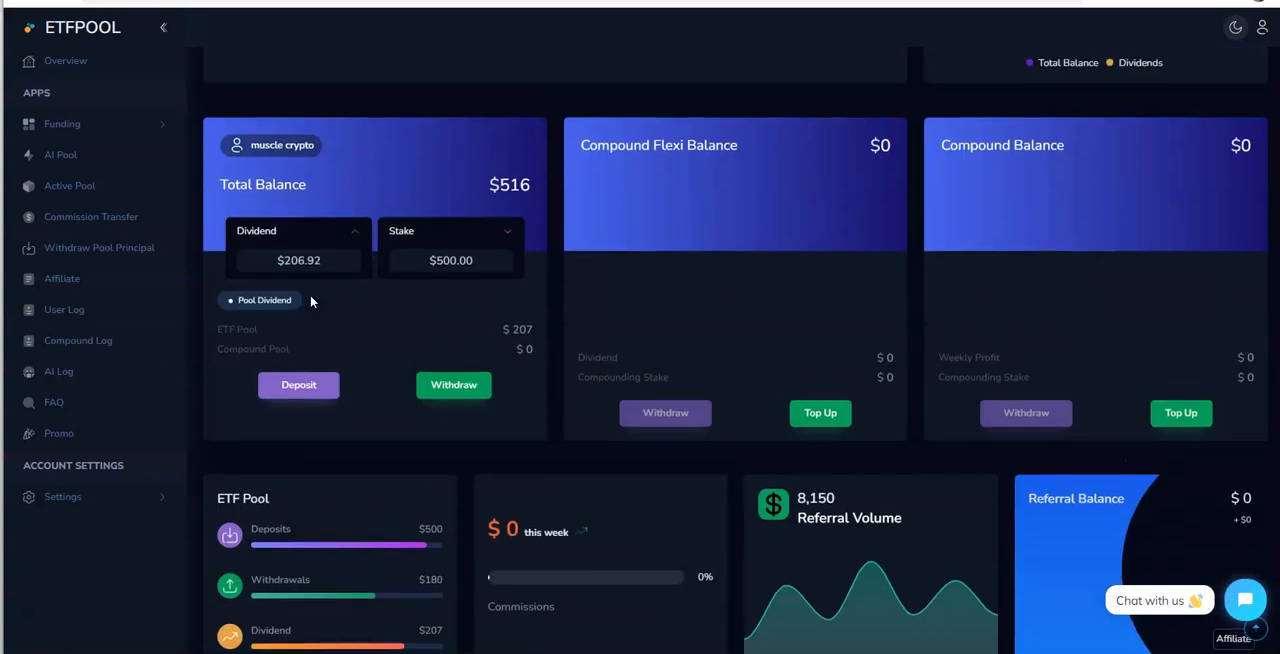
{"action": "mouse_move", "coordinate": [188, 322]}
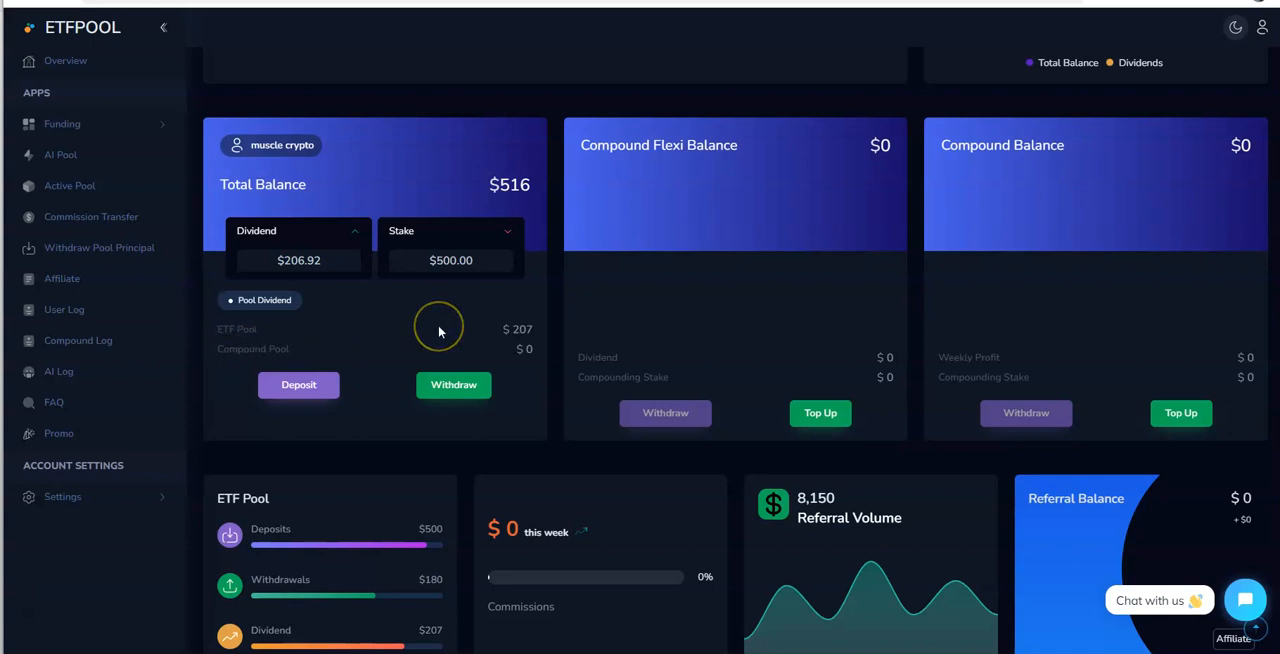
{"action": "mouse_move", "coordinate": [416, 328]}
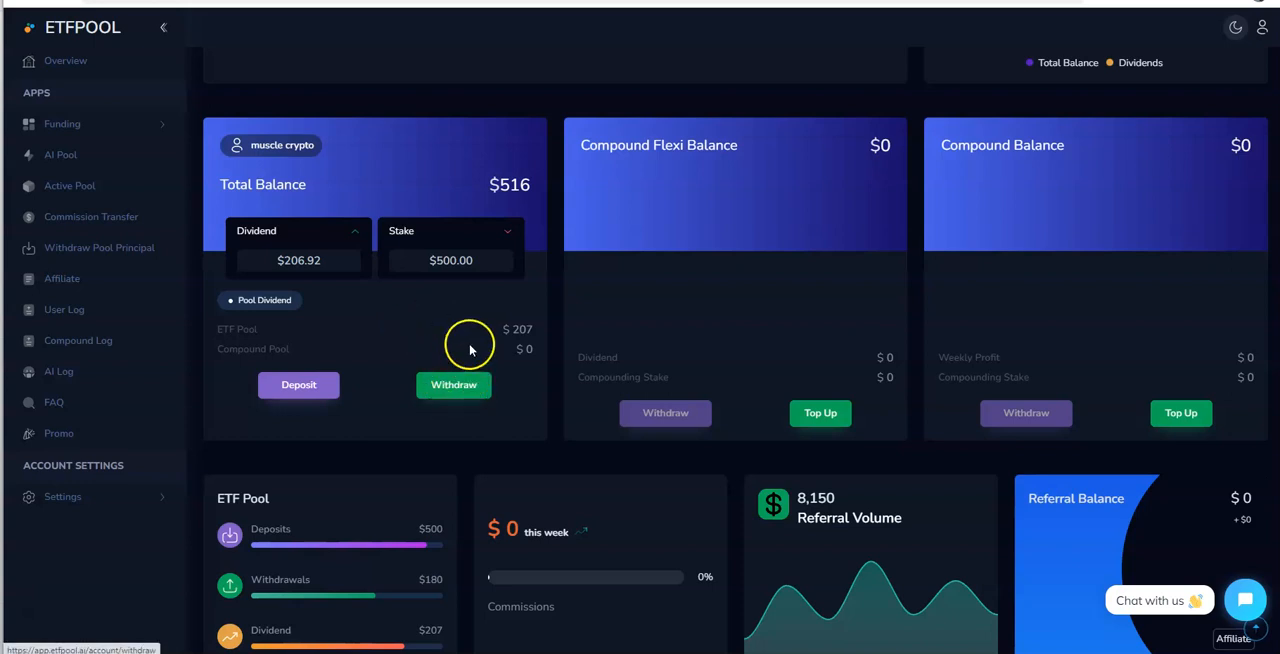
Start a withdrawal in USDT TRC20 for the full 515.92 balance.
{"action": "left_click", "coordinate": [452, 384]}
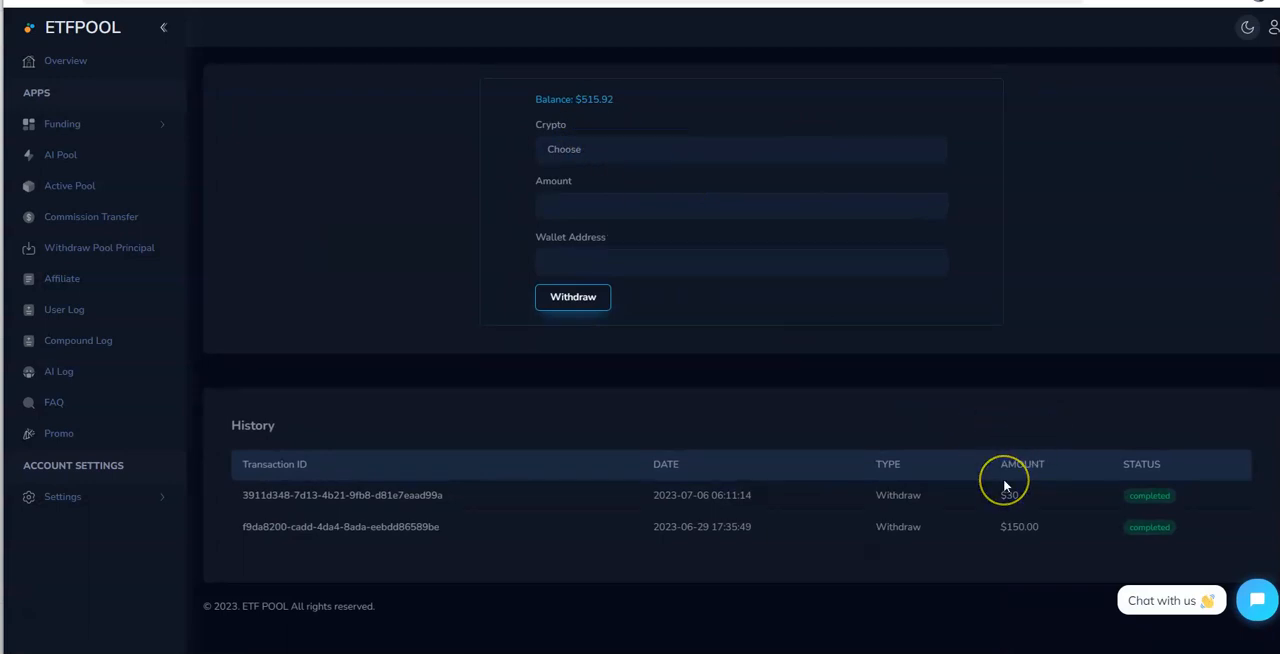
{"action": "mouse_move", "coordinate": [778, 508]}
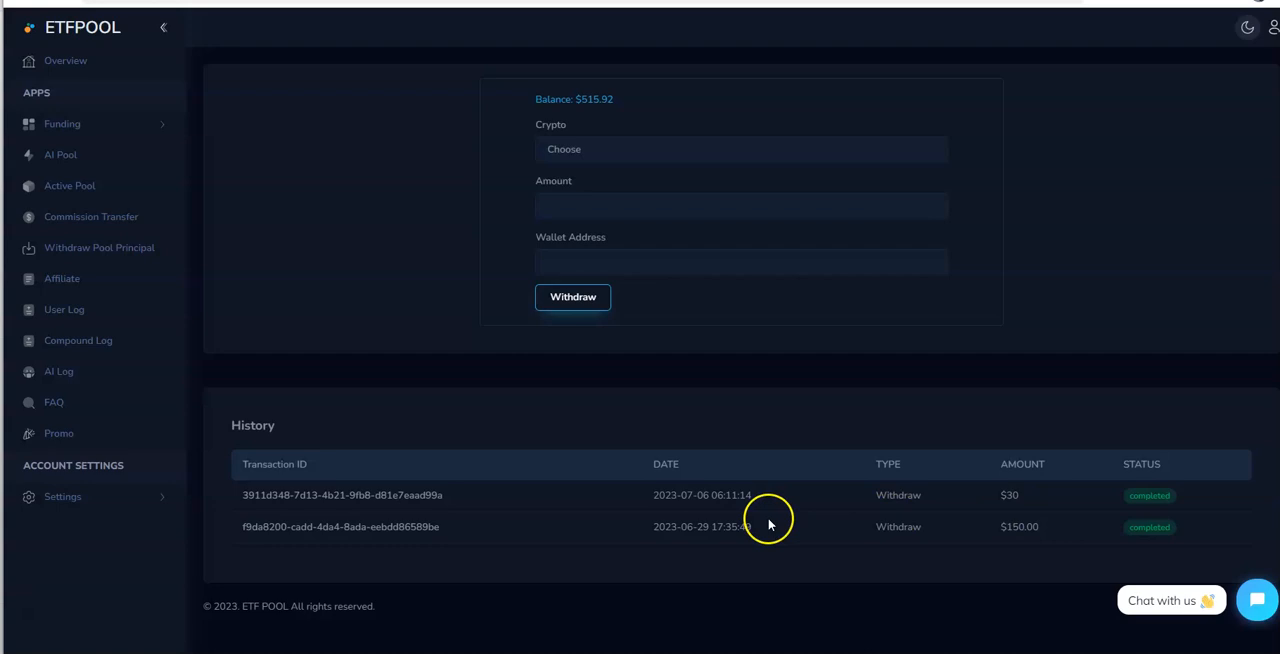
{"action": "left_click", "coordinate": [740, 148]}
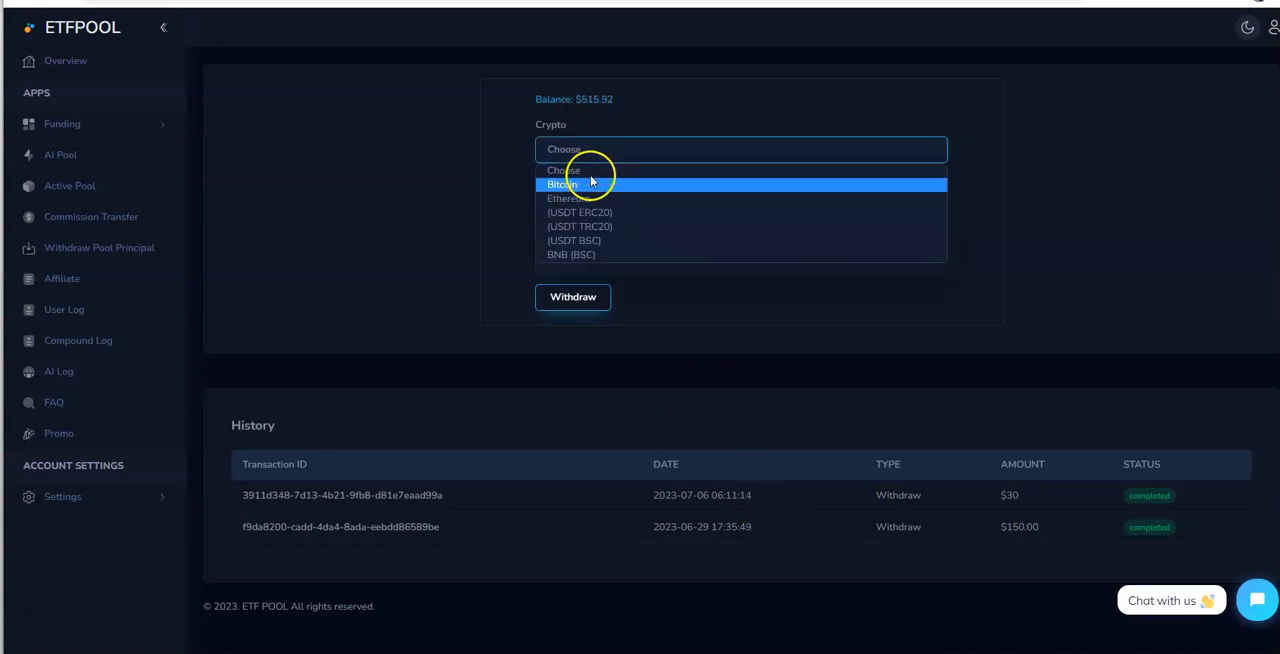
{"action": "mouse_move", "coordinate": [580, 226]}
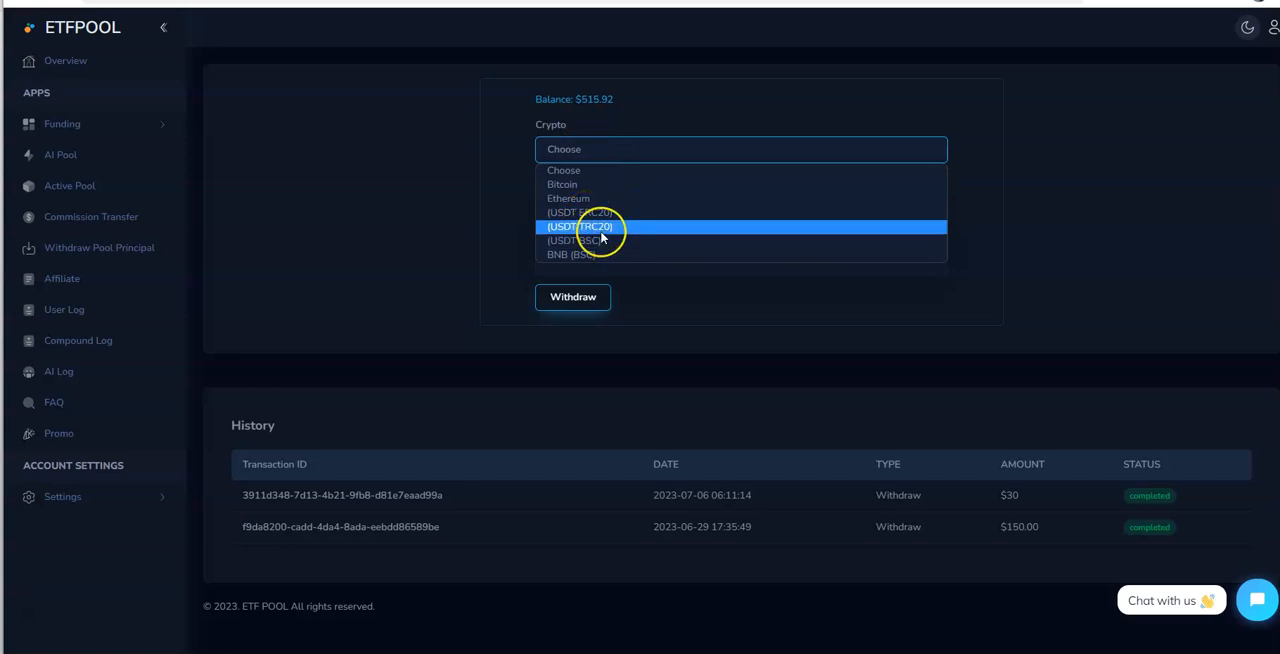
{"action": "left_click", "coordinate": [580, 226]}
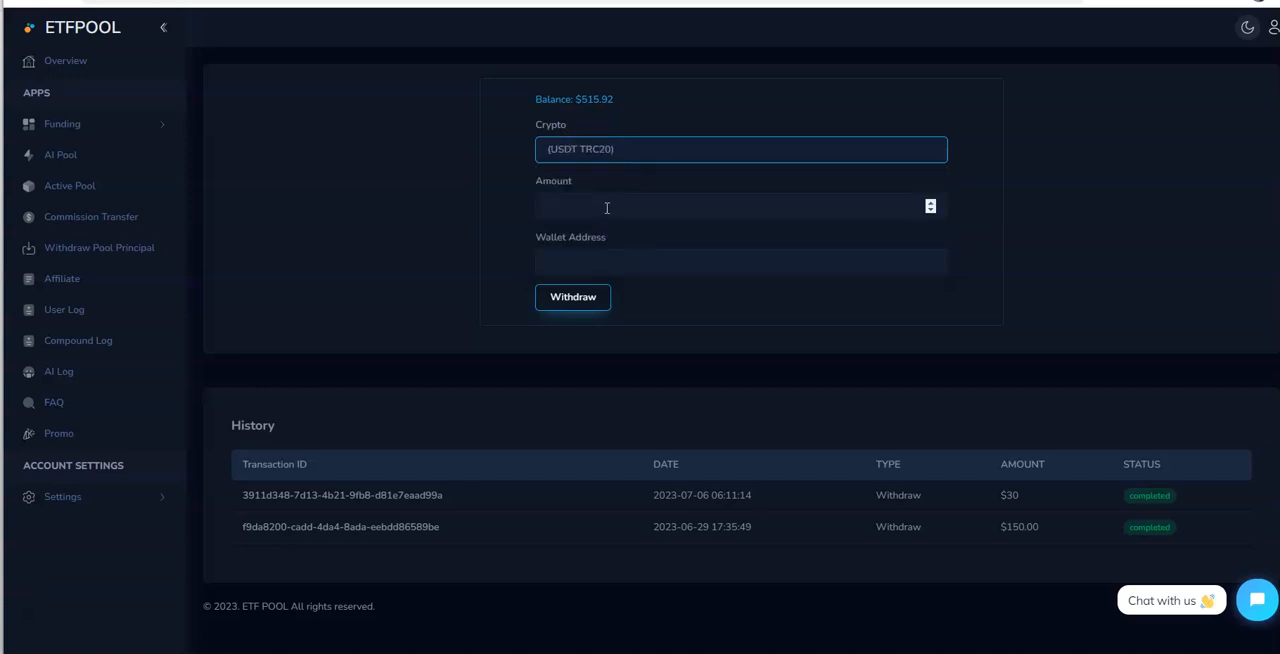
{"action": "left_click", "coordinate": [606, 208]}
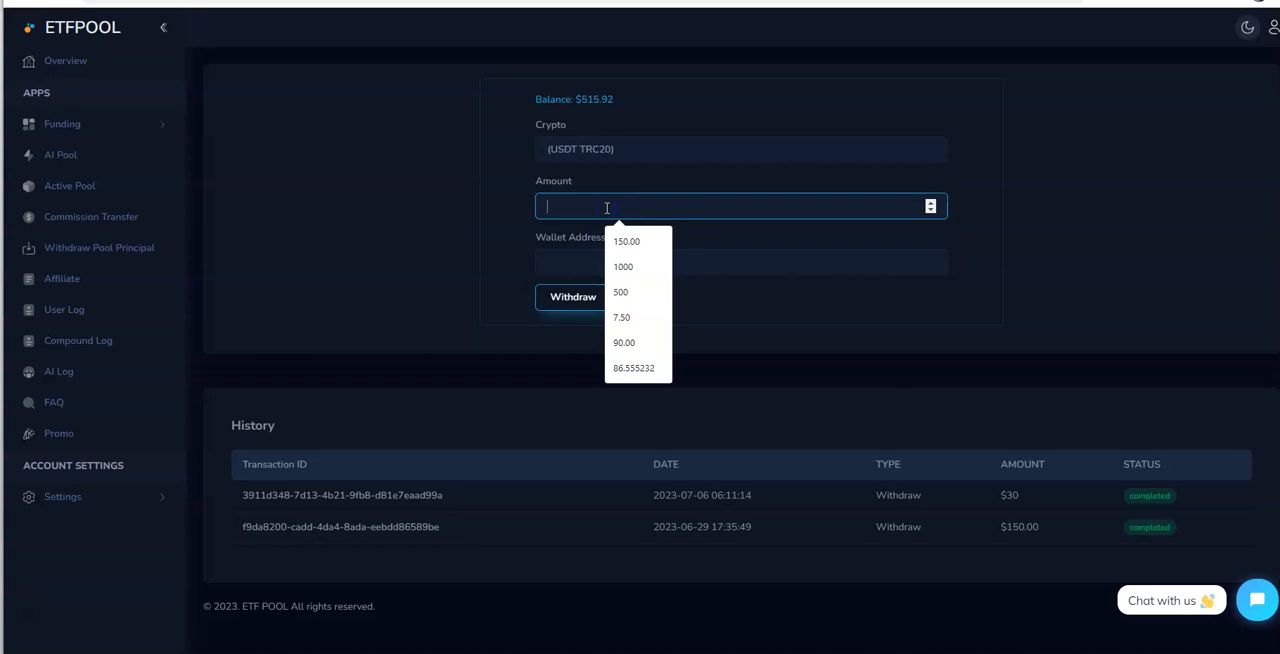
{"action": "type", "text": "515.92"}
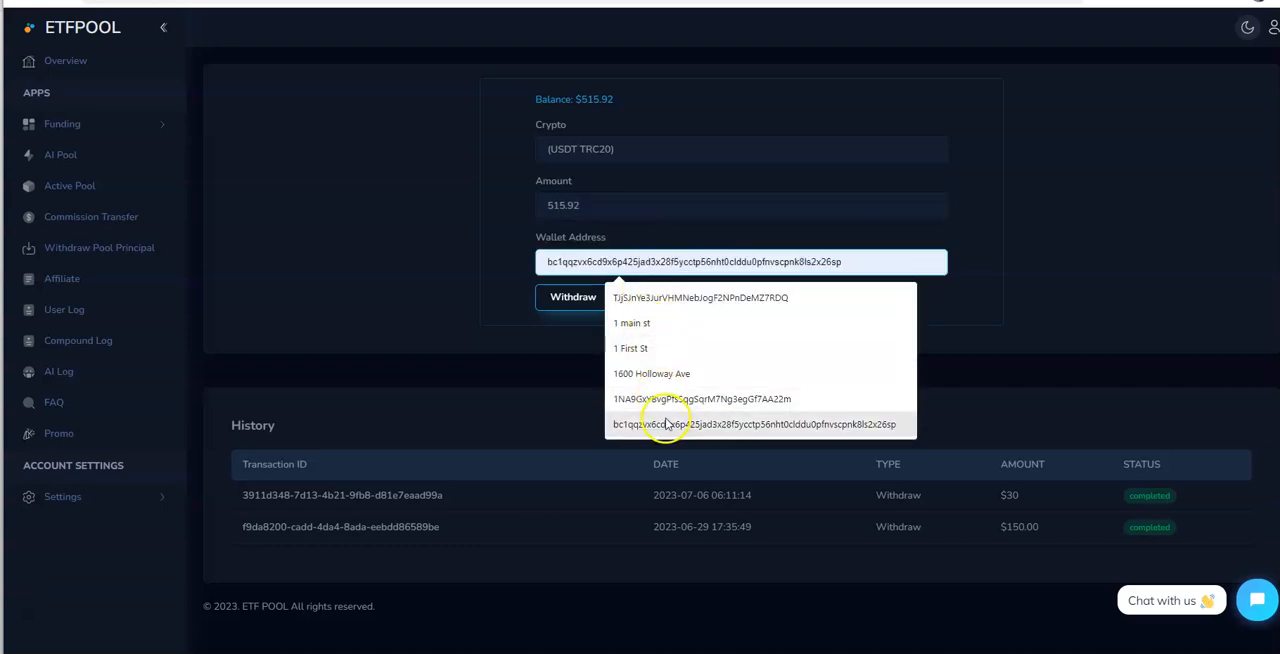
Use a saved wallet address, submit the withdrawal and refresh so it lists as pending with $0.00 balance.
{"action": "left_click", "coordinate": [700, 296]}
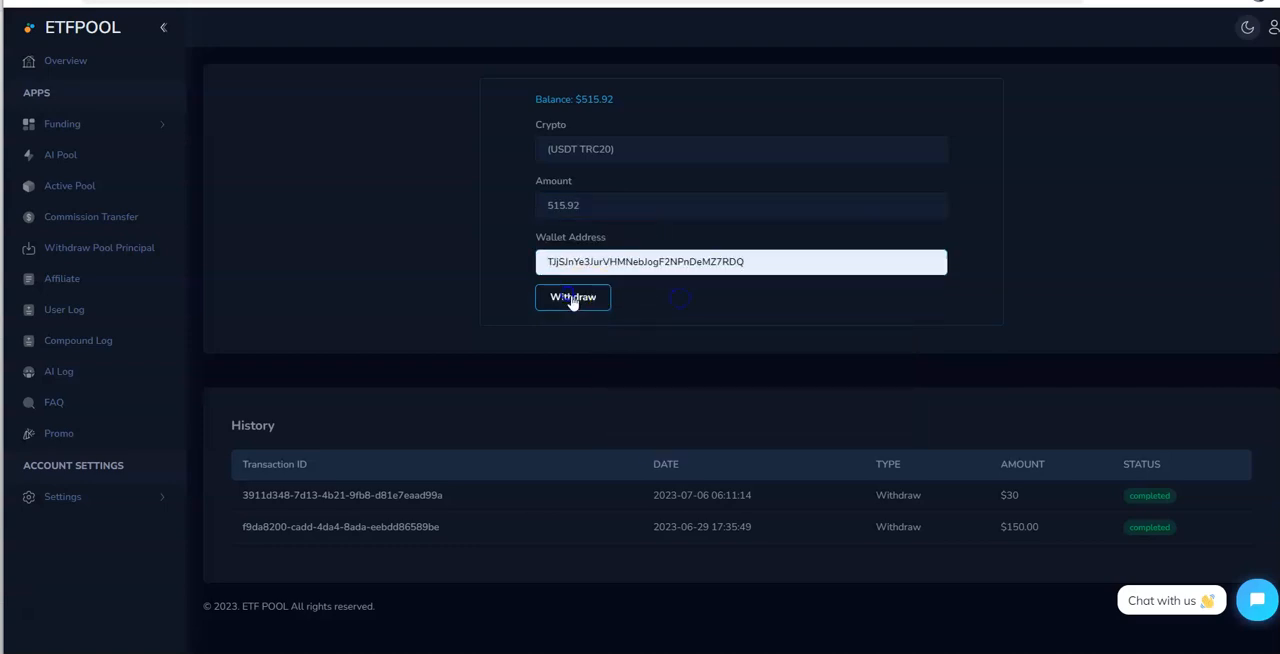
{"action": "left_click", "coordinate": [572, 296]}
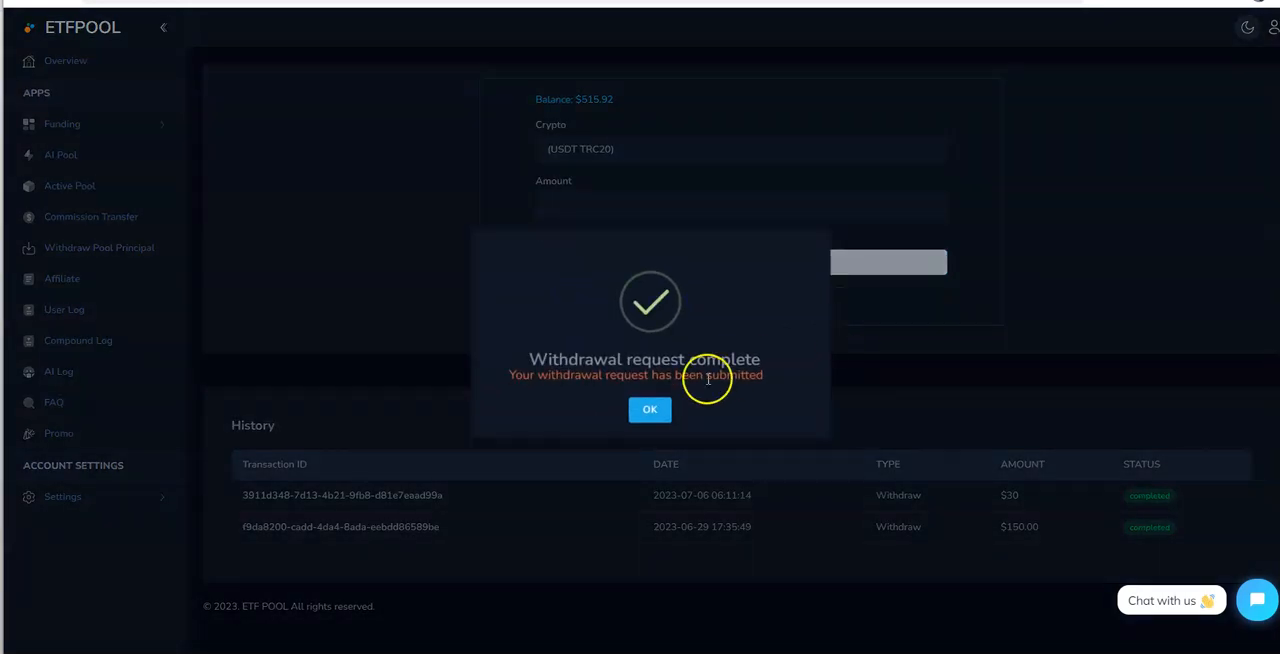
{"action": "left_click", "coordinate": [648, 408]}
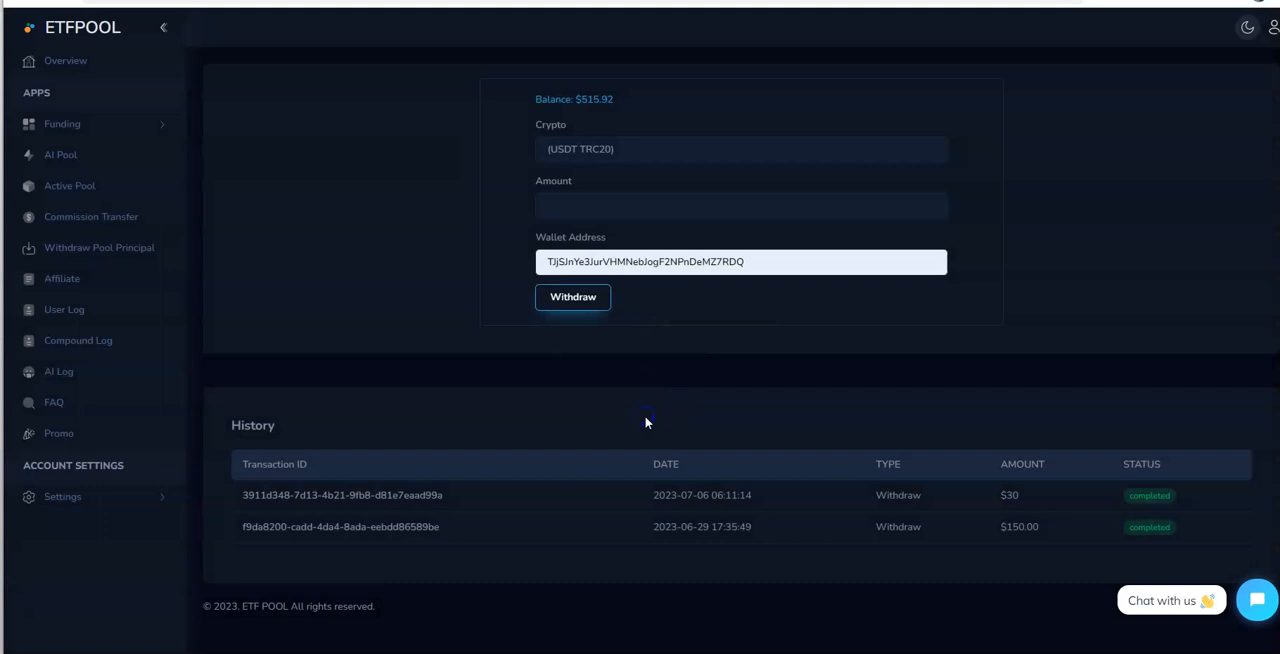
{"action": "left_click", "coordinate": [572, 296]}
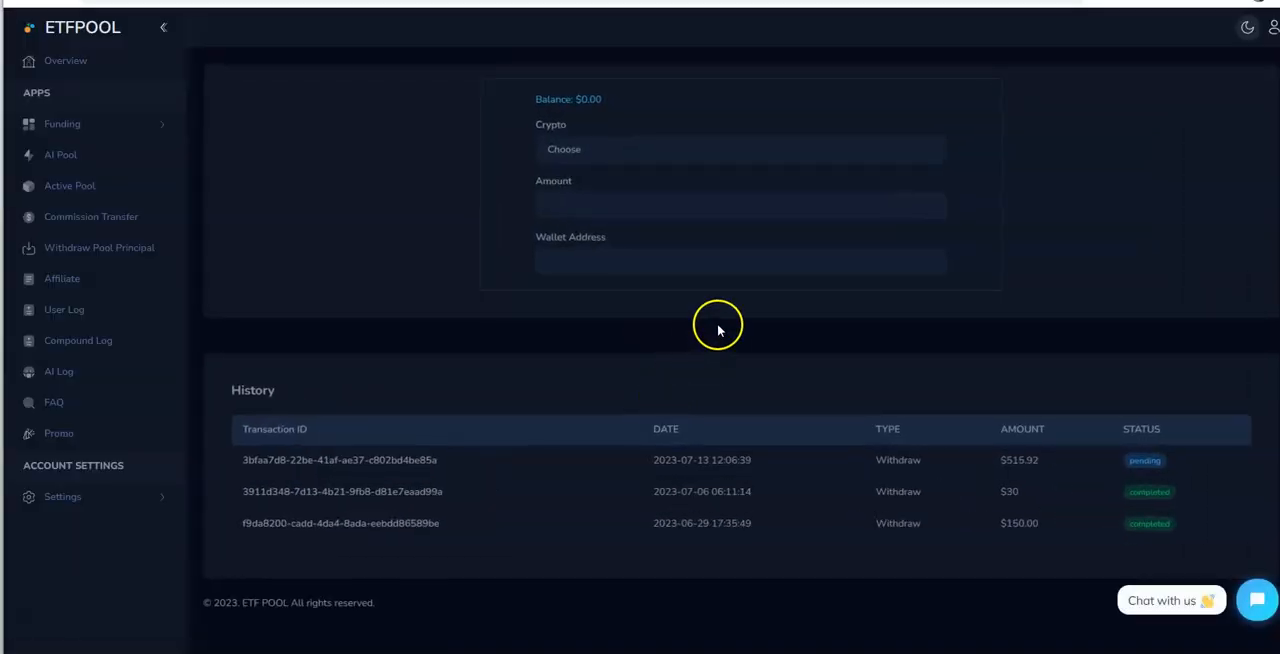
{"action": "left_click", "coordinate": [740, 148]}
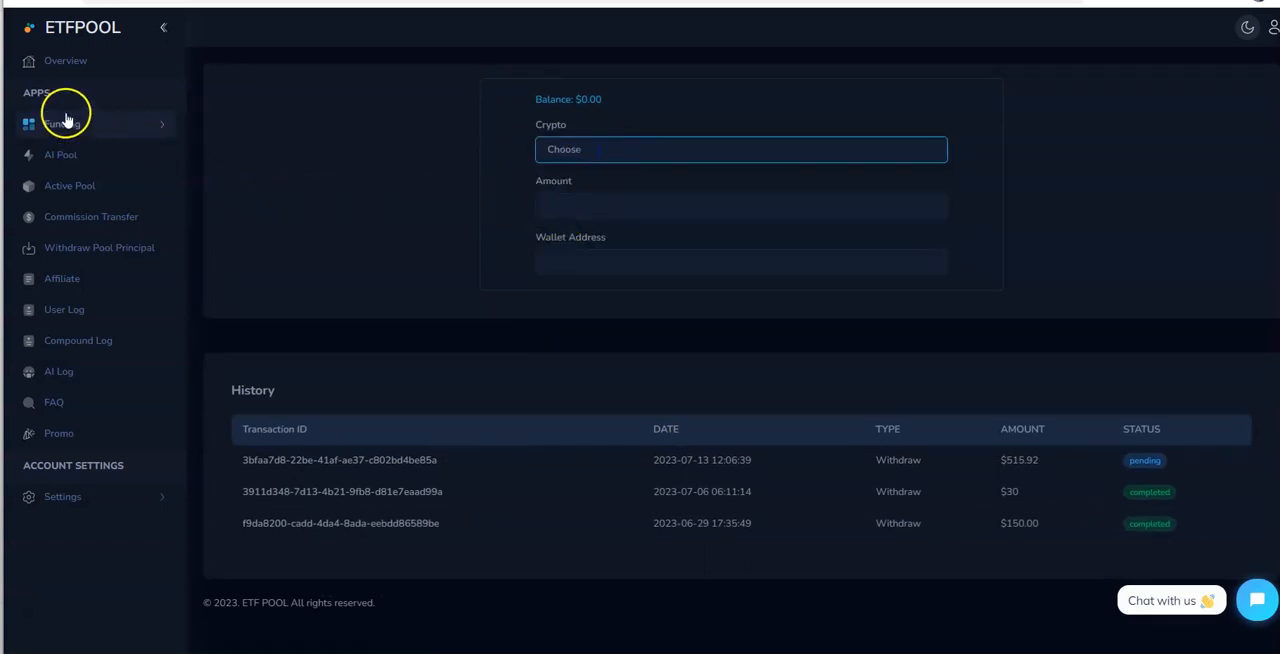
Review the Overview's $0 balance and $696 withdrawals, then go to Withdraw Pool Principal showing the $500-stake pool.
{"action": "left_click", "coordinate": [64, 60]}
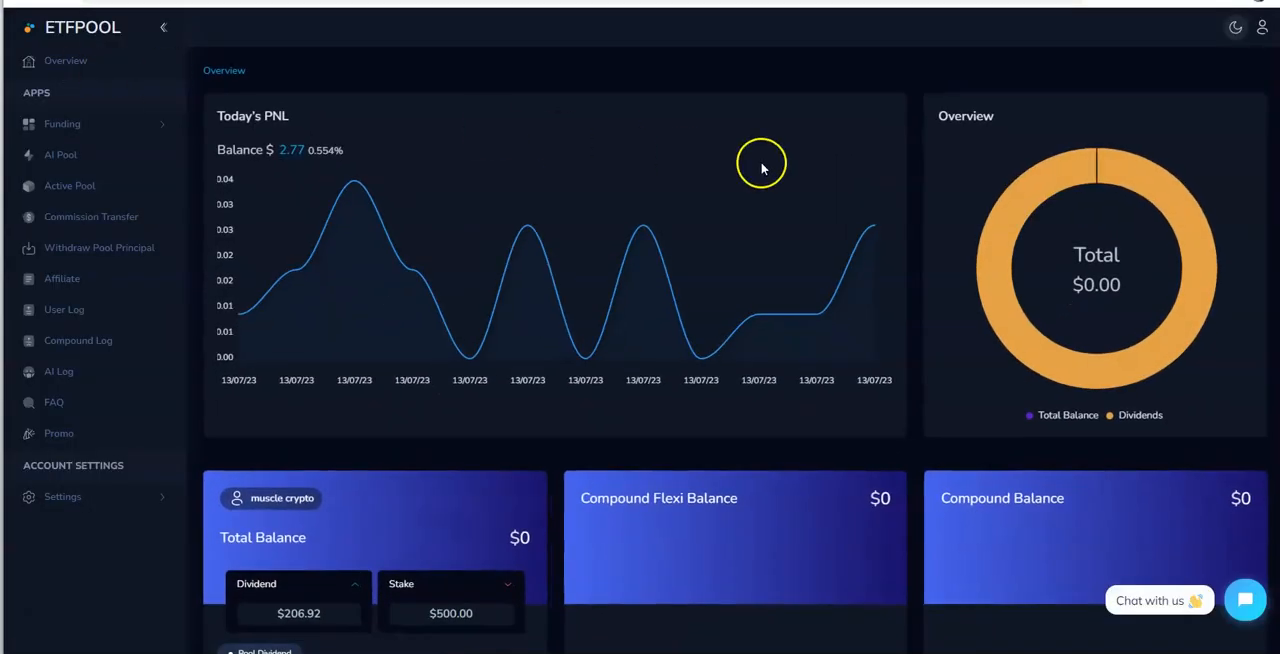
{"action": "scroll", "scroll_direction": "down", "scroll_amount": 3}
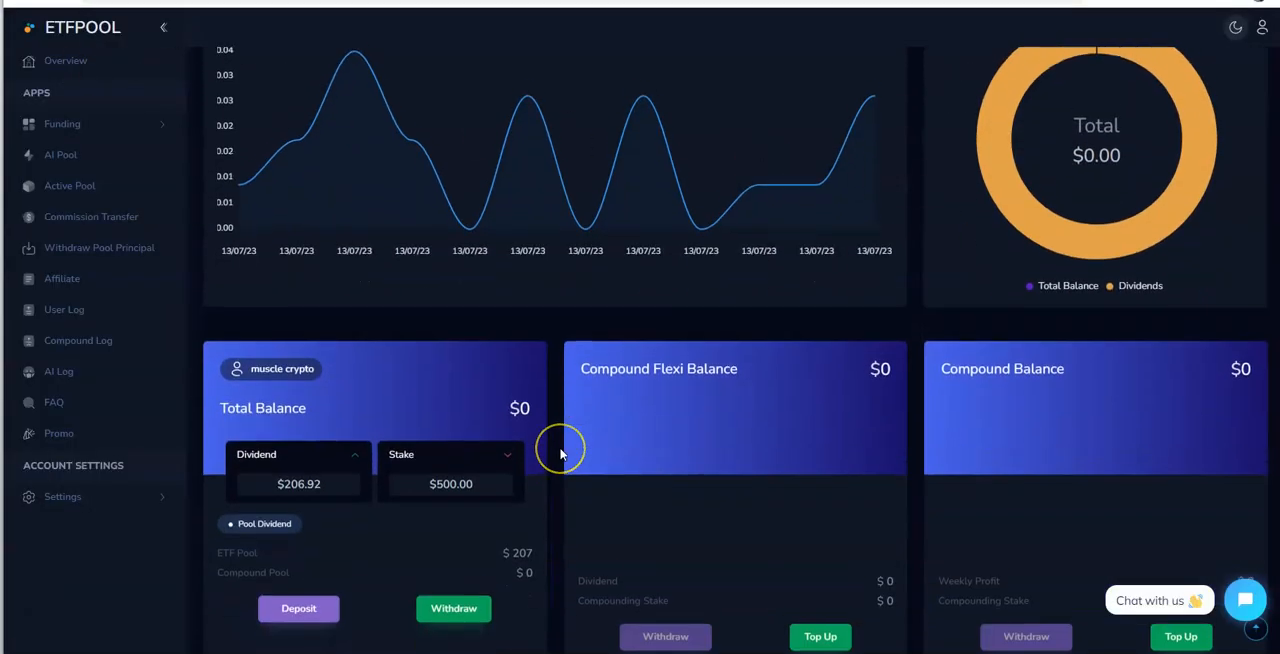
{"action": "scroll", "scroll_direction": "down", "scroll_amount": 3}
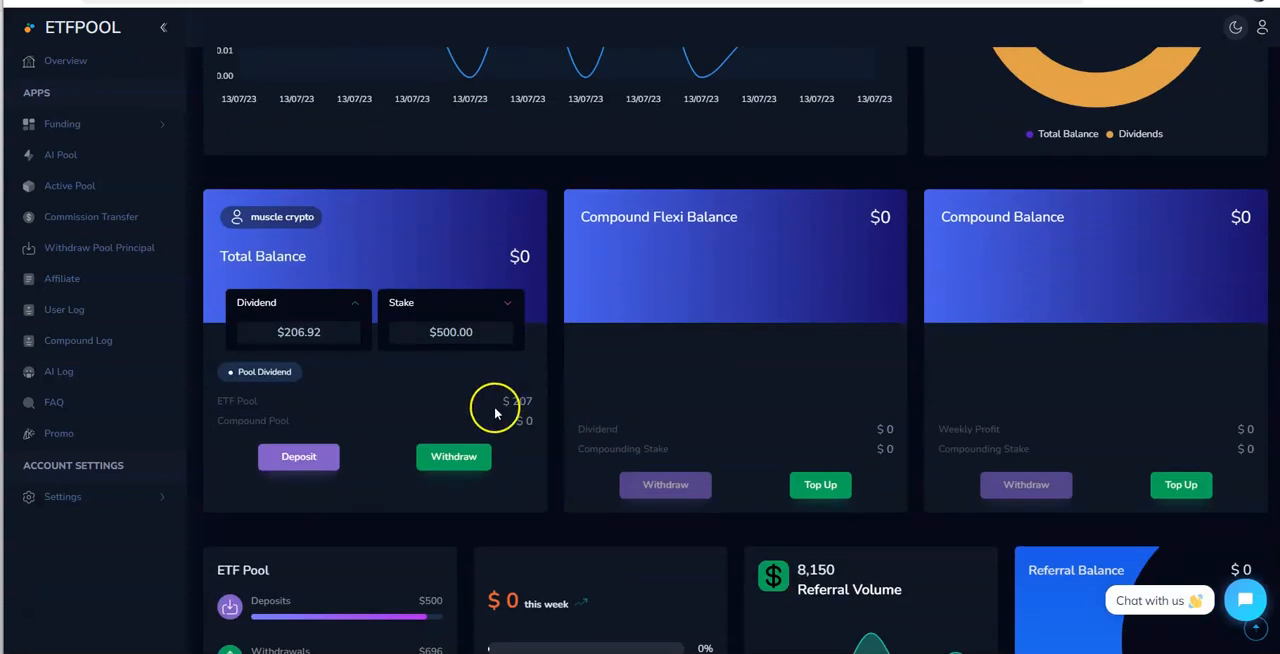
{"action": "scroll", "scroll_direction": "down", "scroll_amount": 3}
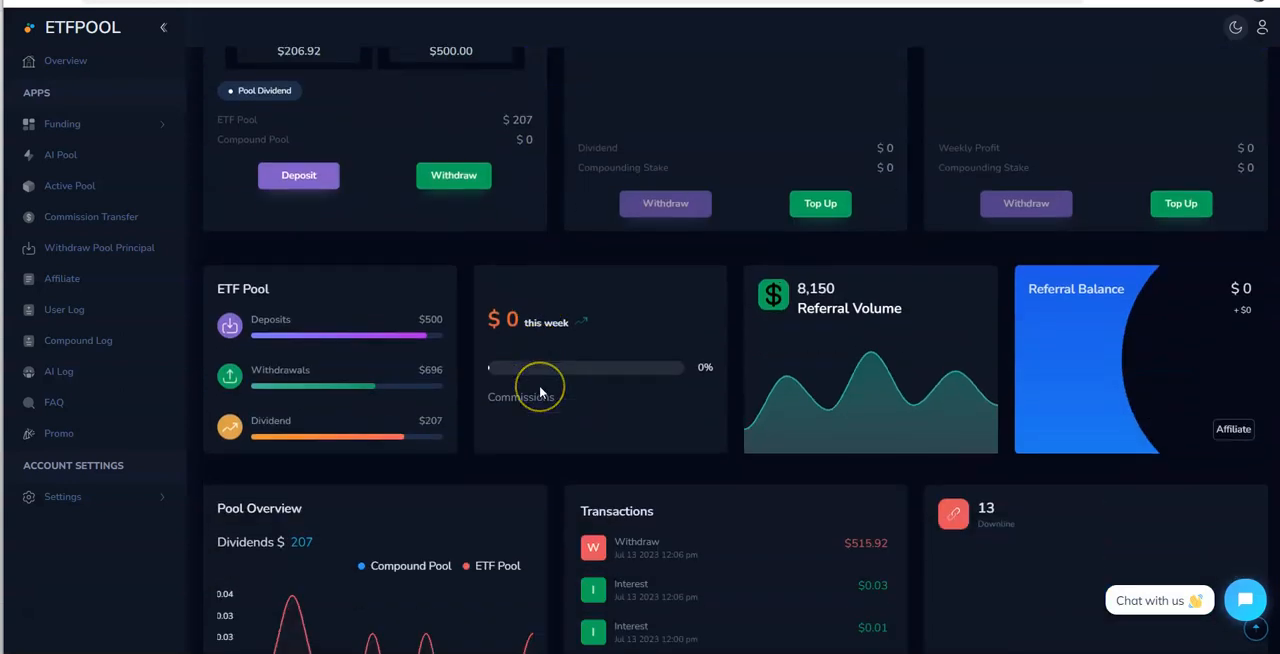
{"action": "scroll", "scroll_direction": "down", "scroll_amount": 3}
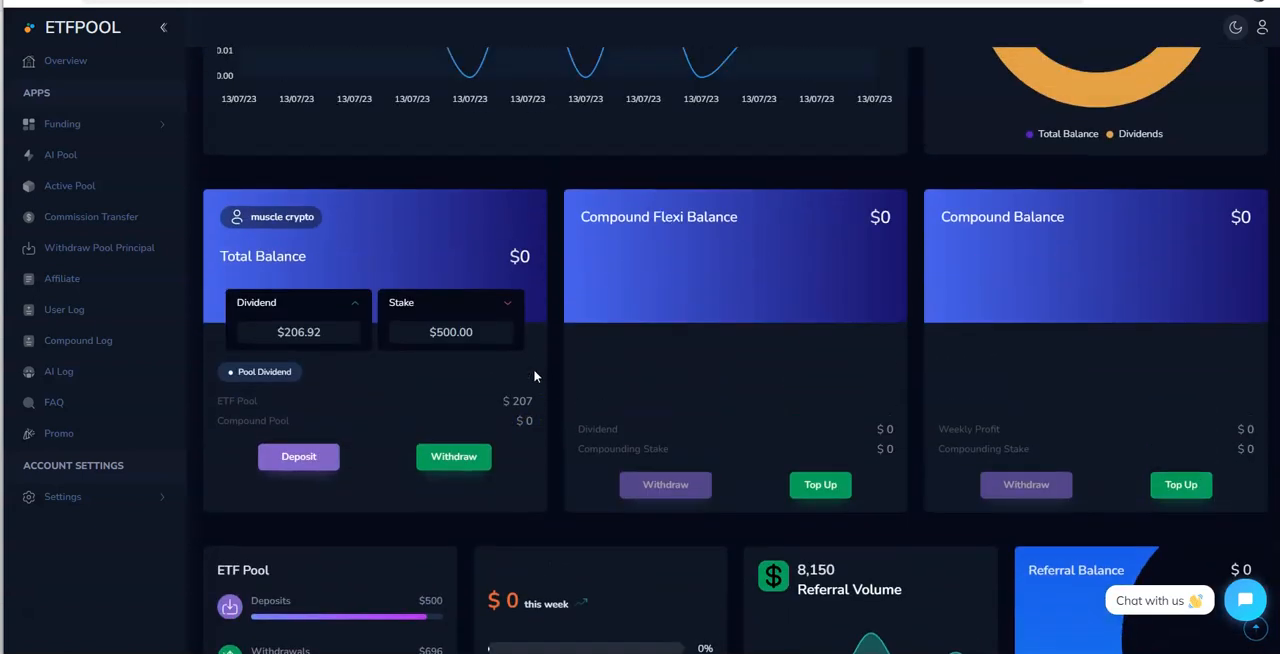
{"action": "scroll", "scroll_direction": "down", "scroll_amount": 3}
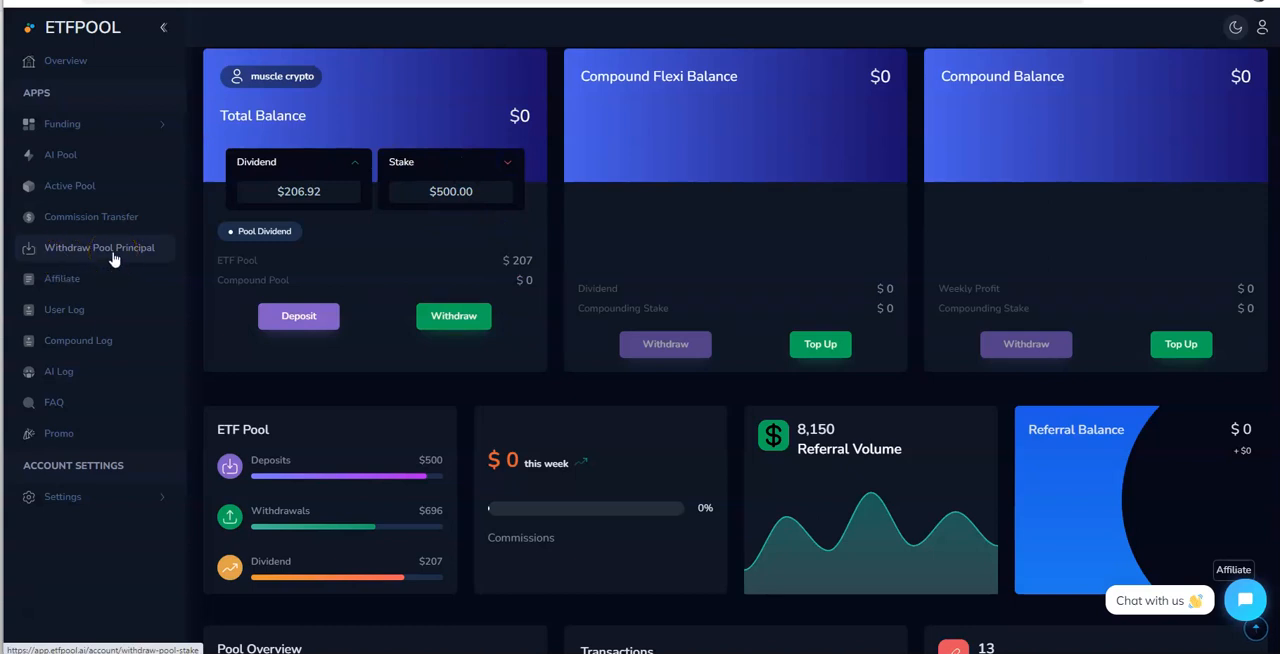
{"action": "left_click", "coordinate": [68, 184]}
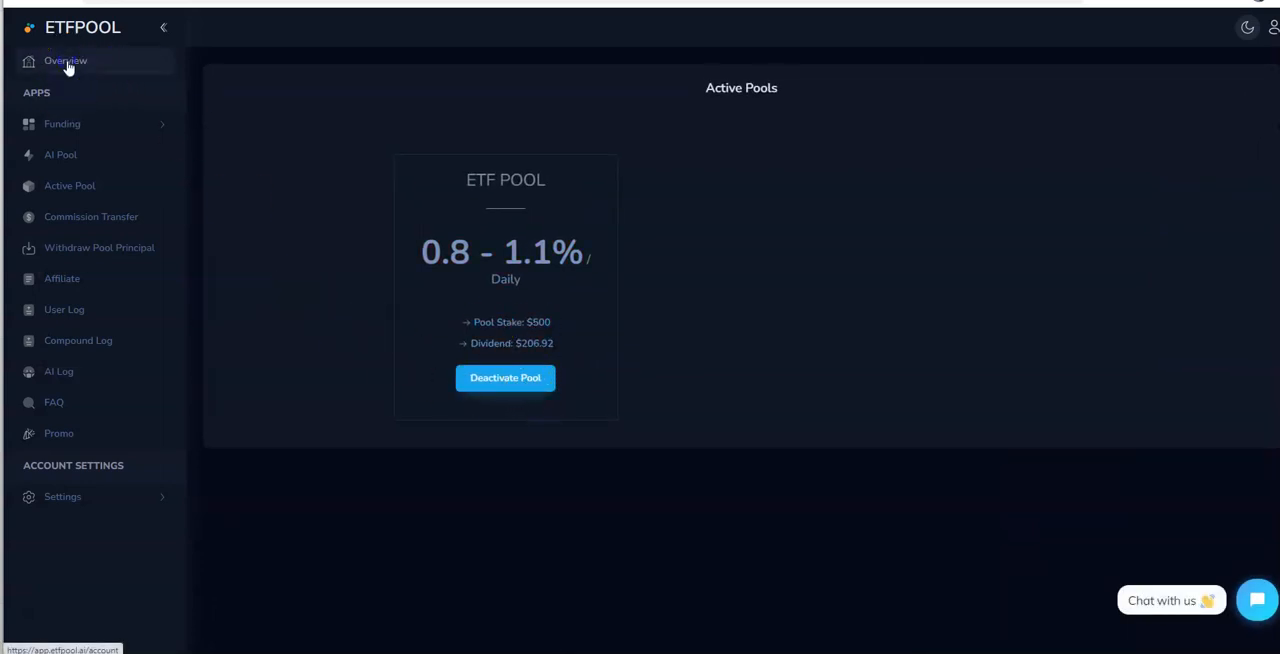
{"action": "left_click", "coordinate": [64, 60]}
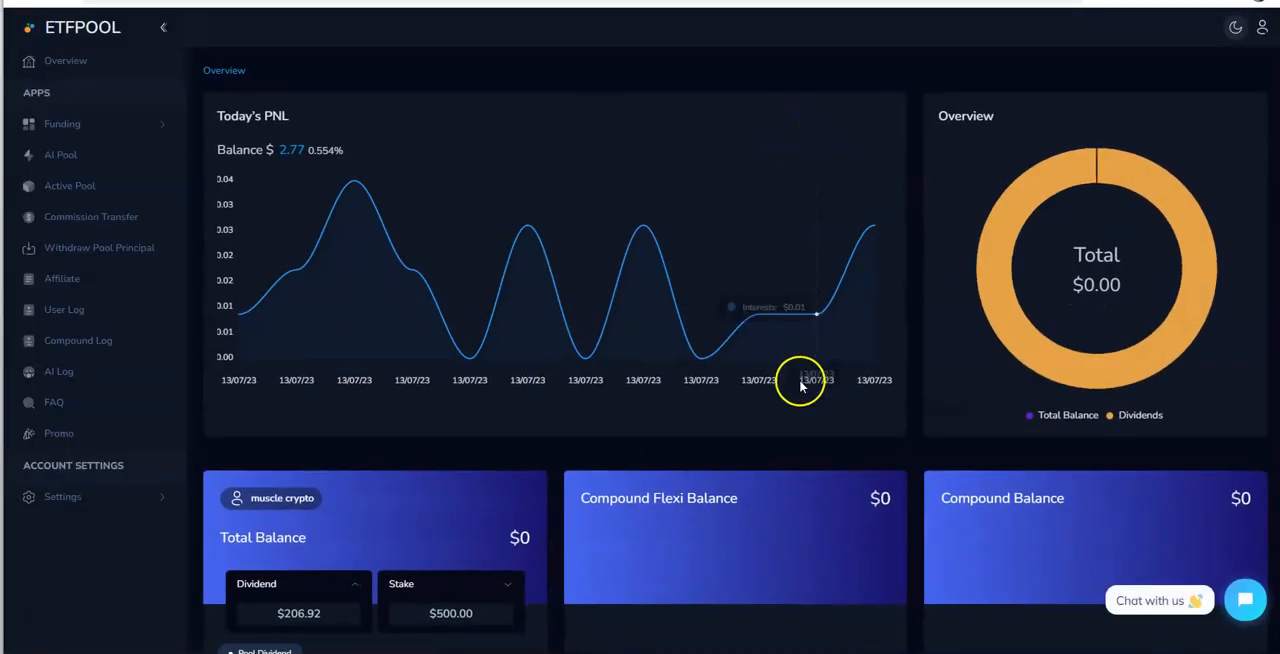
{"action": "scroll", "scroll_direction": "down", "scroll_amount": 3}
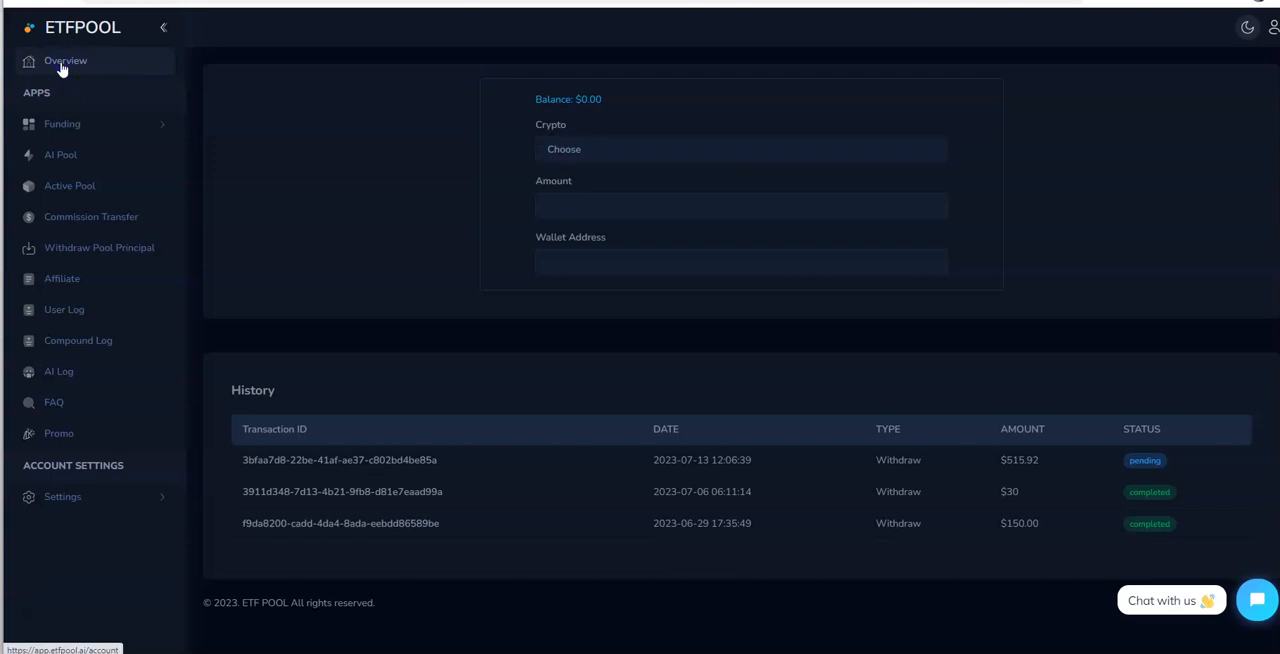
{"action": "left_click", "coordinate": [60, 156]}
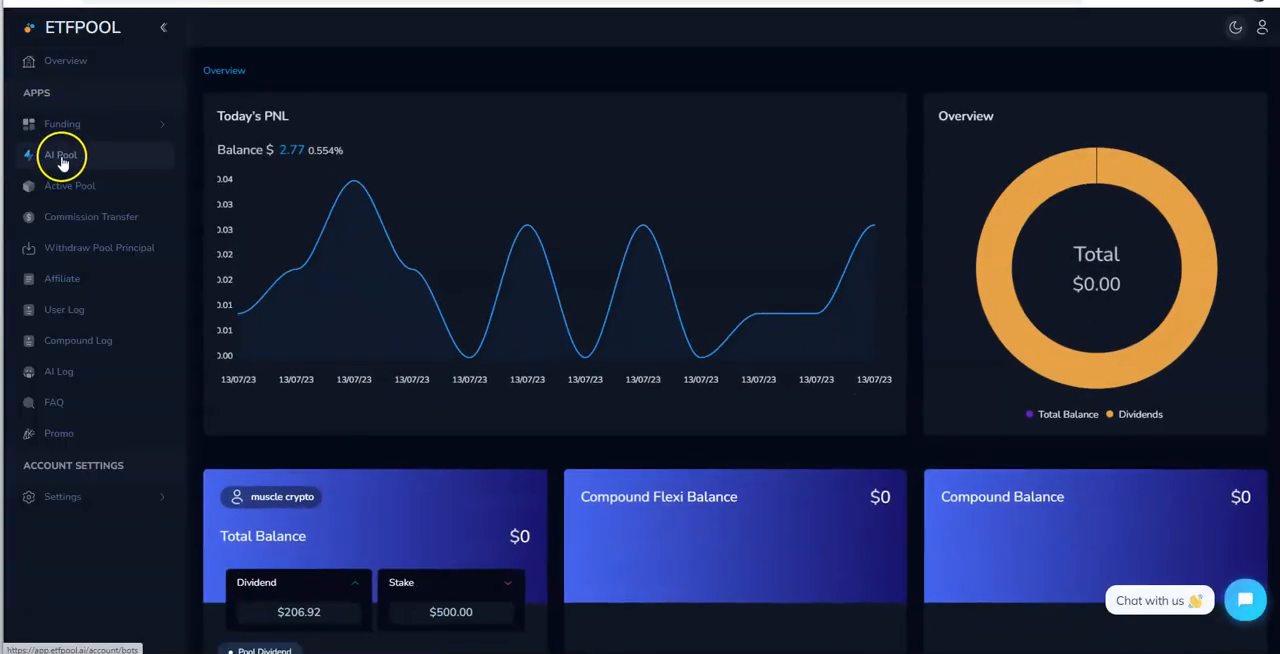
{"action": "mouse_move", "coordinate": [68, 186]}
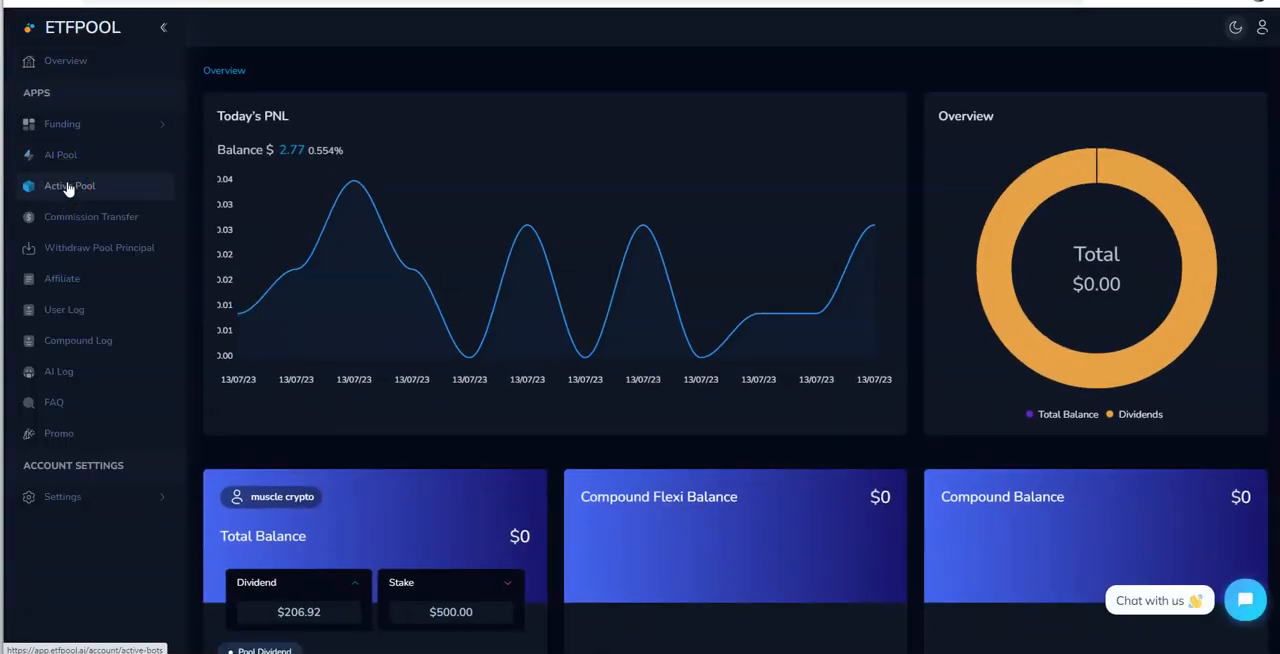
{"action": "left_click", "coordinate": [62, 124]}
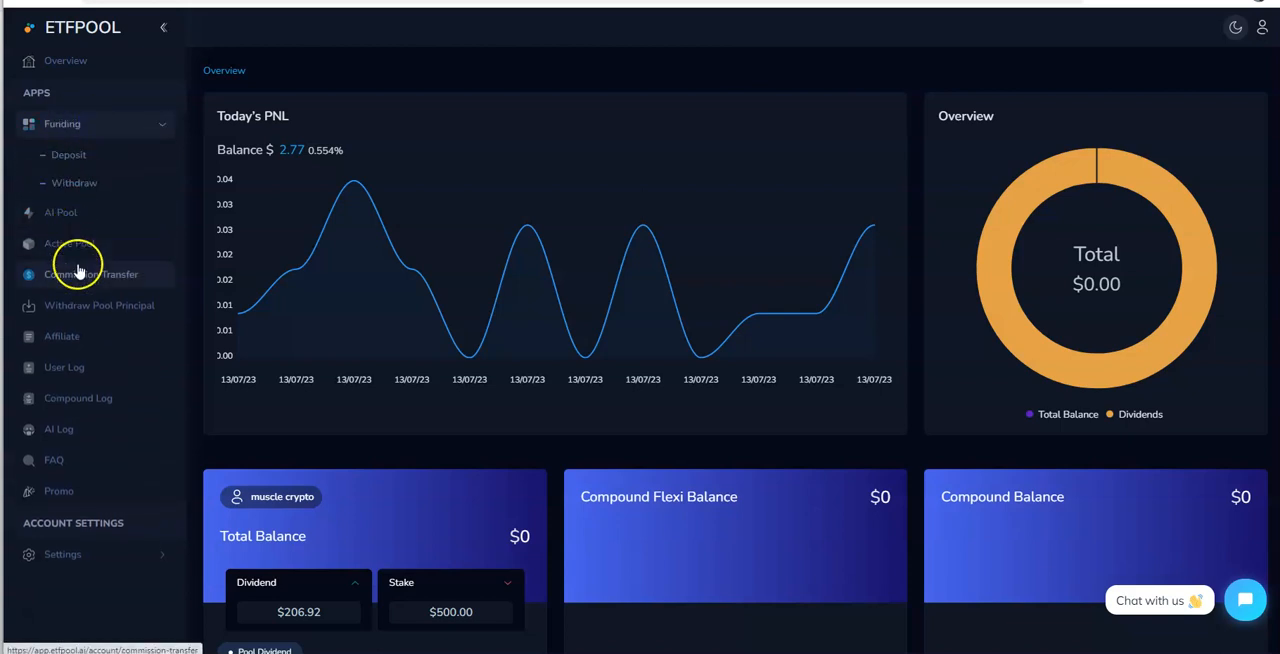
{"action": "left_click", "coordinate": [68, 184]}
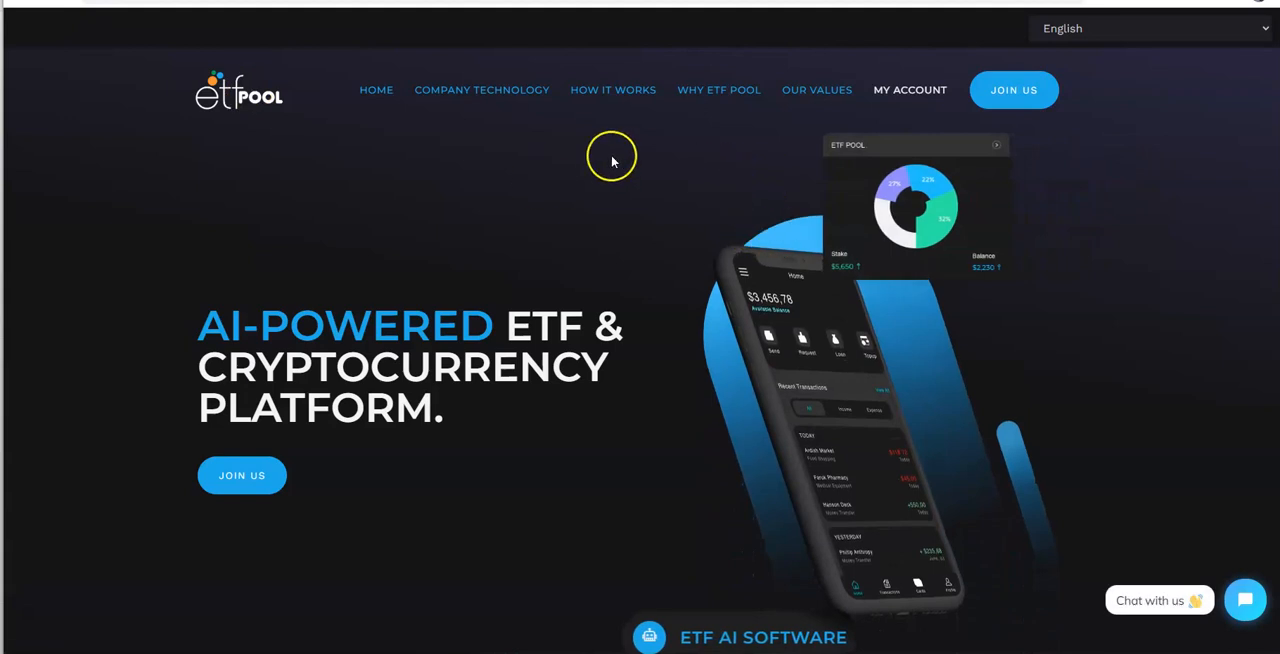
{"action": "mouse_move", "coordinate": [714, 44]}
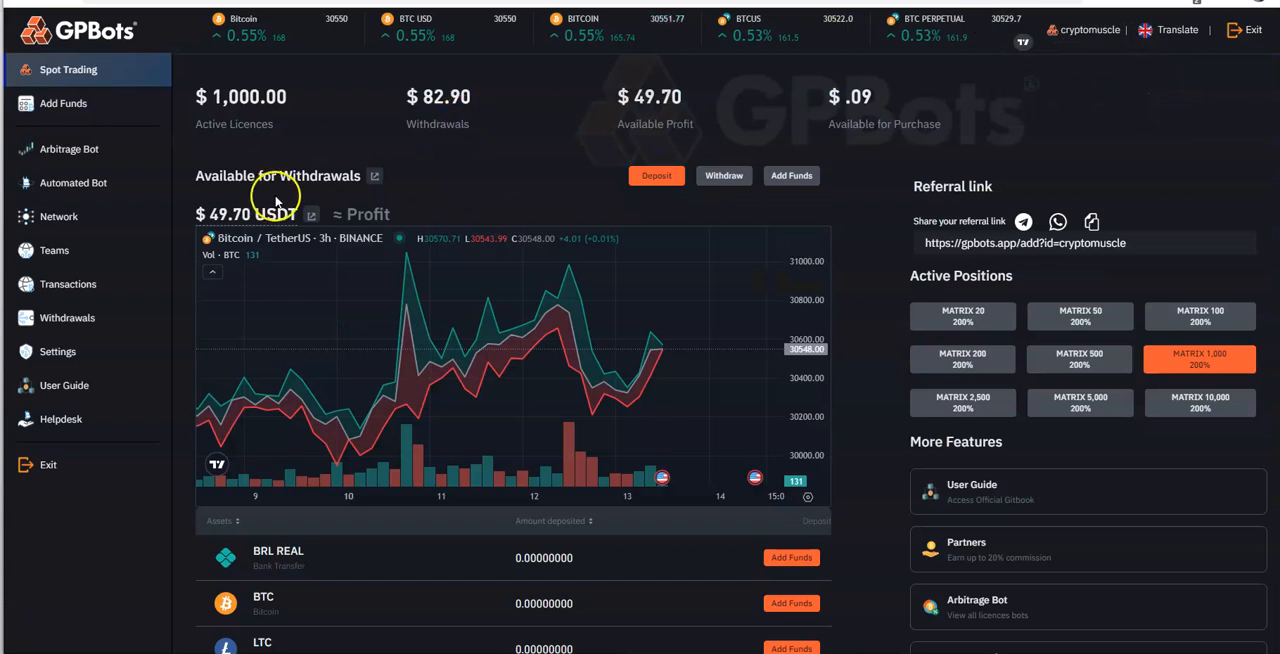
{"action": "mouse_move", "coordinate": [248, 160]}
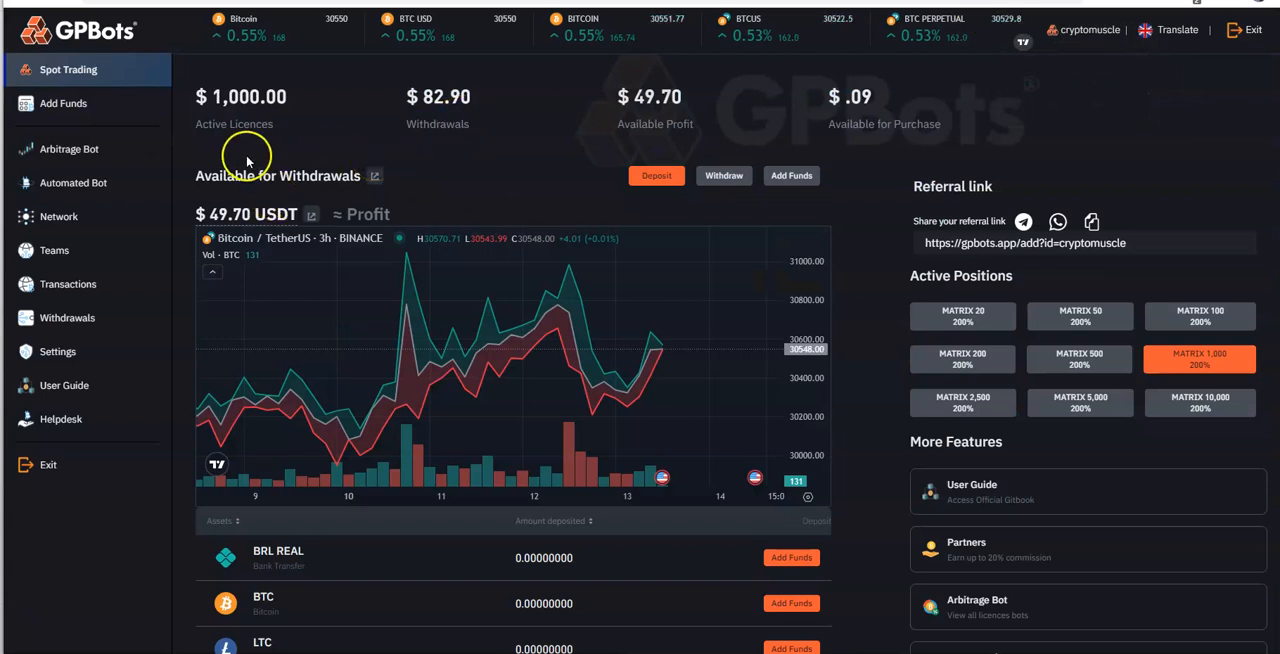
{"action": "mouse_move", "coordinate": [300, 124]}
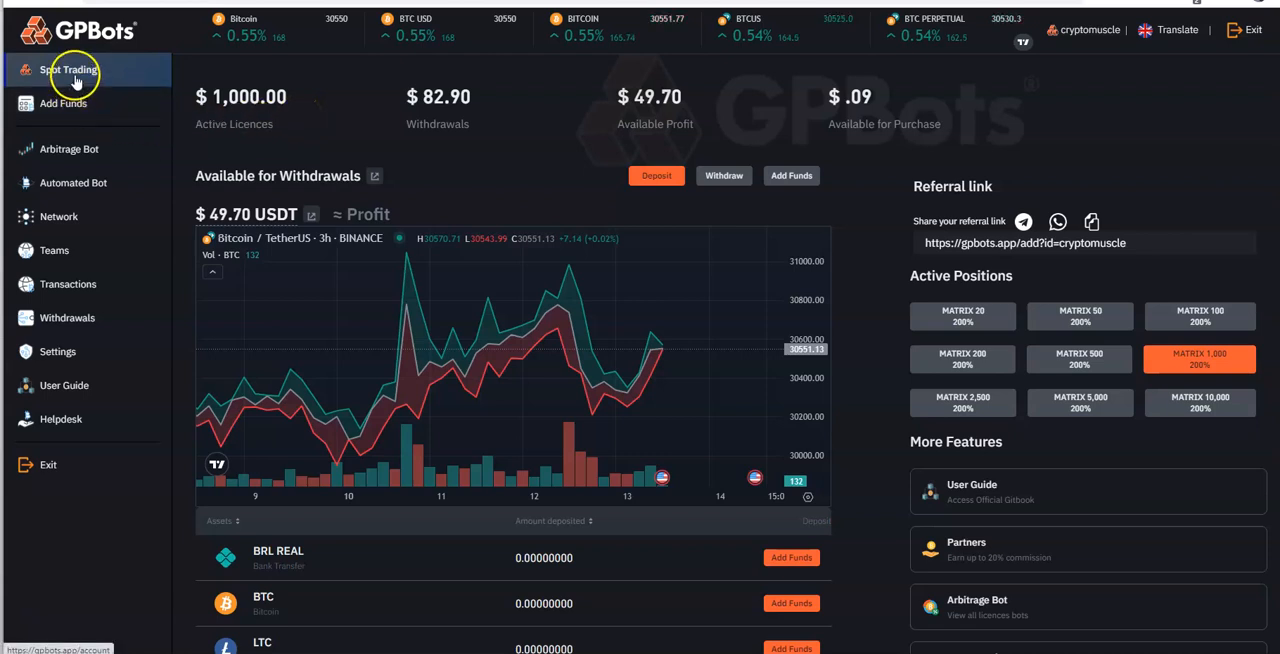
{"action": "mouse_move", "coordinate": [184, 118]}
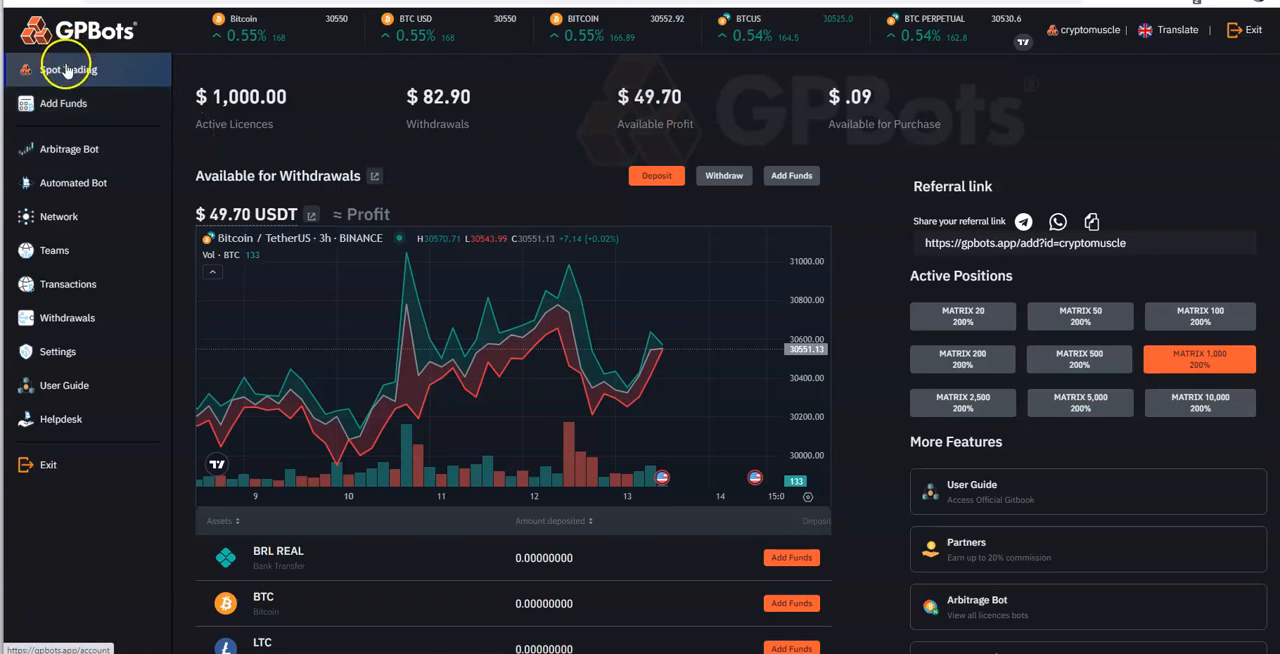
Reload the Spot Trading dashboard, triggering the gpbots.app human-verification check.
{"action": "left_click", "coordinate": [68, 68]}
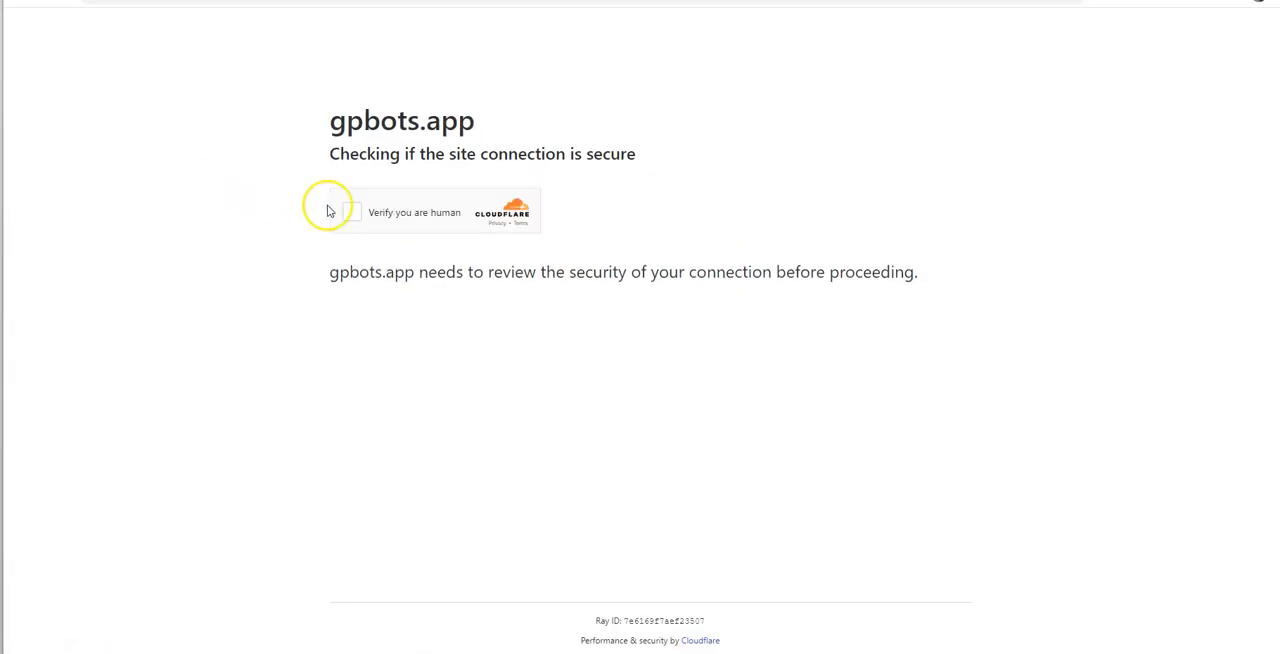
Pass the 'Verify you are human' check and browse the Trading Bots List carousel ($20 to $10,000 plans).
{"action": "left_click", "coordinate": [352, 212]}
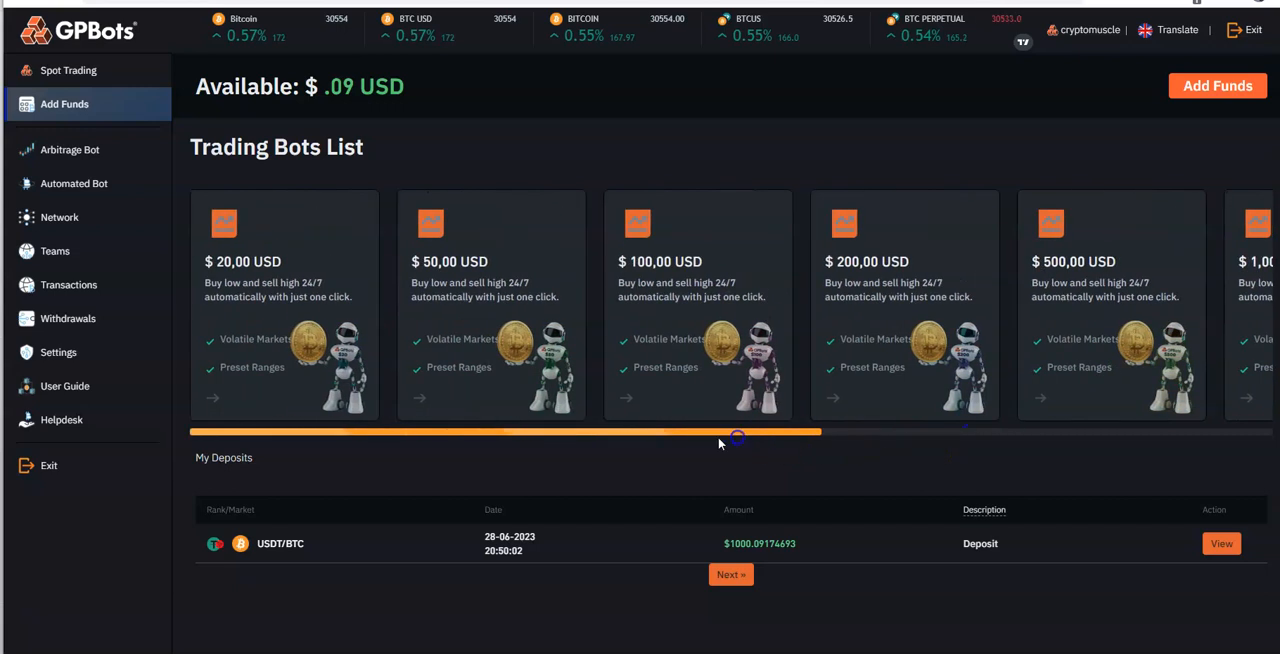
{"action": "left_click_drag", "start_coordinate": [736, 436], "coordinate": [572, 436]}
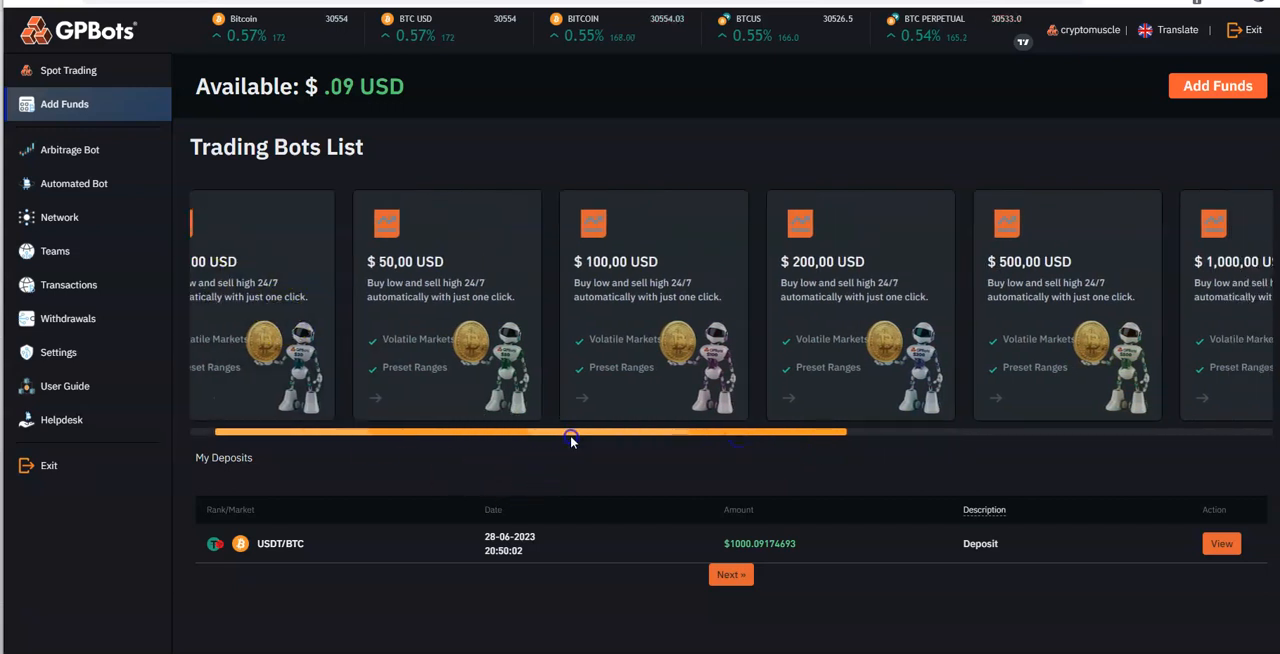
{"action": "left_click_drag", "start_coordinate": [572, 432], "coordinate": [718, 432]}
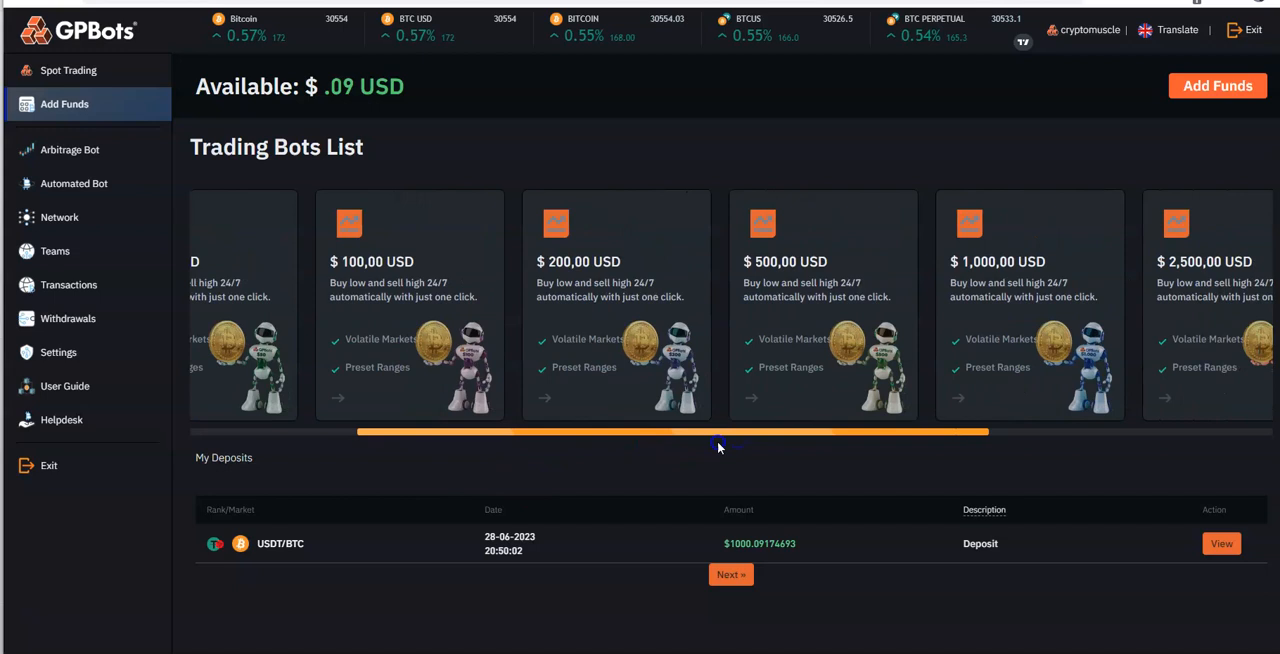
{"action": "left_click_drag", "start_coordinate": [718, 444], "coordinate": [948, 444]}
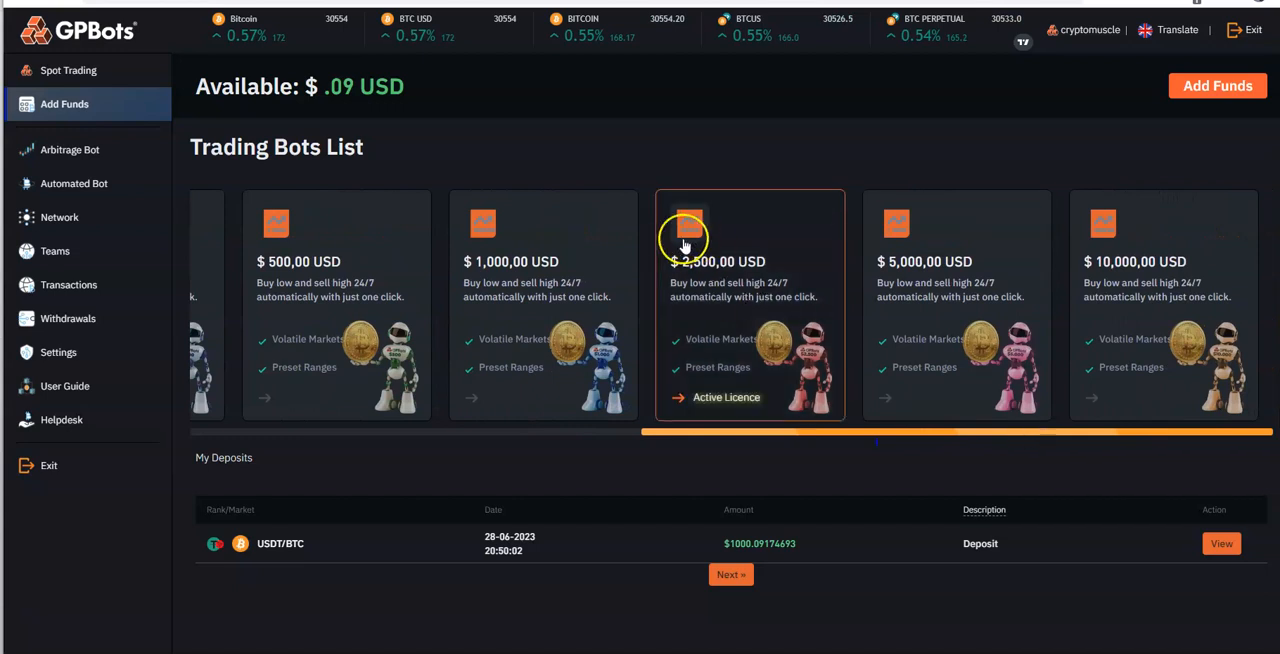
{"action": "mouse_move", "coordinate": [488, 256]}
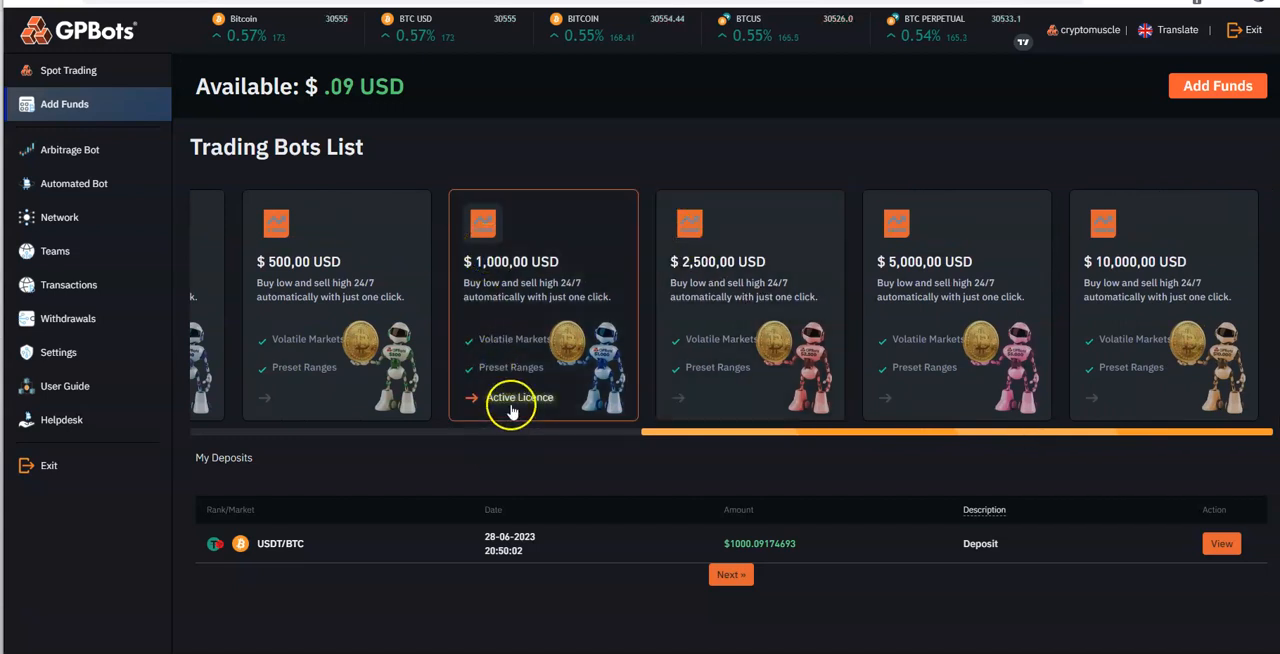
{"action": "mouse_move", "coordinate": [544, 496]}
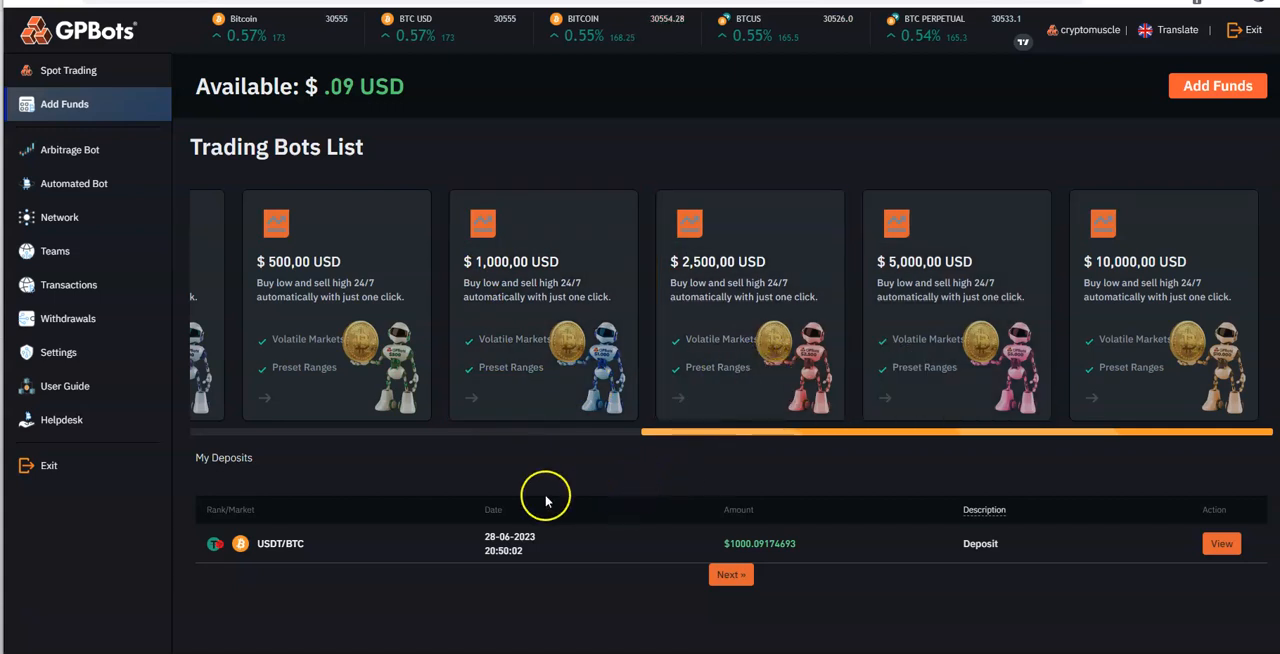
{"action": "mouse_move", "coordinate": [770, 556]}
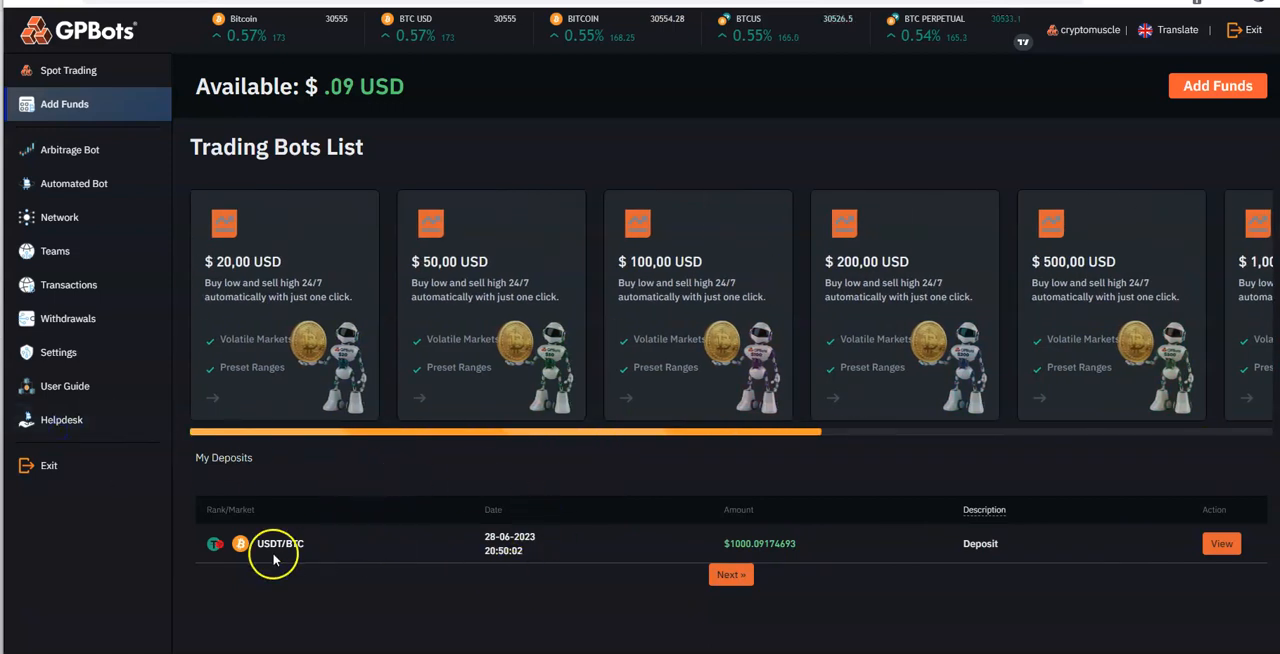
{"action": "mouse_move", "coordinate": [1020, 556]}
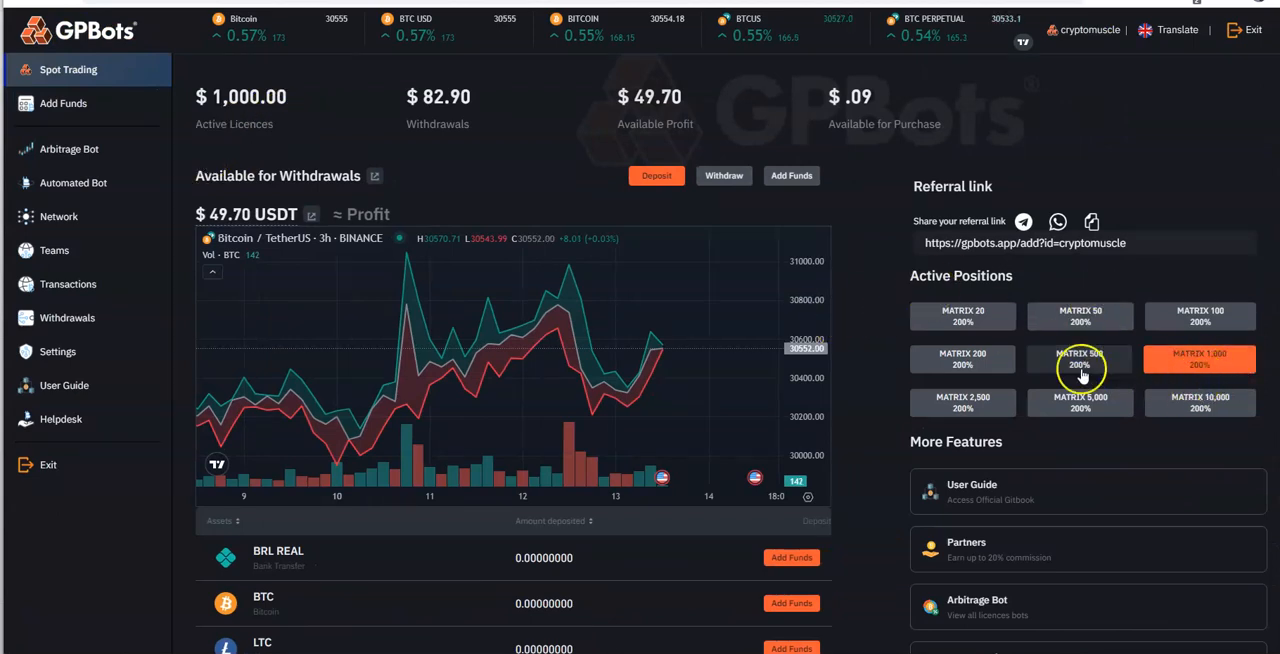
{"action": "mouse_move", "coordinate": [1200, 402]}
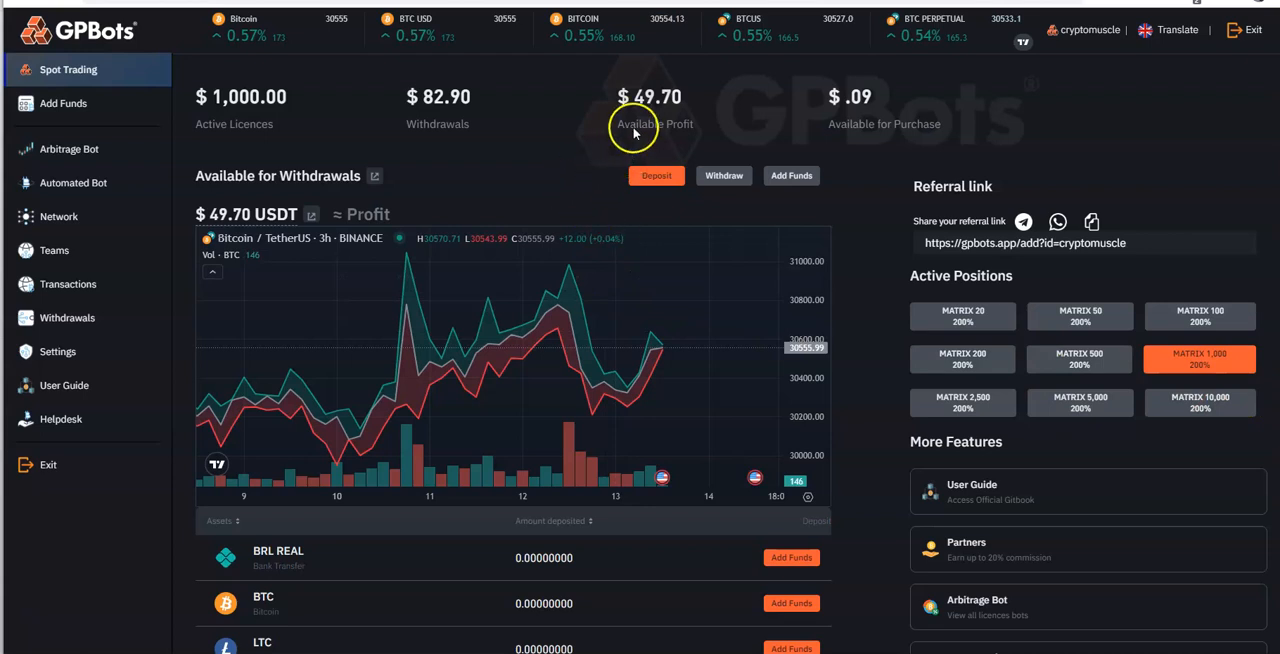
{"action": "mouse_move", "coordinate": [436, 124]}
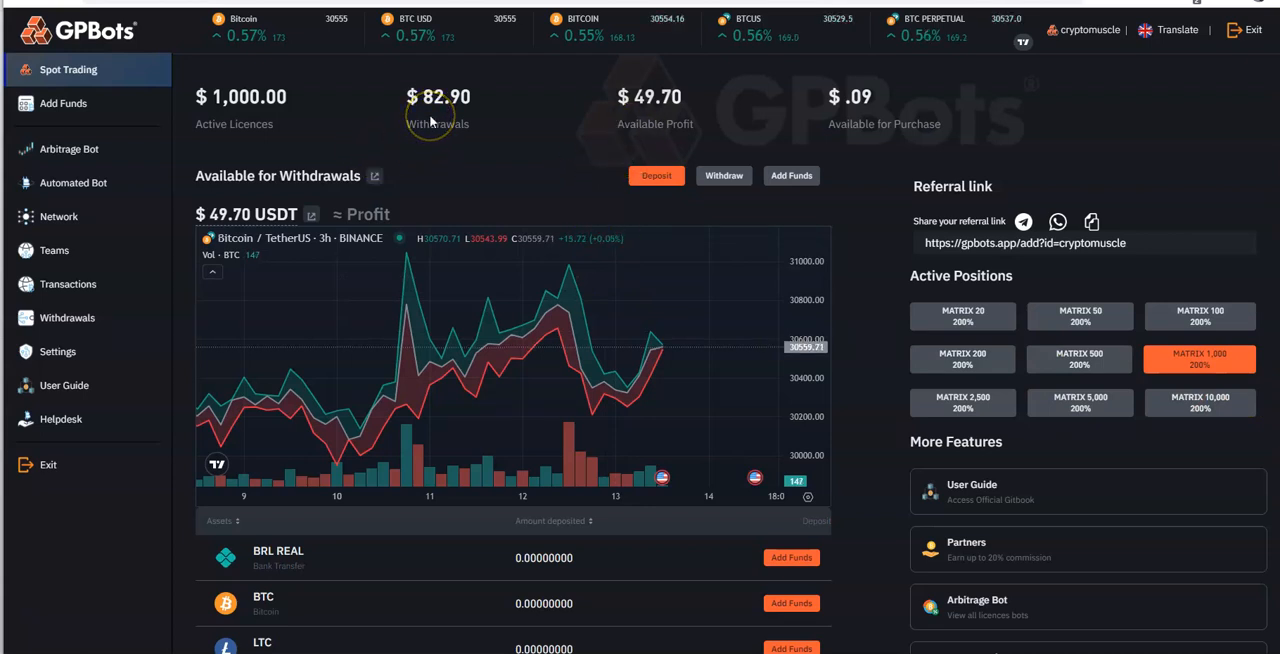
{"action": "mouse_move", "coordinate": [658, 116]}
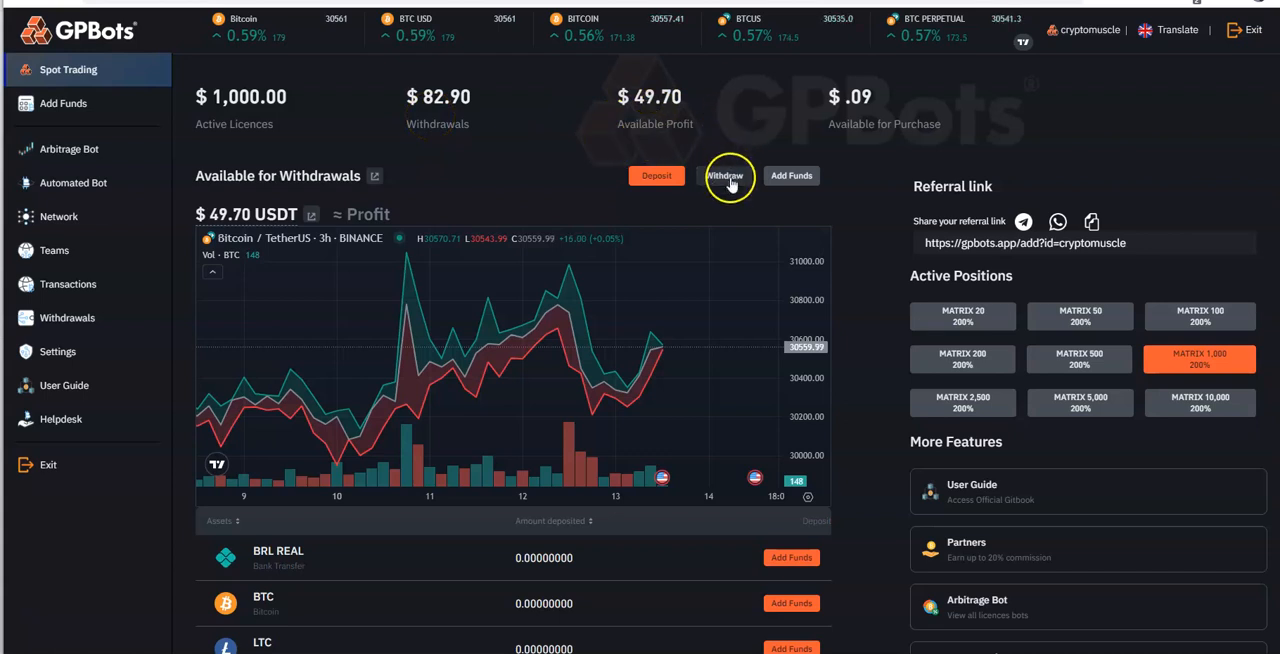
Start withdrawing the $49.70 available profit from the spot trading dashboard.
{"action": "left_click", "coordinate": [728, 176]}
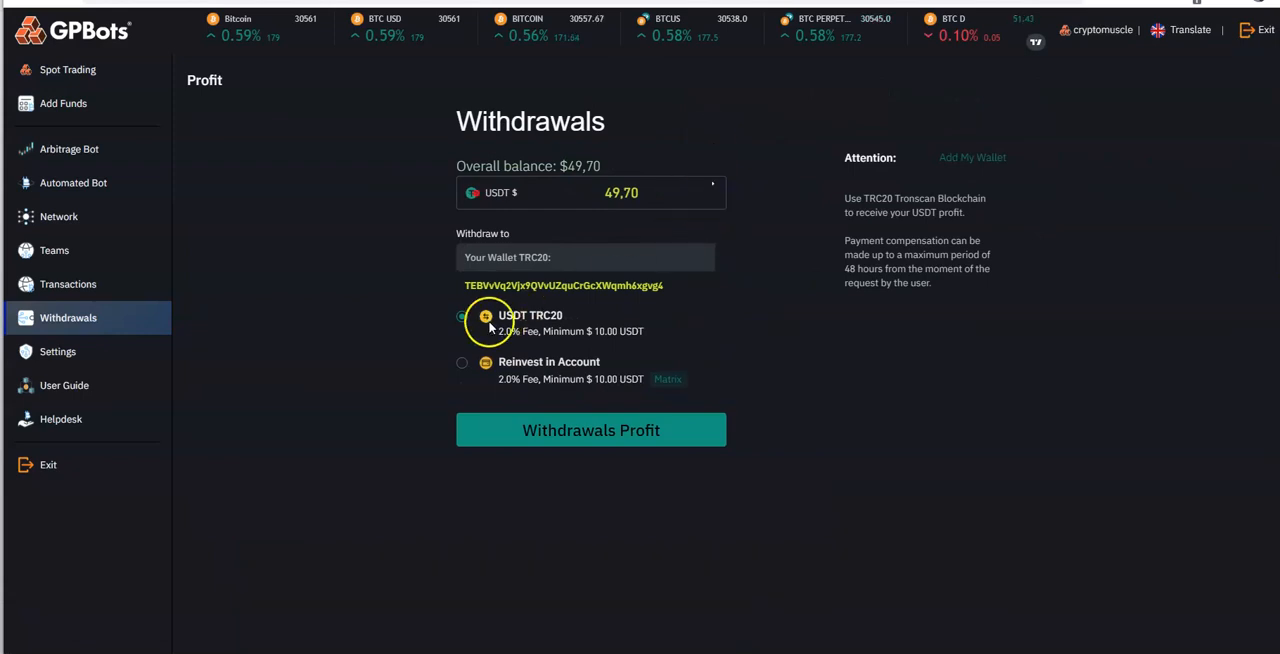
Submit the $49.70 profit withdrawal as USDT TRC20 and acknowledge the confirmation and success notices.
{"action": "left_click", "coordinate": [462, 316]}
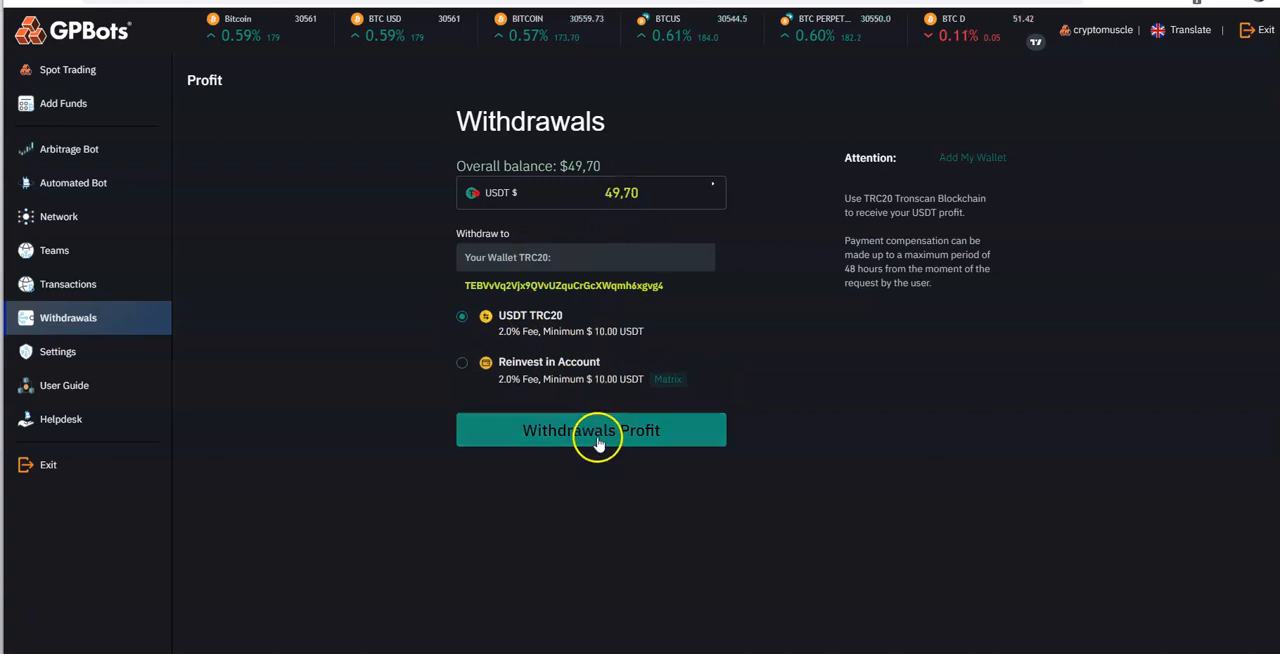
{"action": "left_click", "coordinate": [592, 430]}
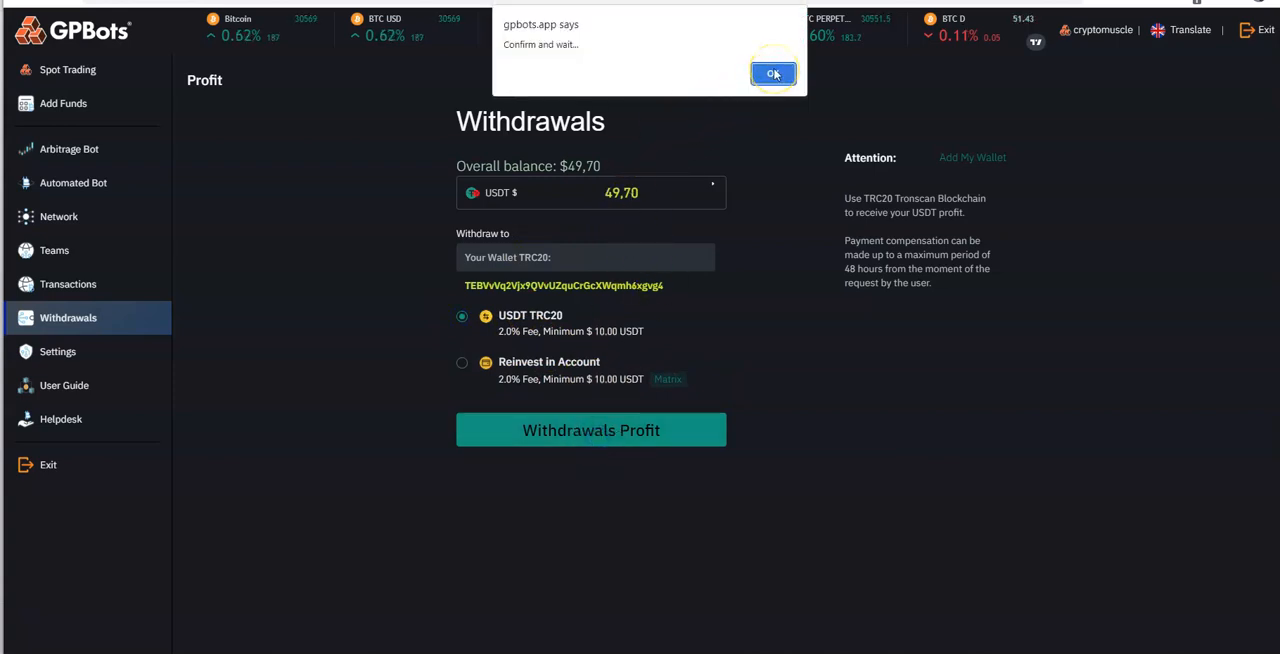
{"action": "left_click", "coordinate": [772, 72]}
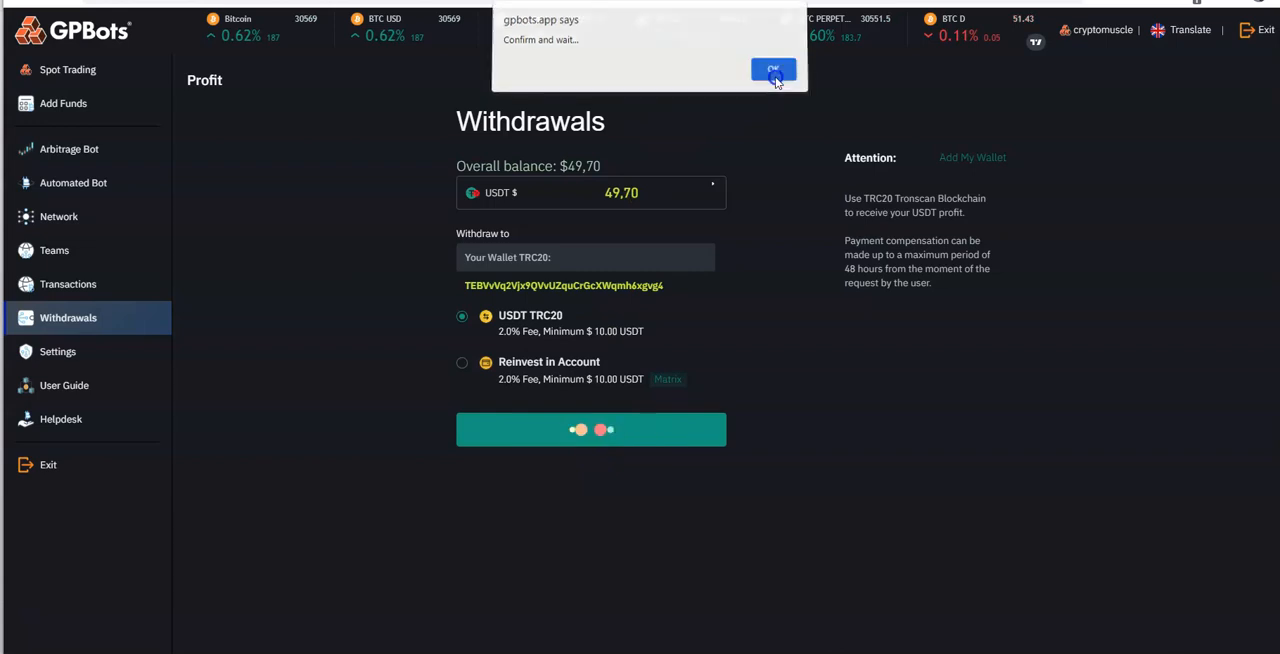
{"action": "left_click", "coordinate": [772, 72]}
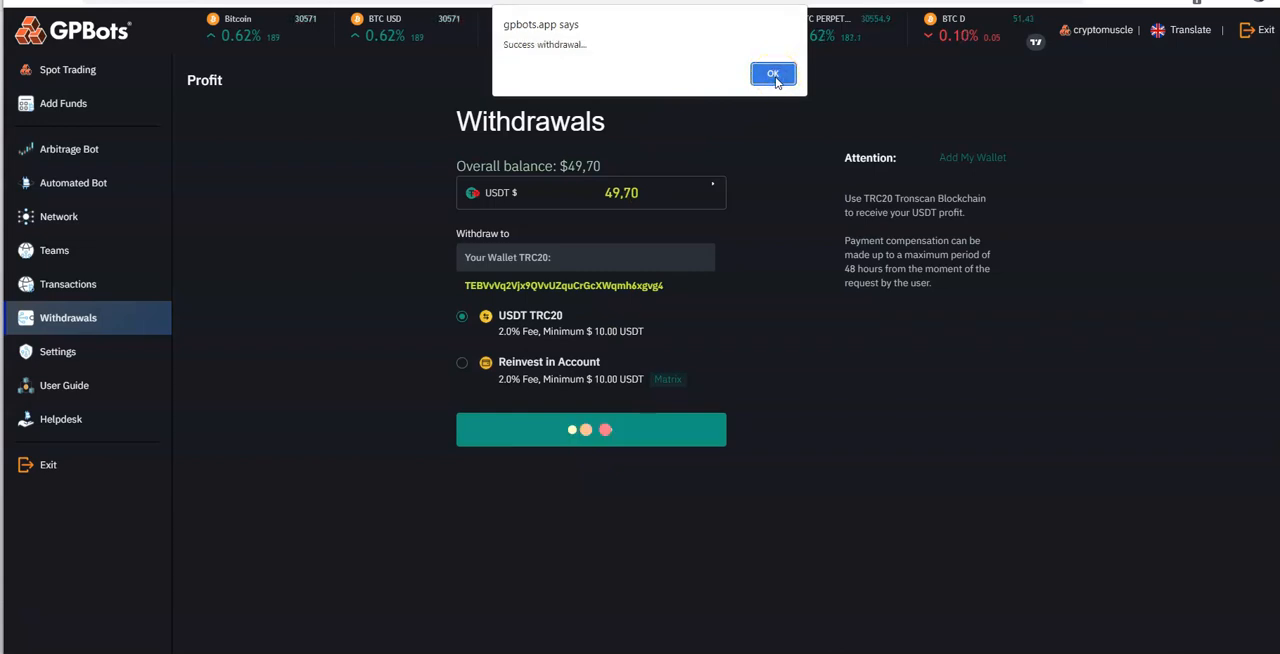
{"action": "left_click", "coordinate": [772, 72]}
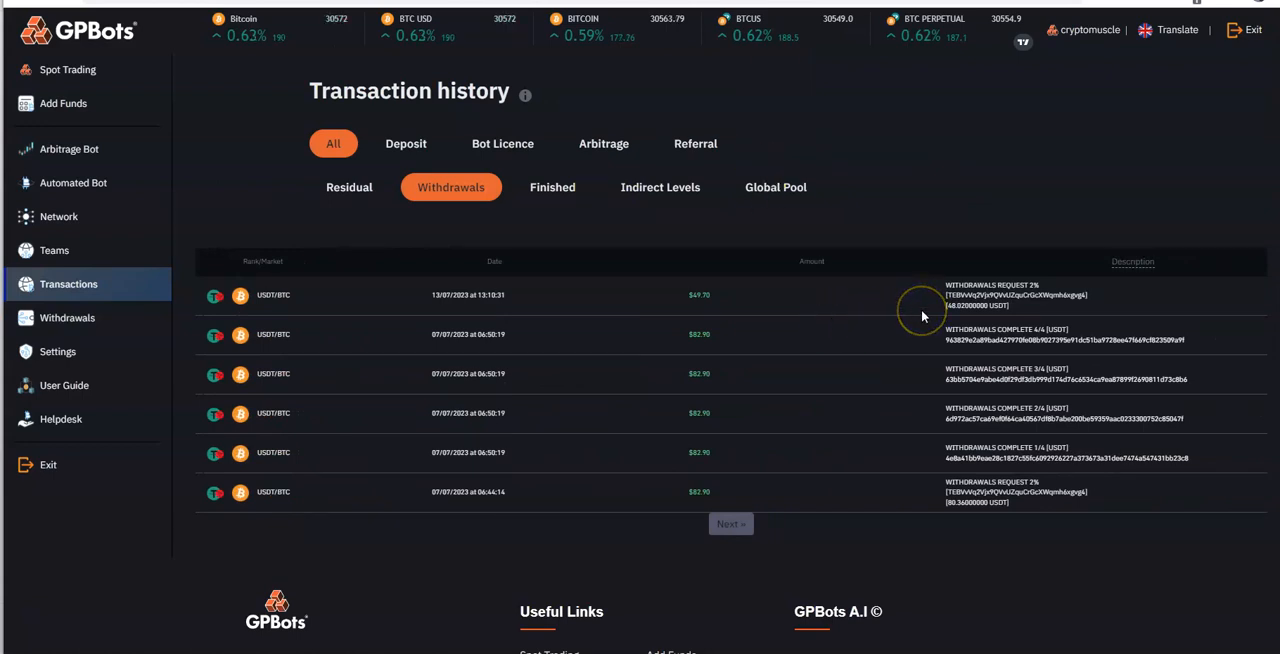
{"action": "mouse_move", "coordinate": [988, 318]}
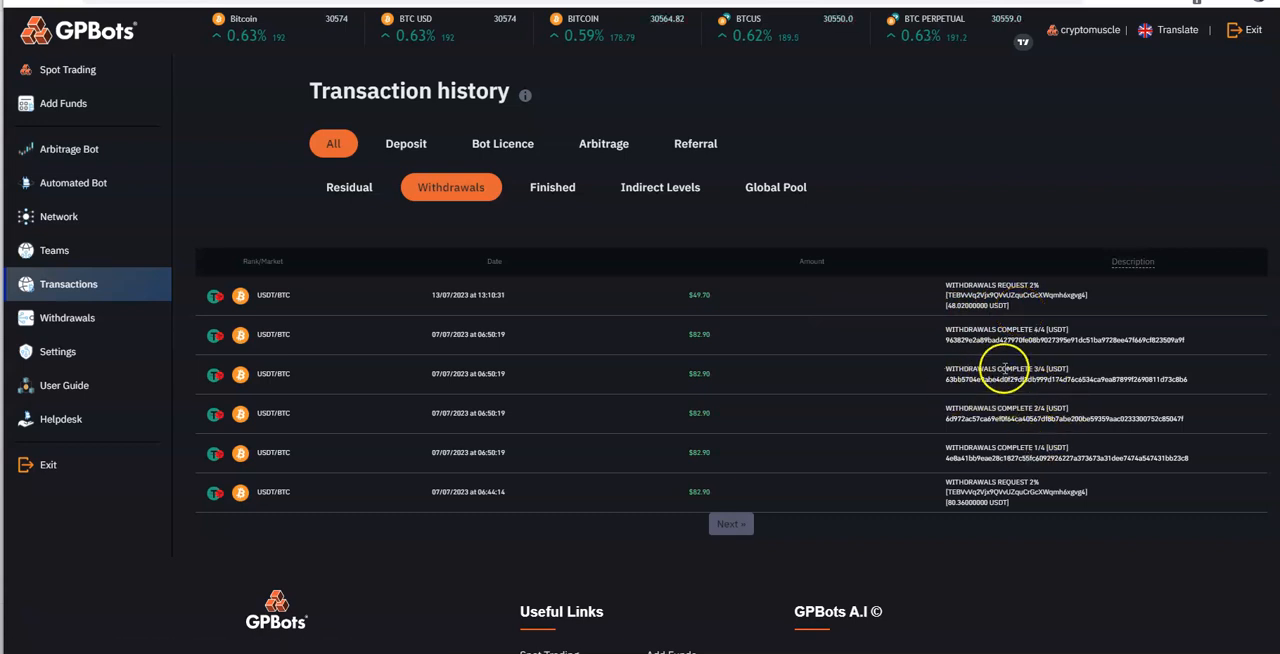
{"action": "mouse_move", "coordinate": [728, 352]}
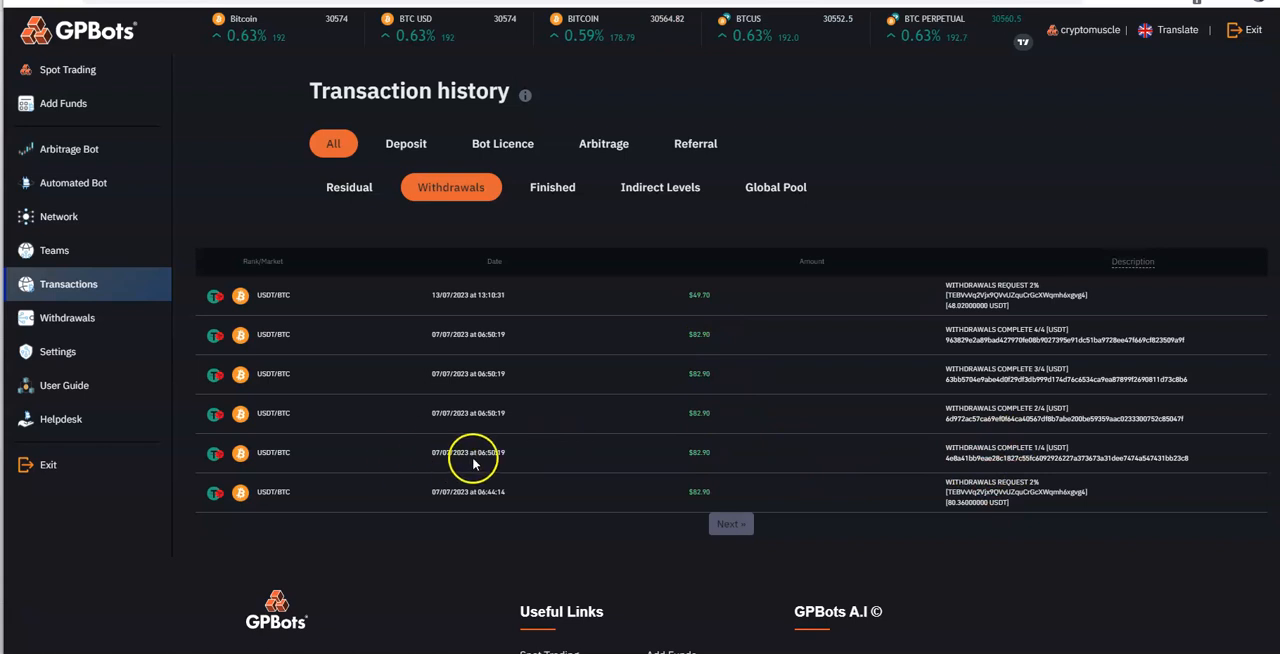
{"action": "mouse_move", "coordinate": [560, 464]}
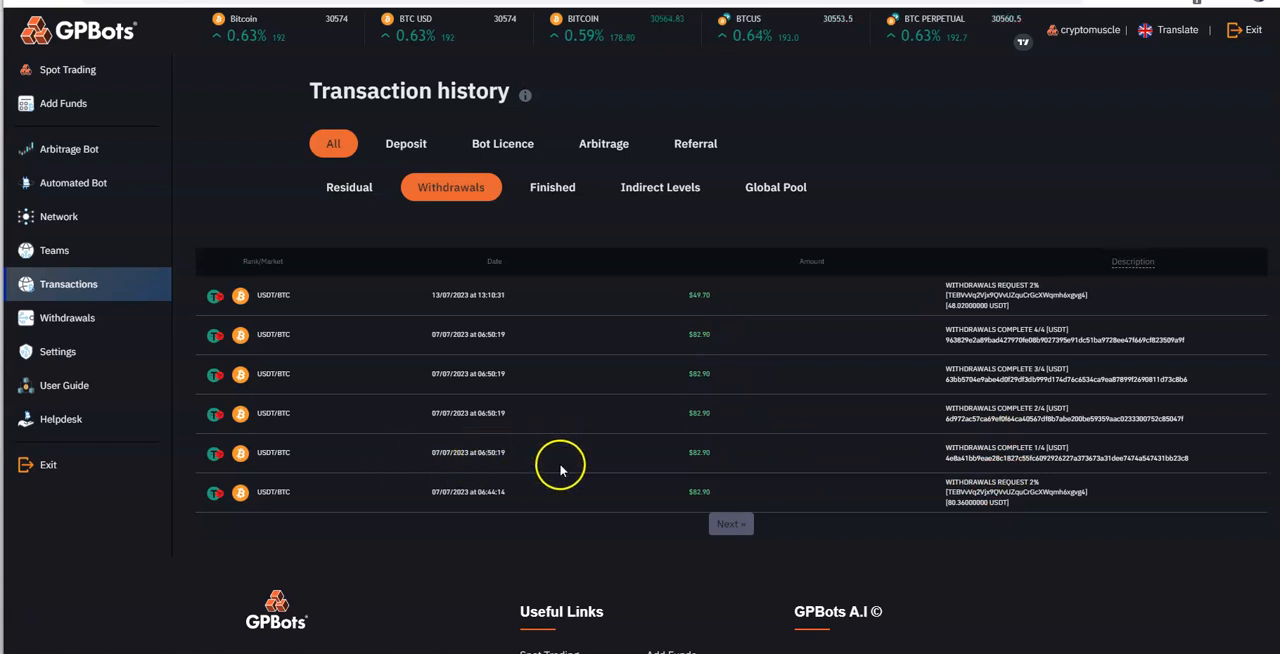
{"action": "mouse_move", "coordinate": [572, 300]}
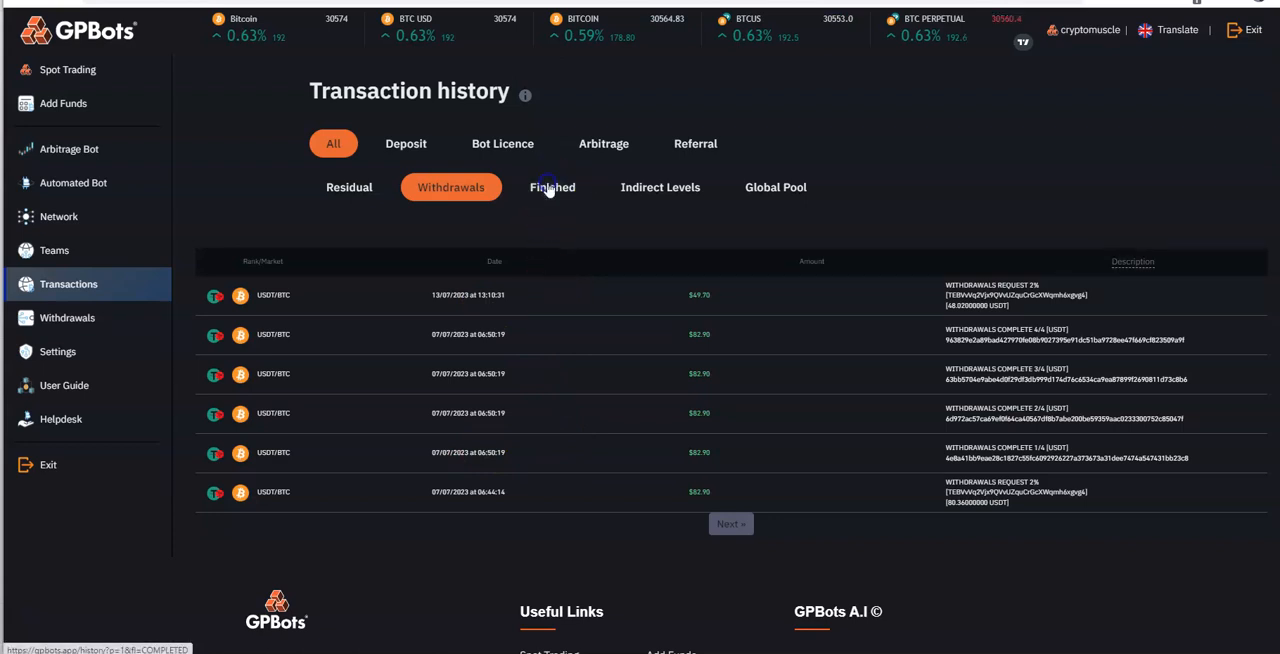
{"action": "left_click", "coordinate": [552, 188]}
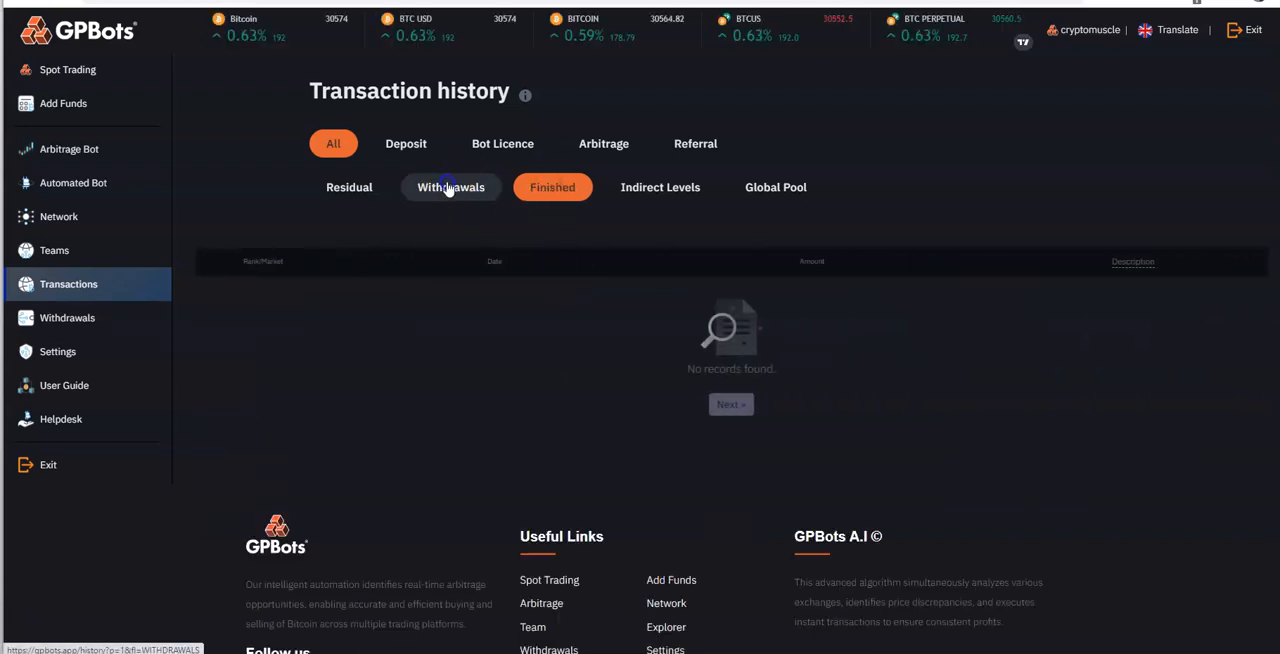
{"action": "left_click", "coordinate": [450, 188]}
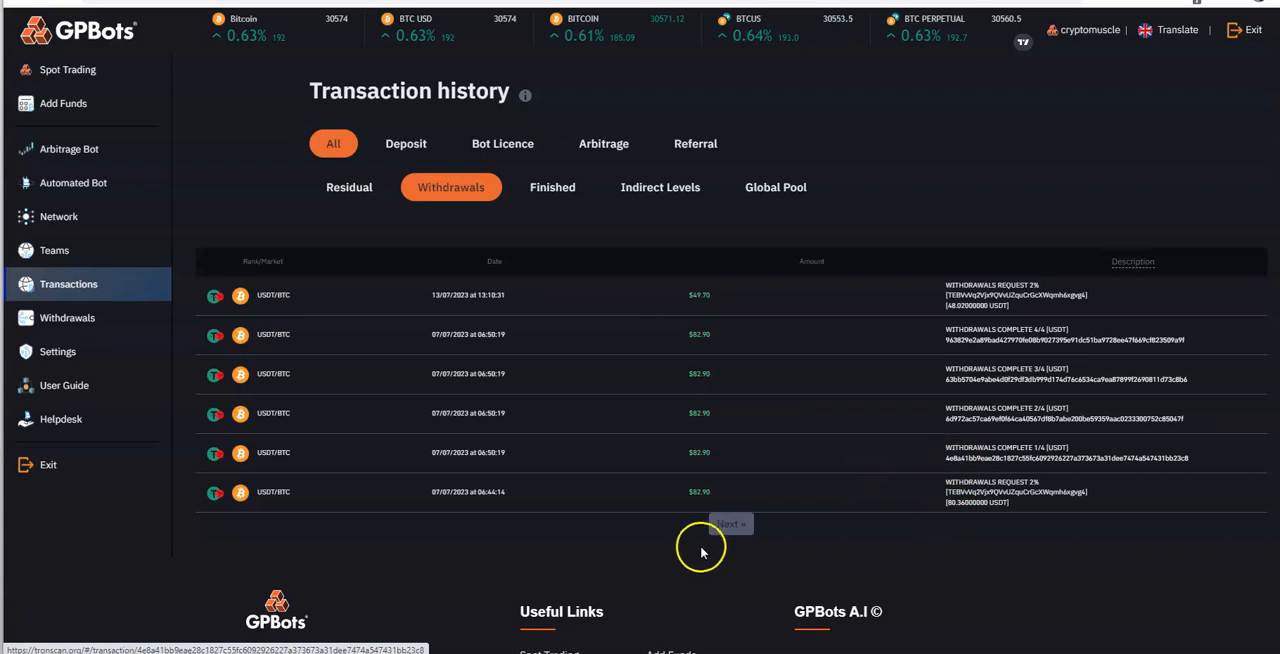
{"action": "left_click", "coordinate": [730, 524]}
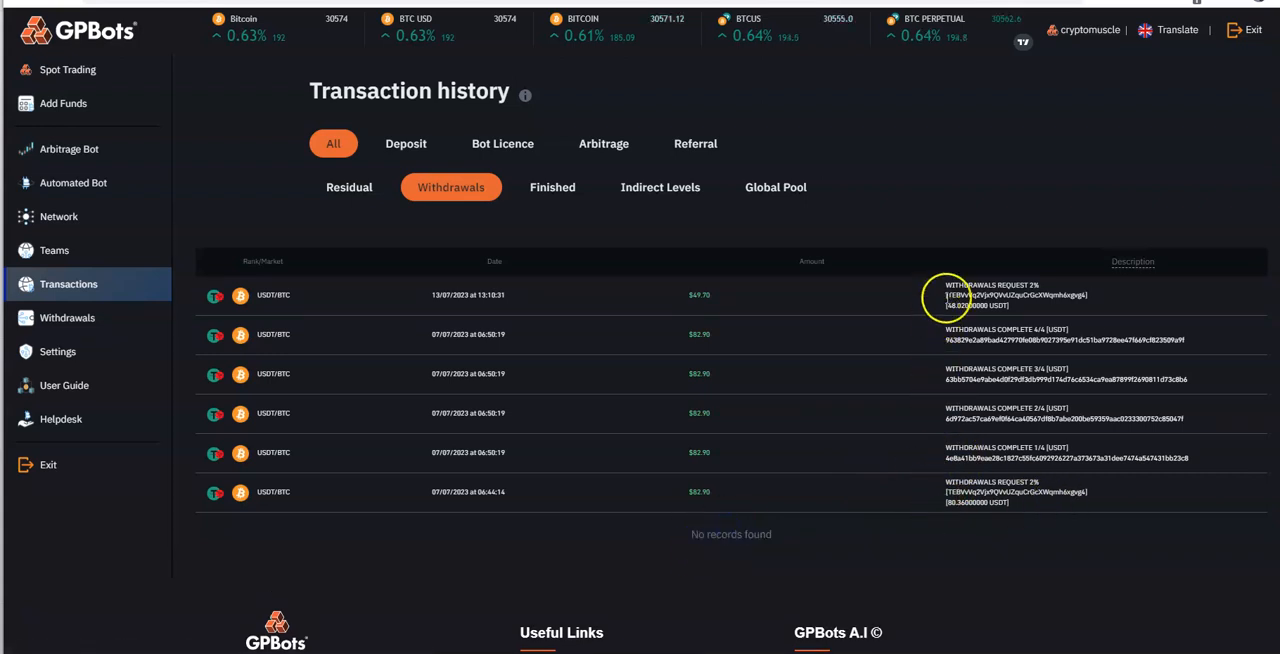
{"action": "mouse_move", "coordinate": [770, 396]}
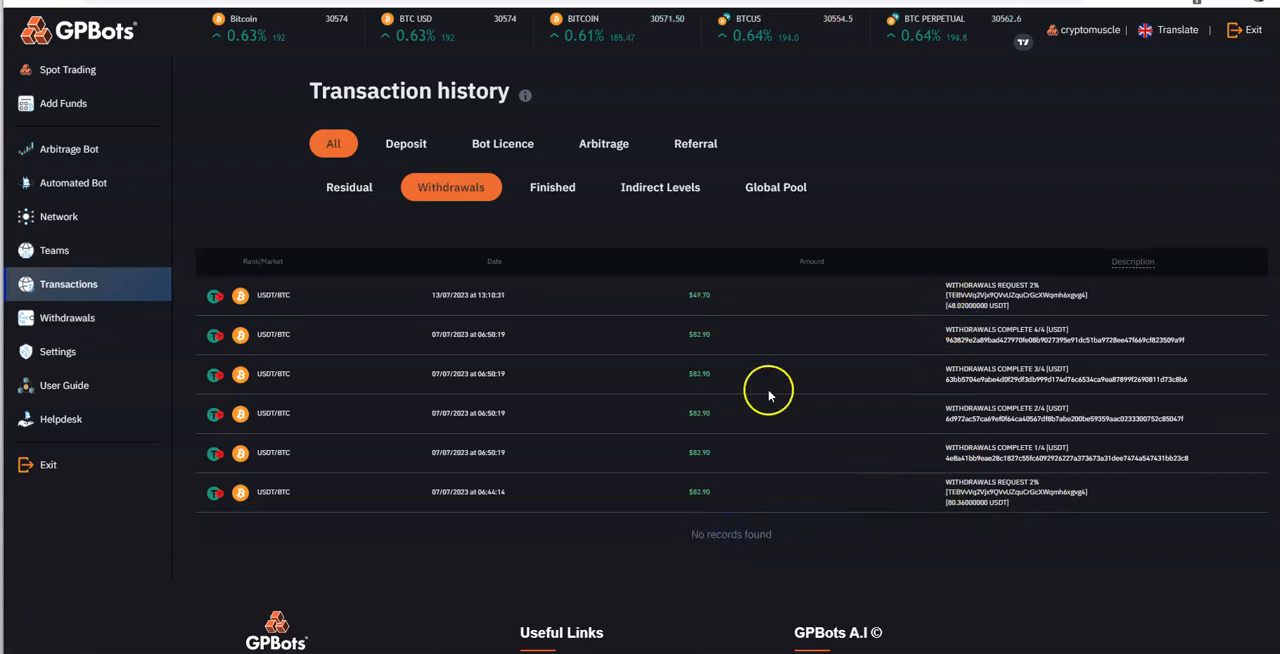
{"action": "mouse_move", "coordinate": [80, 40]}
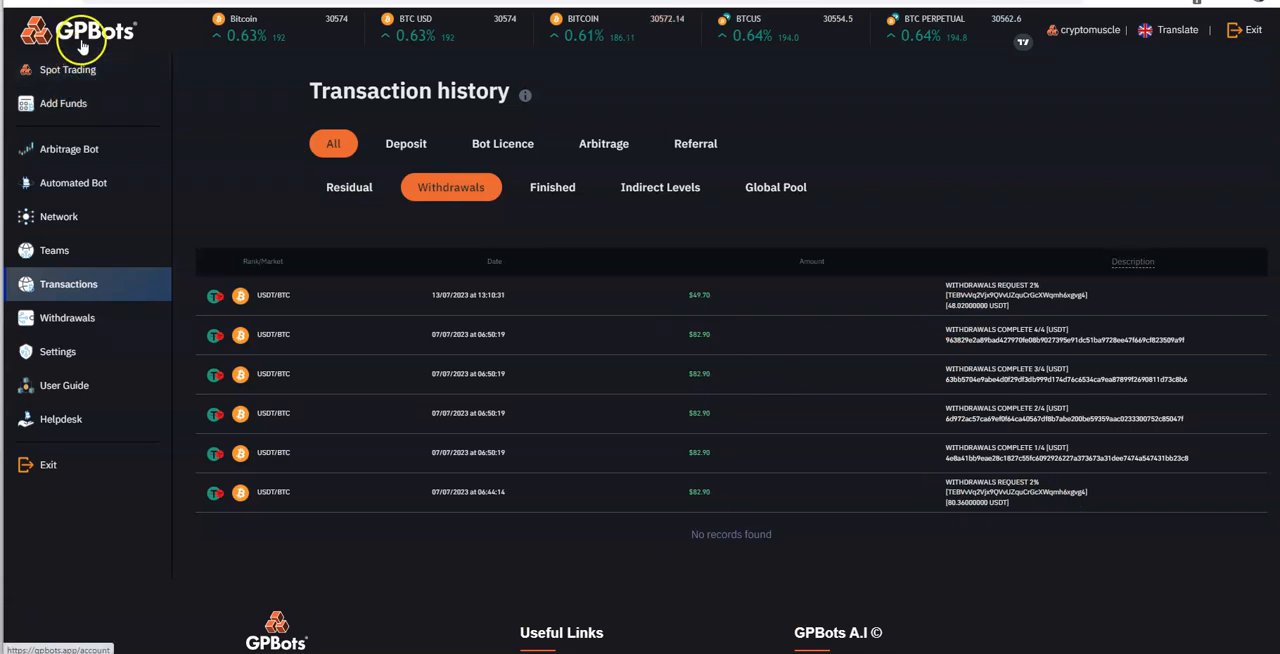
{"action": "left_click", "coordinate": [72, 182]}
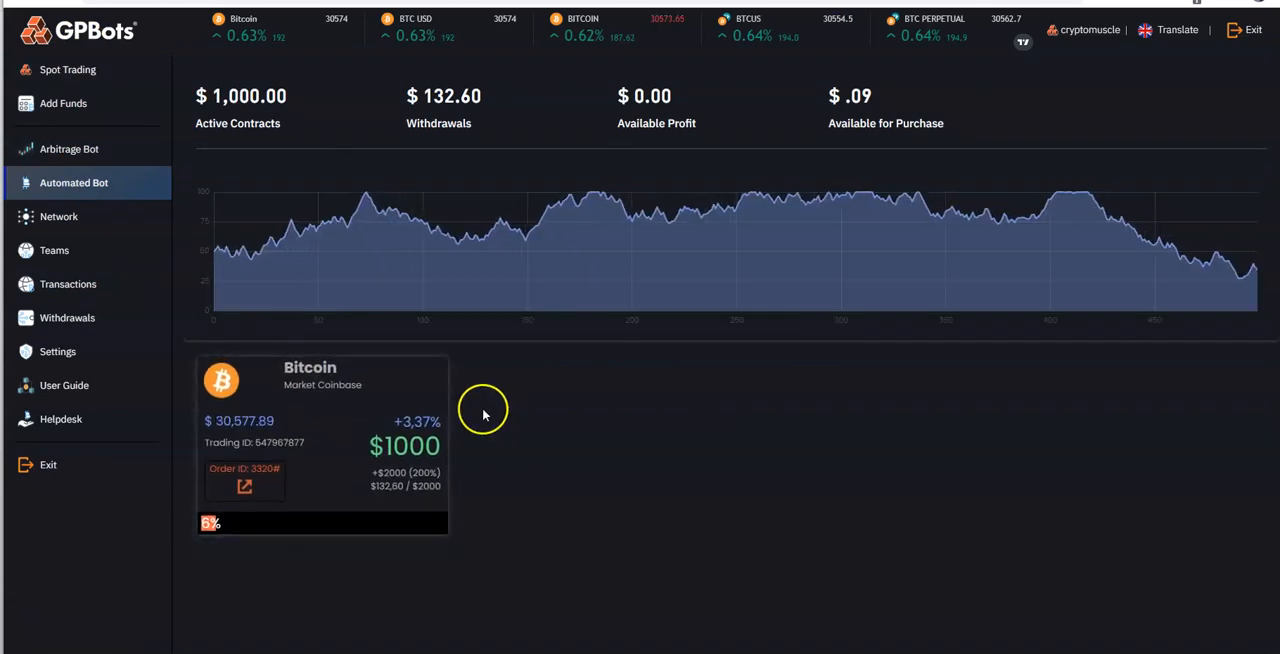
View the Arbitrage Bot and Automated Bot overview, then return to the Withdrawals form.
{"action": "left_click", "coordinate": [68, 148]}
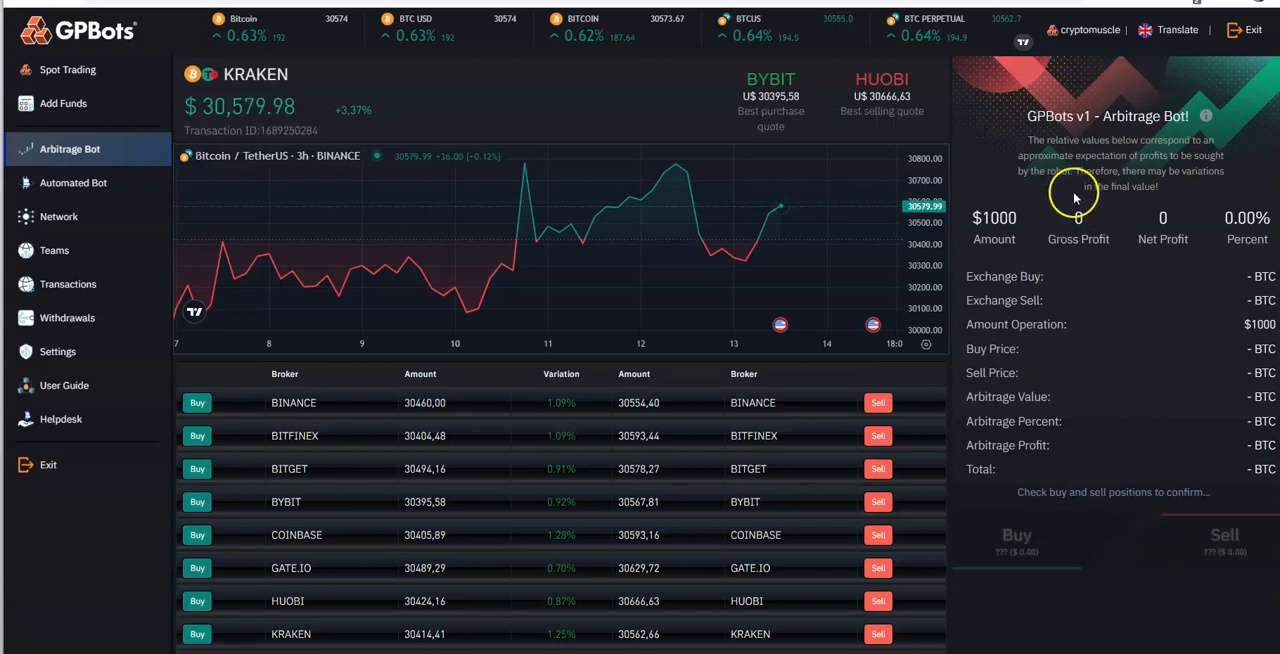
{"action": "mouse_move", "coordinate": [496, 96]}
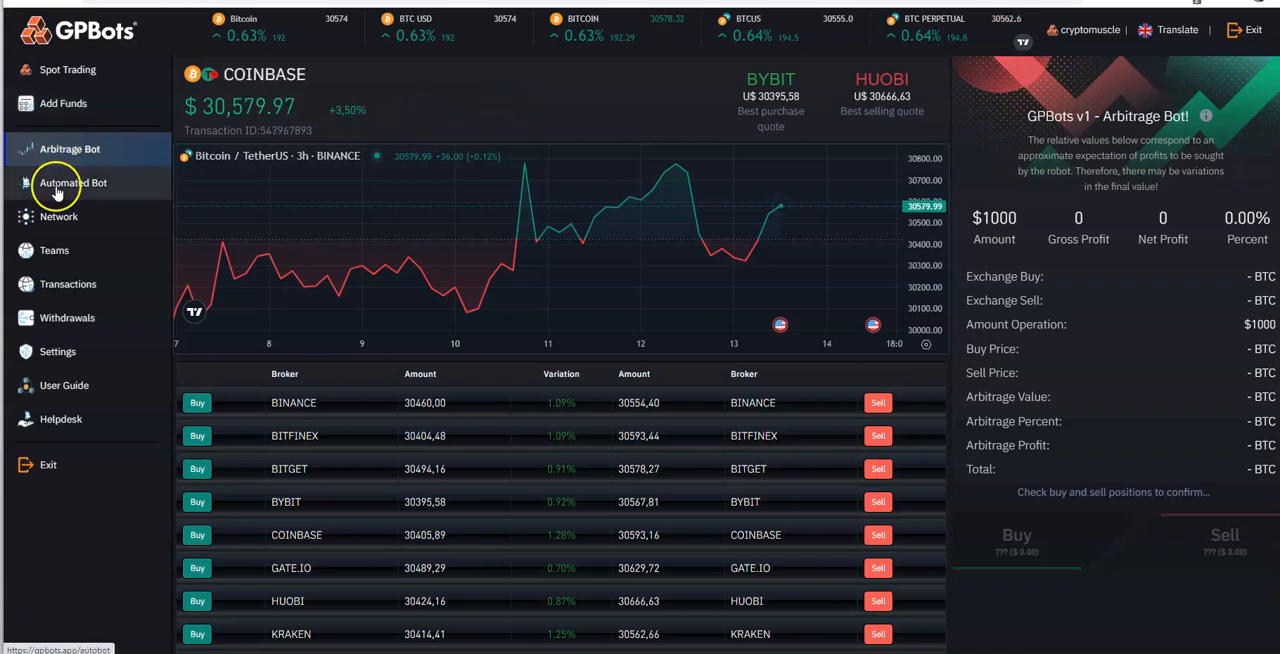
{"action": "left_click", "coordinate": [72, 184]}
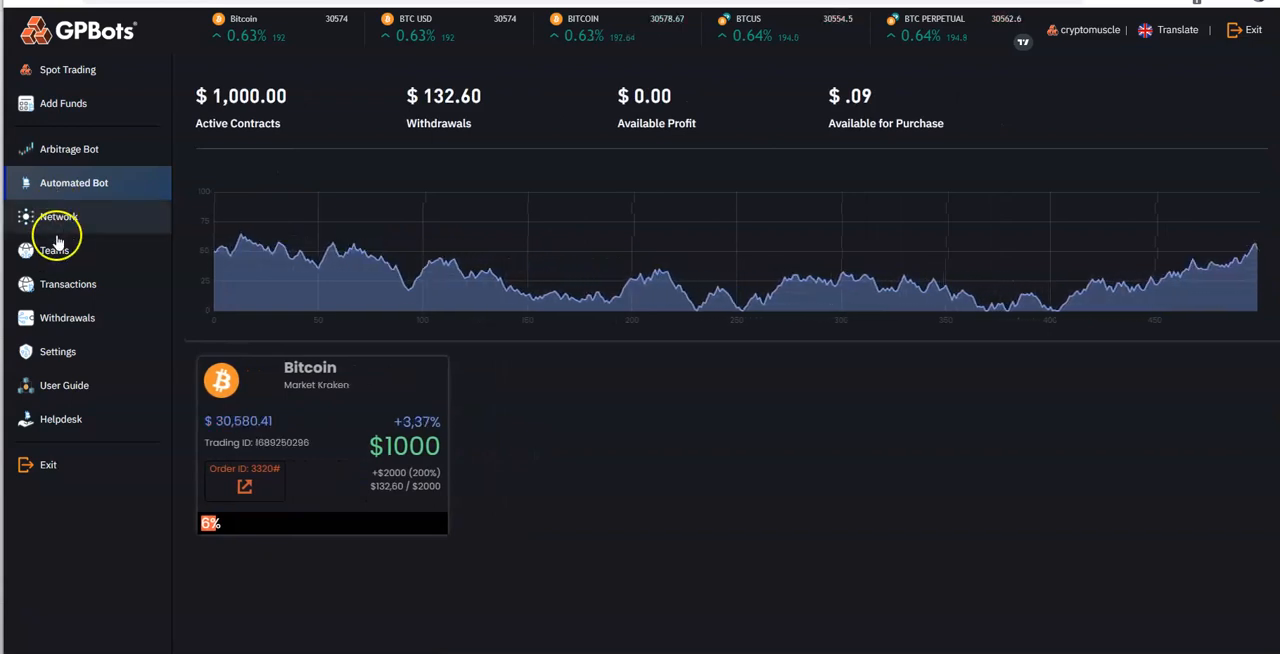
{"action": "left_click", "coordinate": [68, 316]}
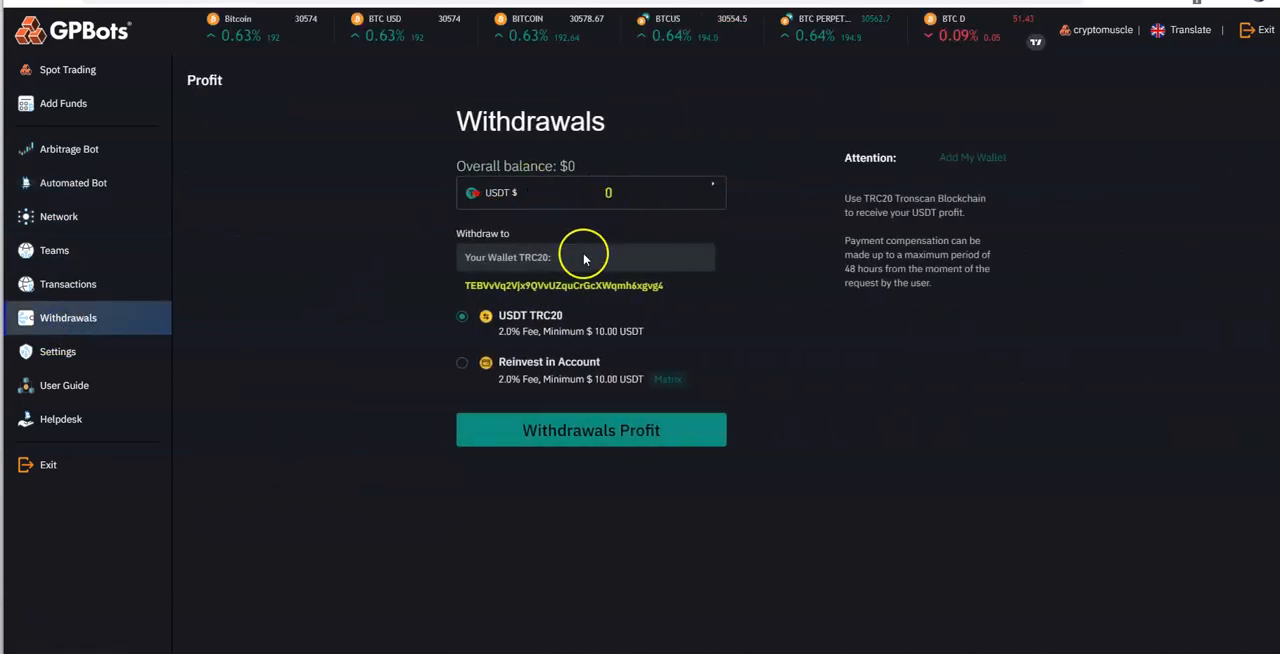
{"action": "mouse_move", "coordinate": [568, 344]}
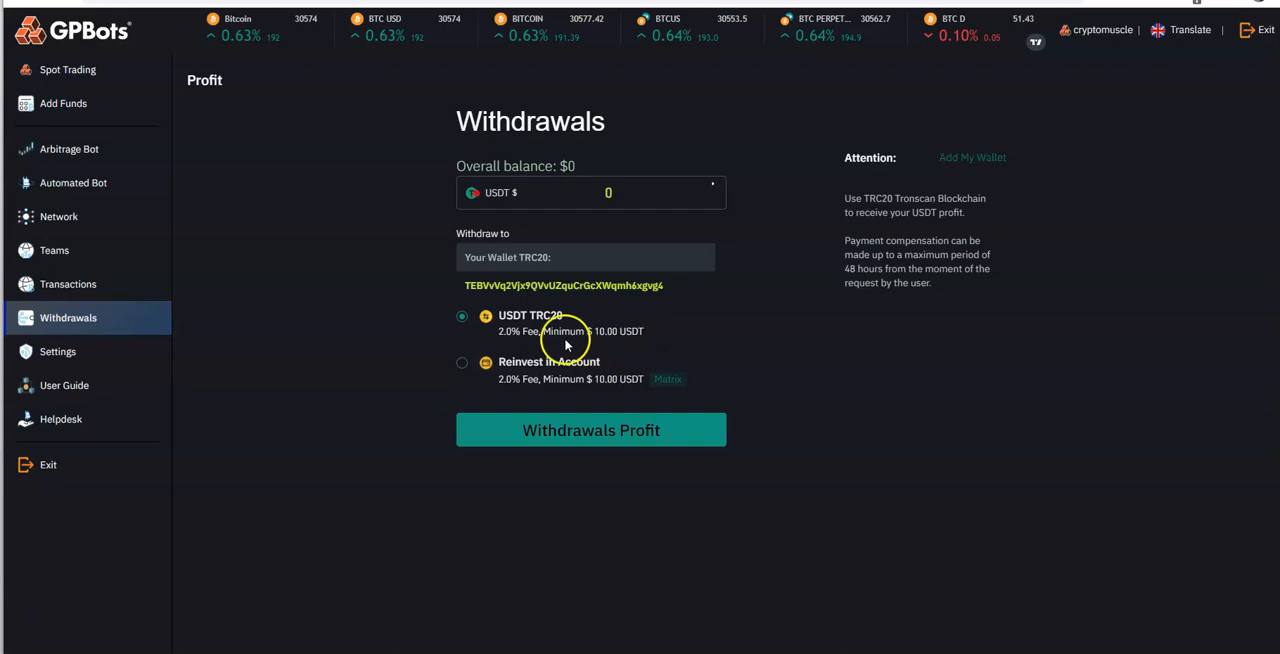
{"action": "mouse_move", "coordinate": [948, 280]}
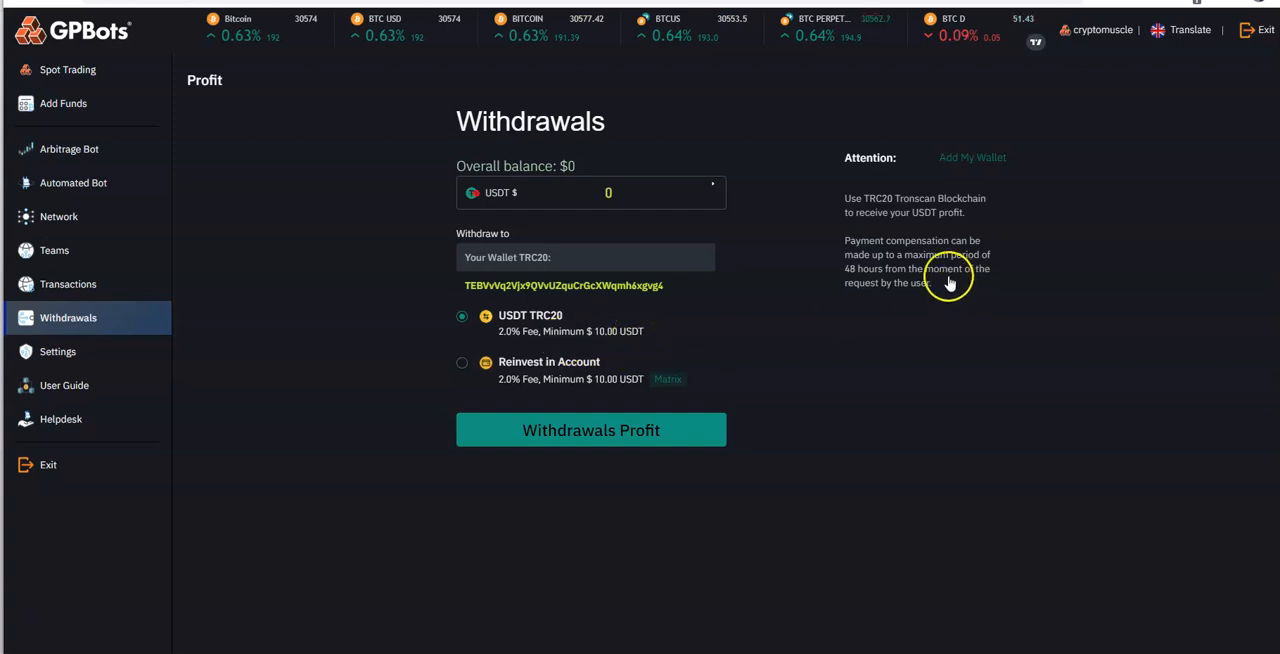
{"action": "mouse_move", "coordinate": [930, 280]}
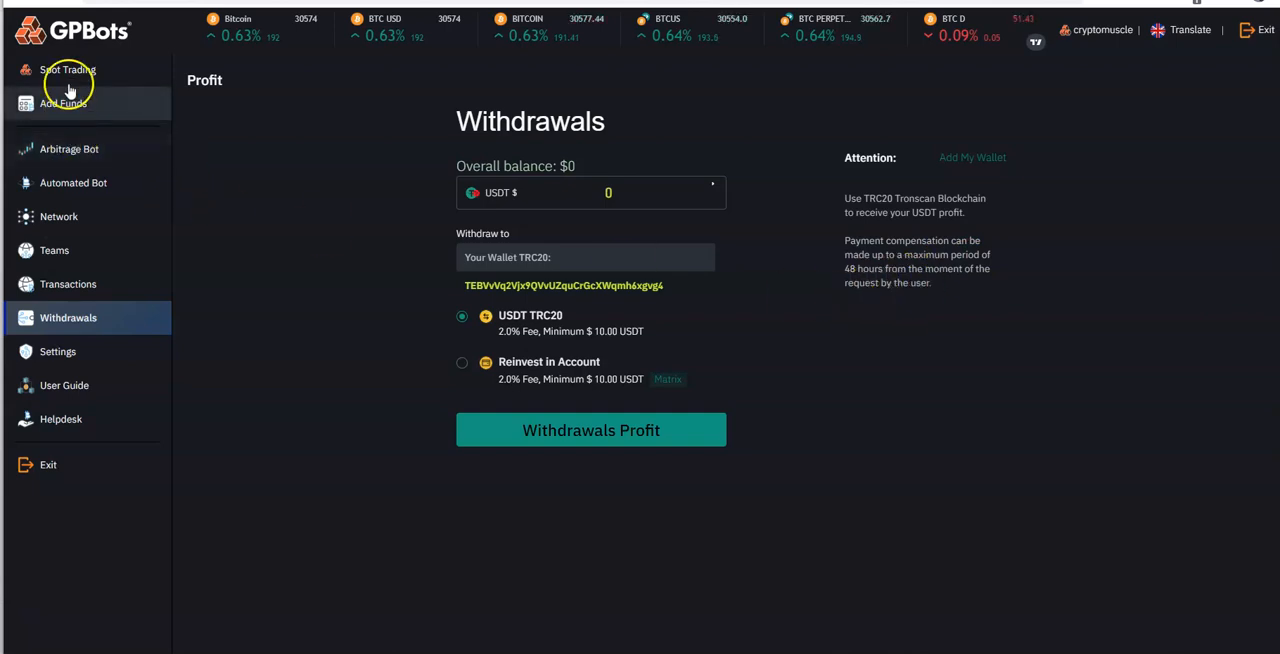
Return to the spot trading dashboard showing $132.60 withdrawals and $0.00 available profit.
{"action": "left_click", "coordinate": [68, 68]}
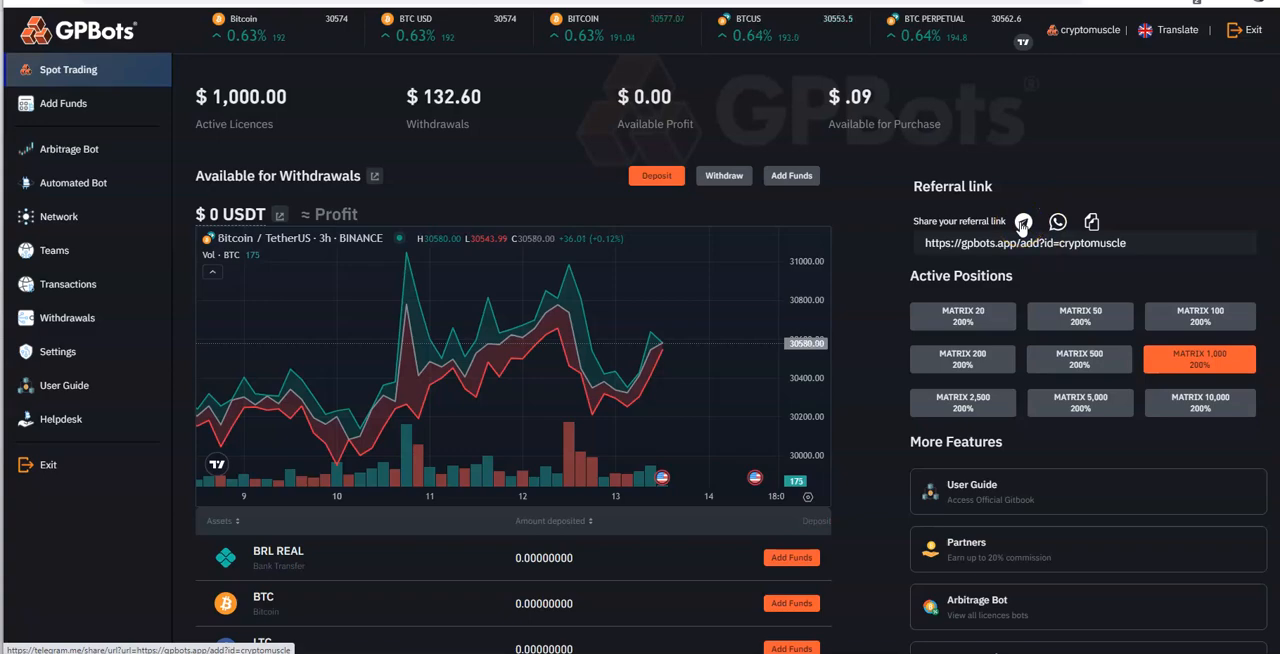
Share the referral link via Telegram, declining to launch the Telegram desktop app.
{"action": "left_click", "coordinate": [1022, 220]}
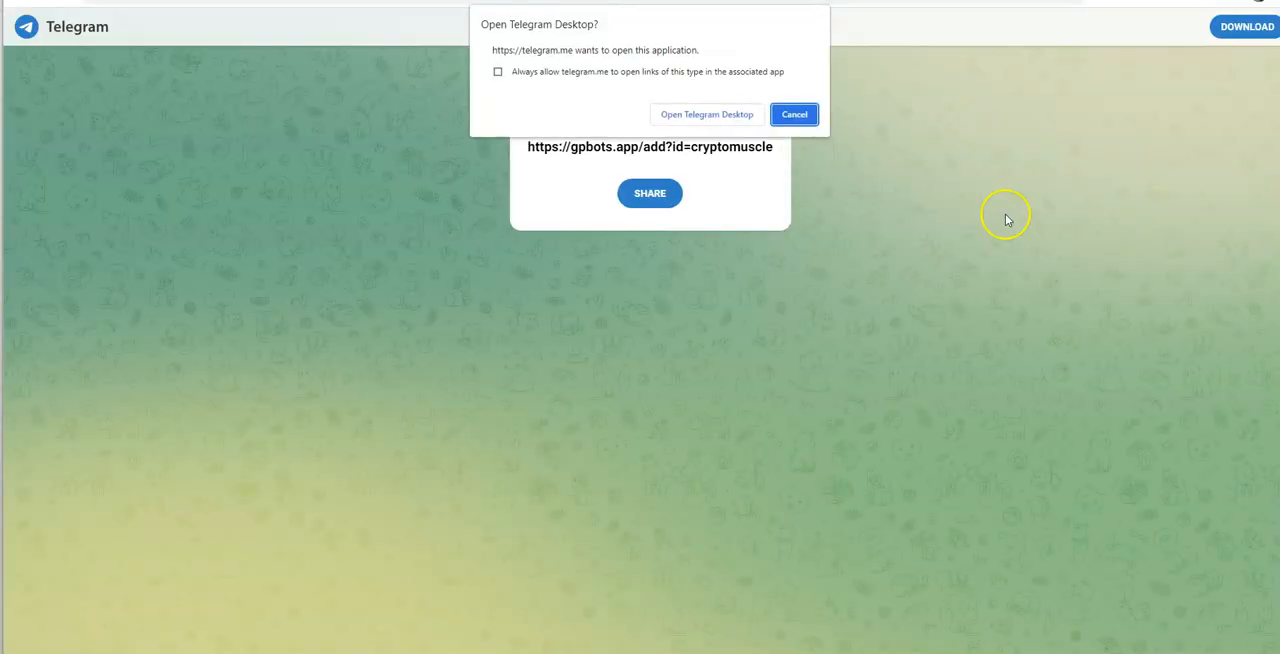
{"action": "left_click", "coordinate": [704, 114]}
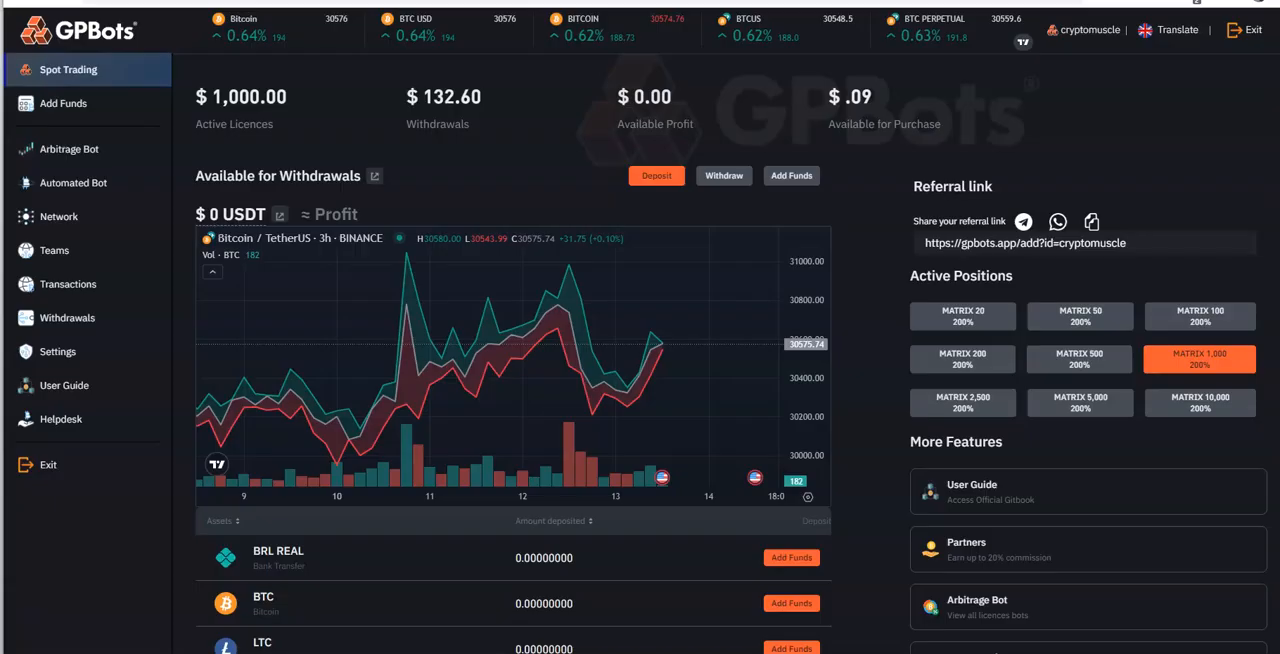
{"action": "scroll", "scroll_direction": "down", "scroll_amount": 3}
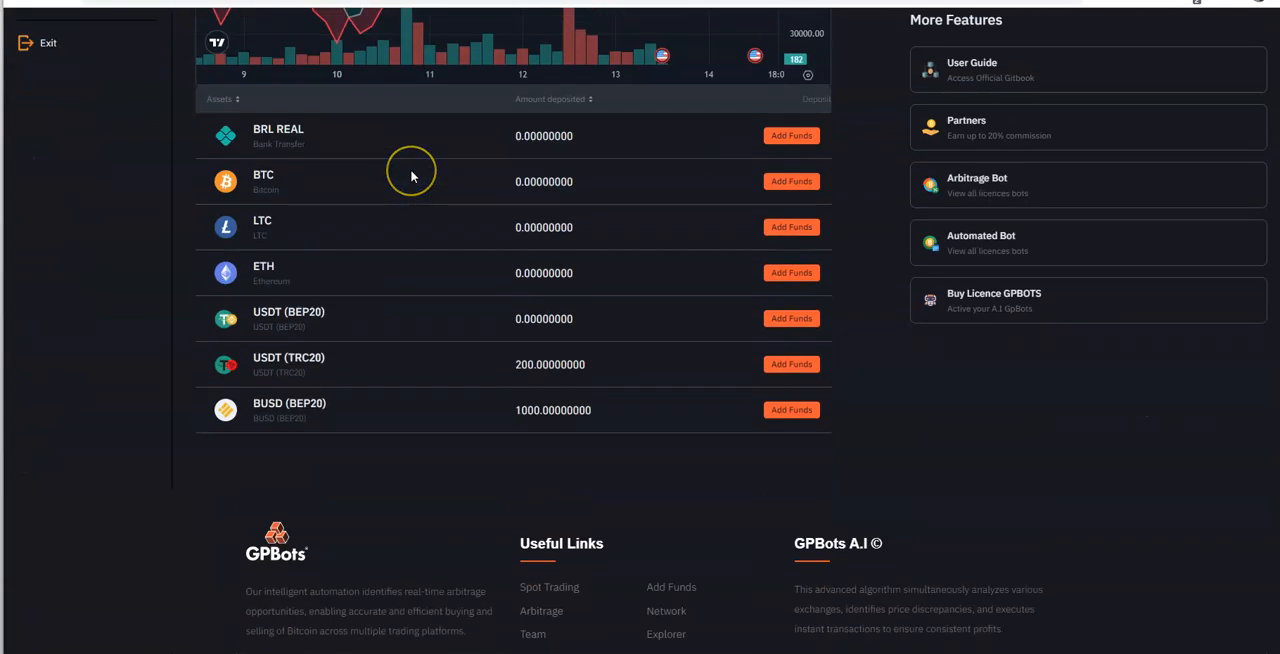
{"action": "scroll", "scroll_direction": "down", "scroll_amount": 3}
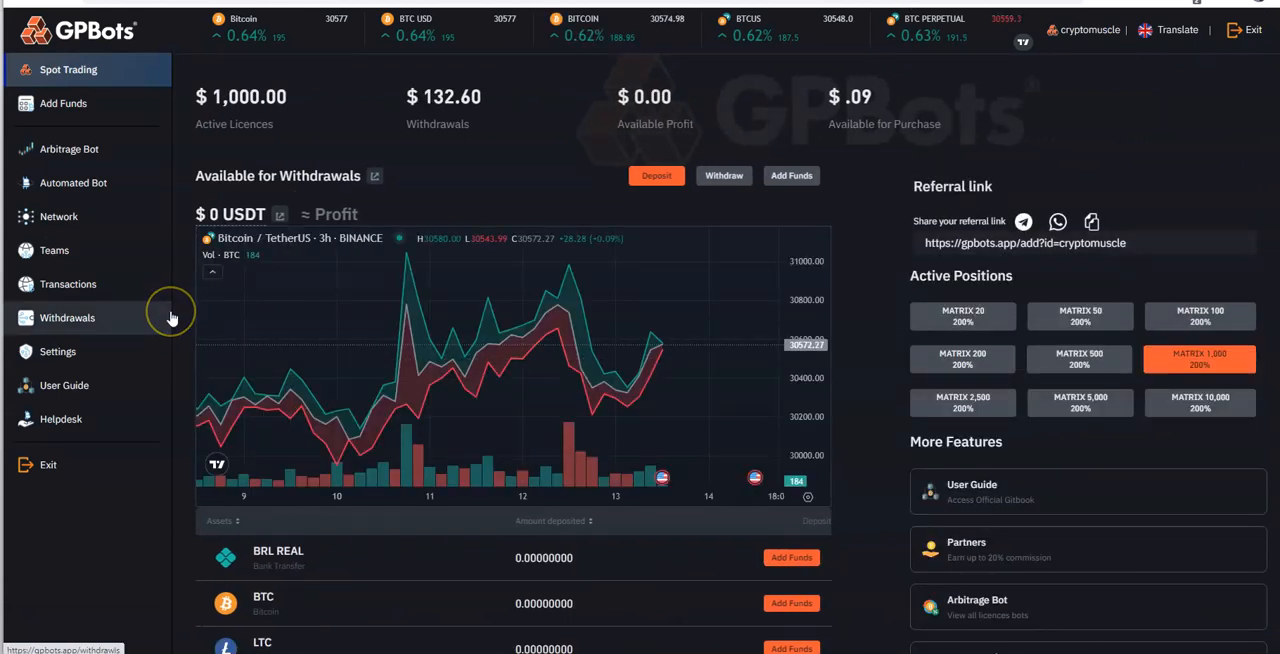
{"action": "mouse_move", "coordinate": [456, 156]}
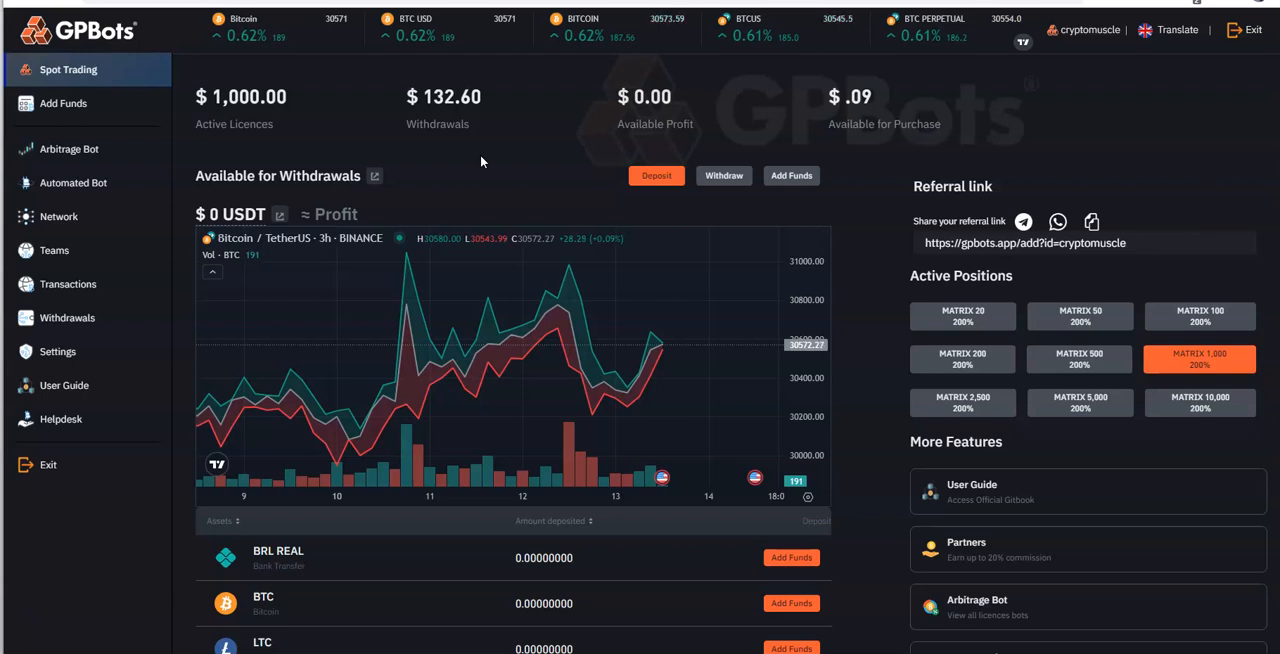
{"action": "mouse_move", "coordinate": [176, 226]}
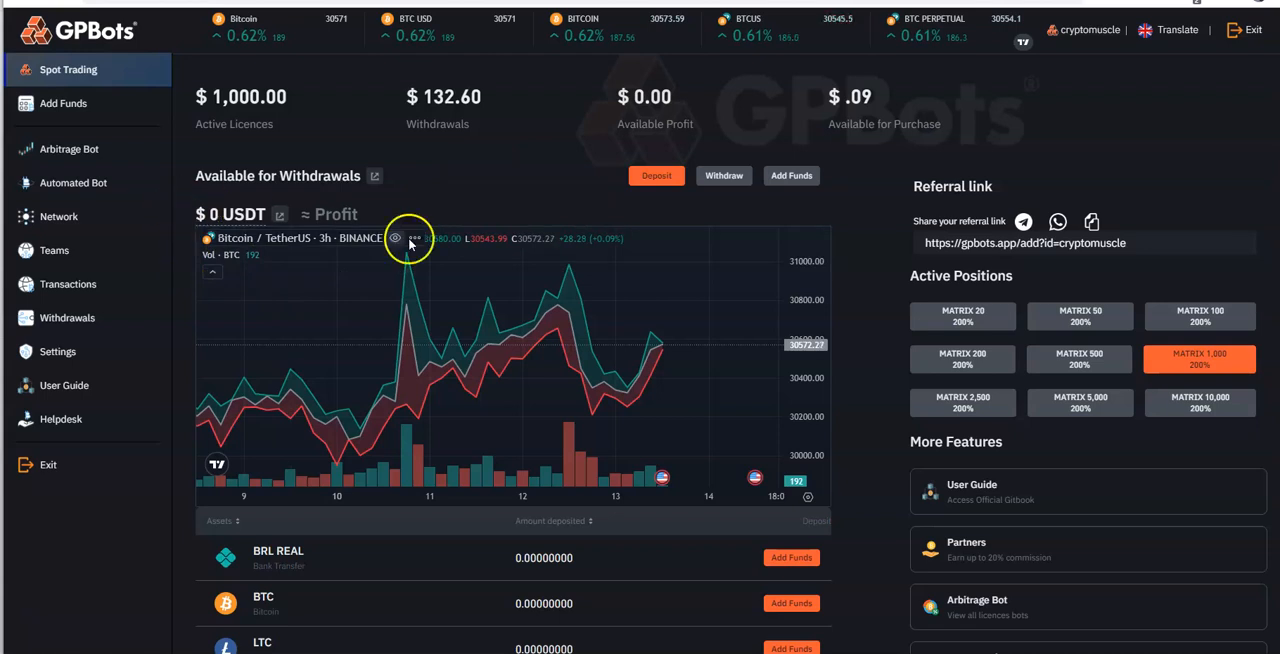
{"action": "scroll", "scroll_direction": "down", "scroll_amount": 3}
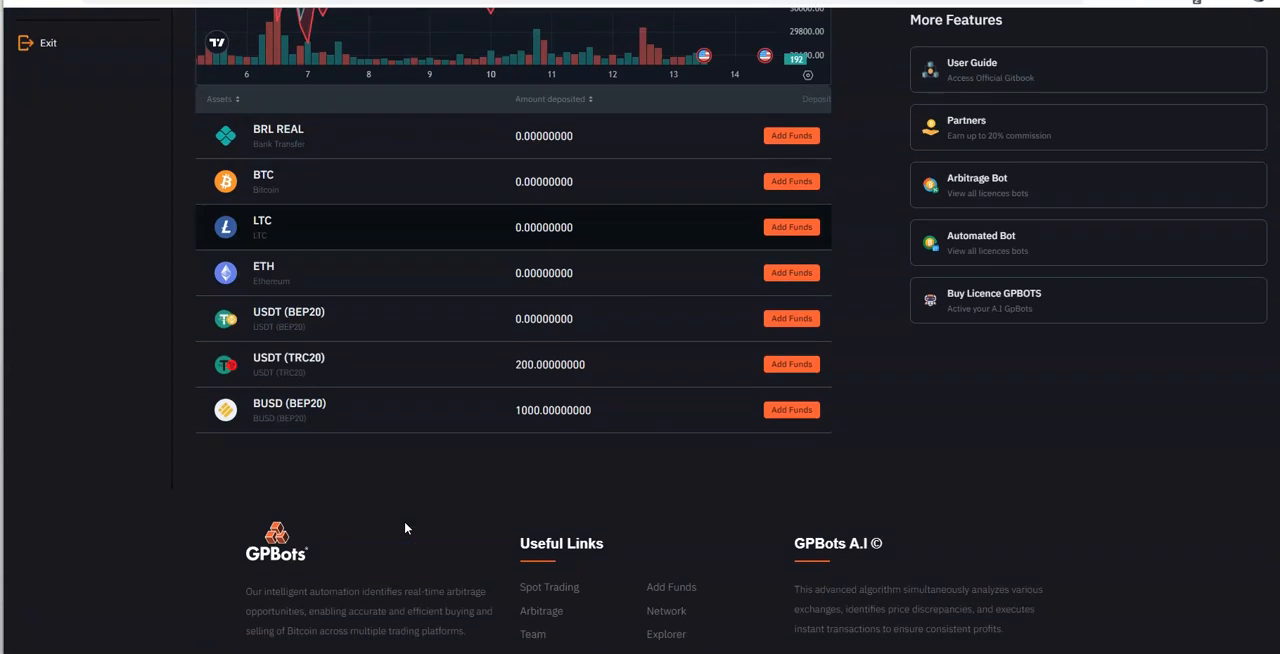